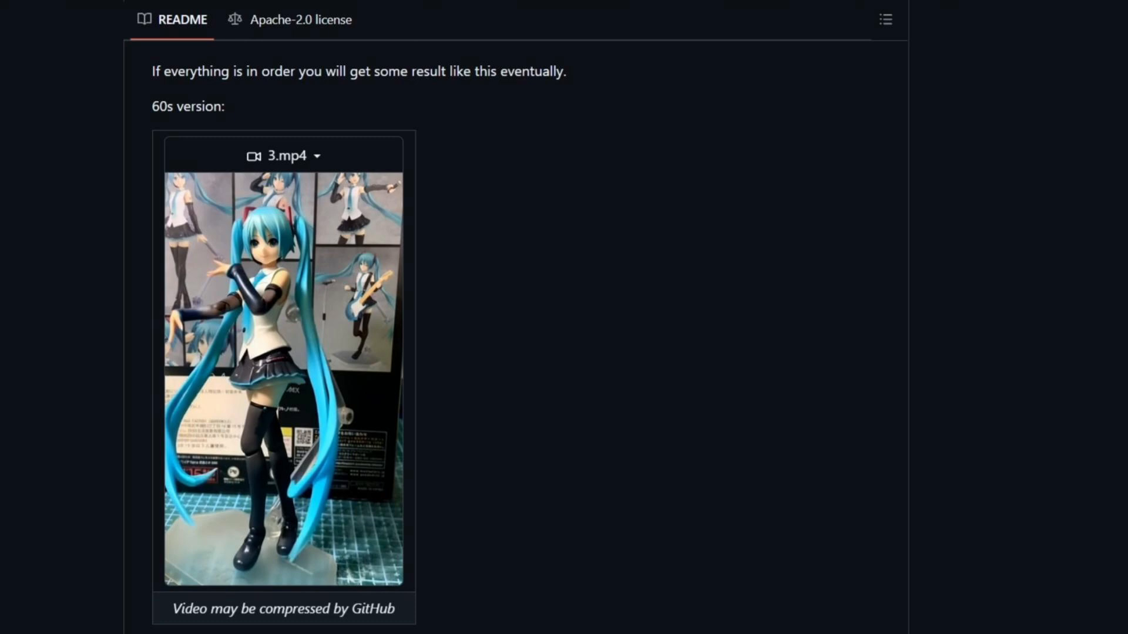
- Scroll up the README to the top of the lllyasviel/FramePack repository page
{"action": "scroll", "scroll_direction": "up", "scroll_amount": 3}
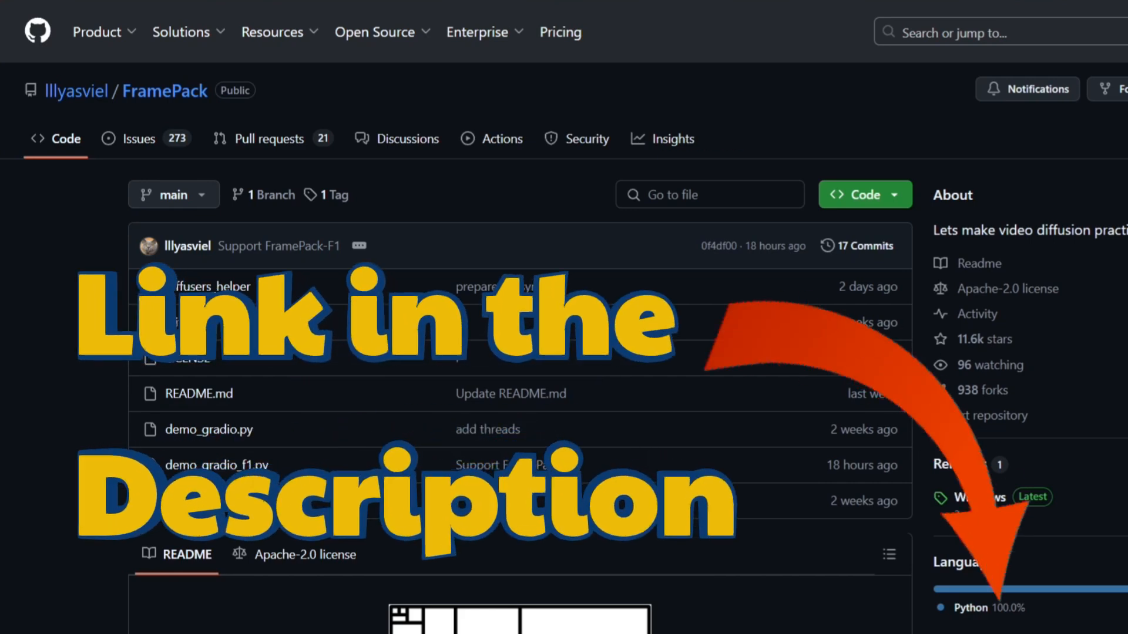
- Download the One-Click Package (CUDA 12.6 + PyTorch 2.6) from the README's Installation section
{"action": "scroll", "scroll_direction": "down", "scroll_amount": 3}
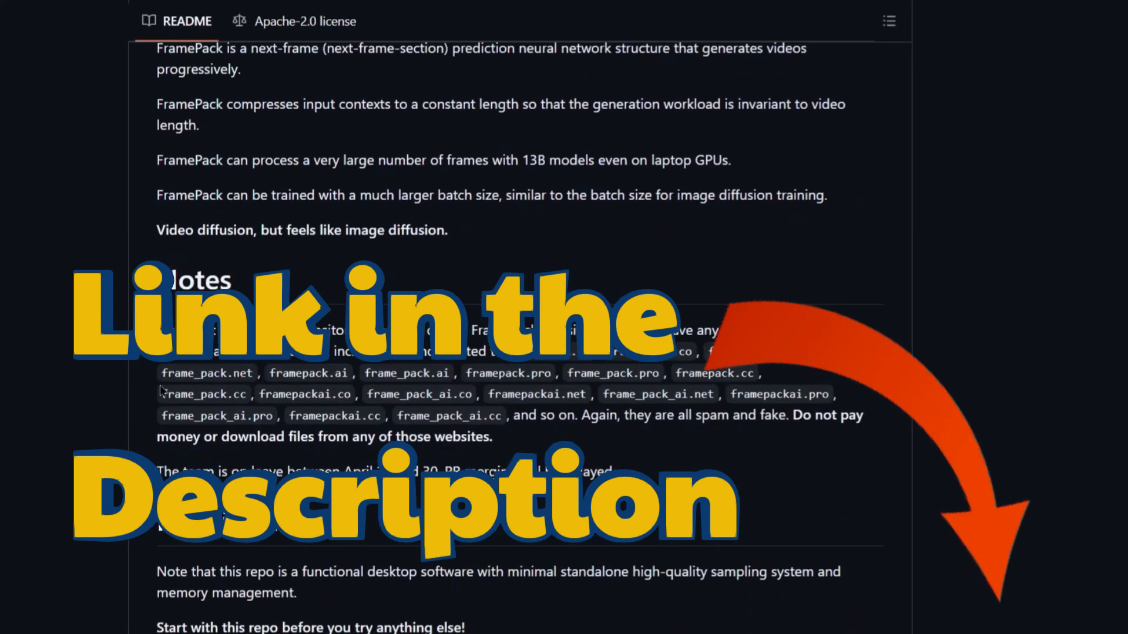
{"action": "scroll", "scroll_direction": "down", "scroll_amount": 3}
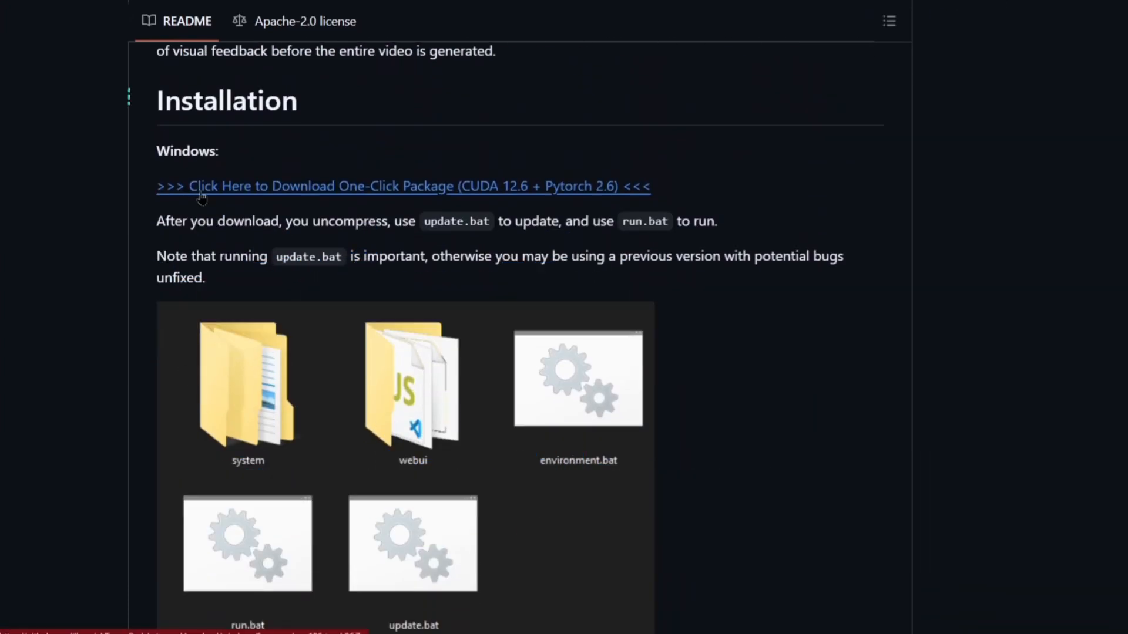
{"action": "left_click", "coordinate": [403, 186]}
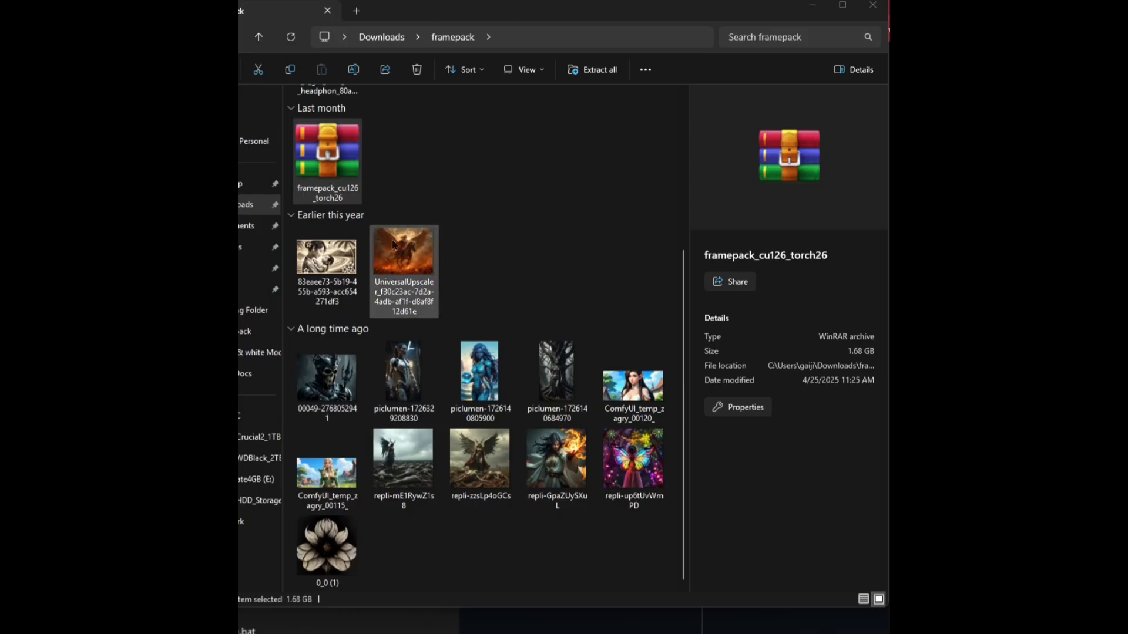
- Extract the framepack_cu126_torch26 archive with WinRAR into a framepack_cu126_torch26 folder
{"action": "left_click", "coordinate": [326, 155]}
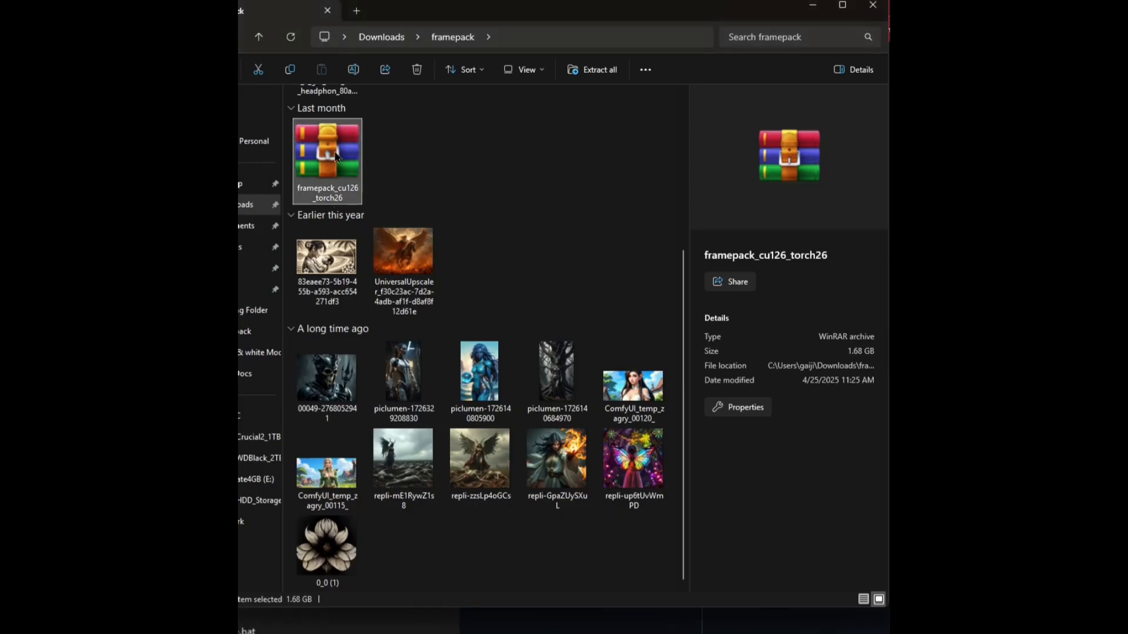
{"action": "right_click", "coordinate": [326, 154]}
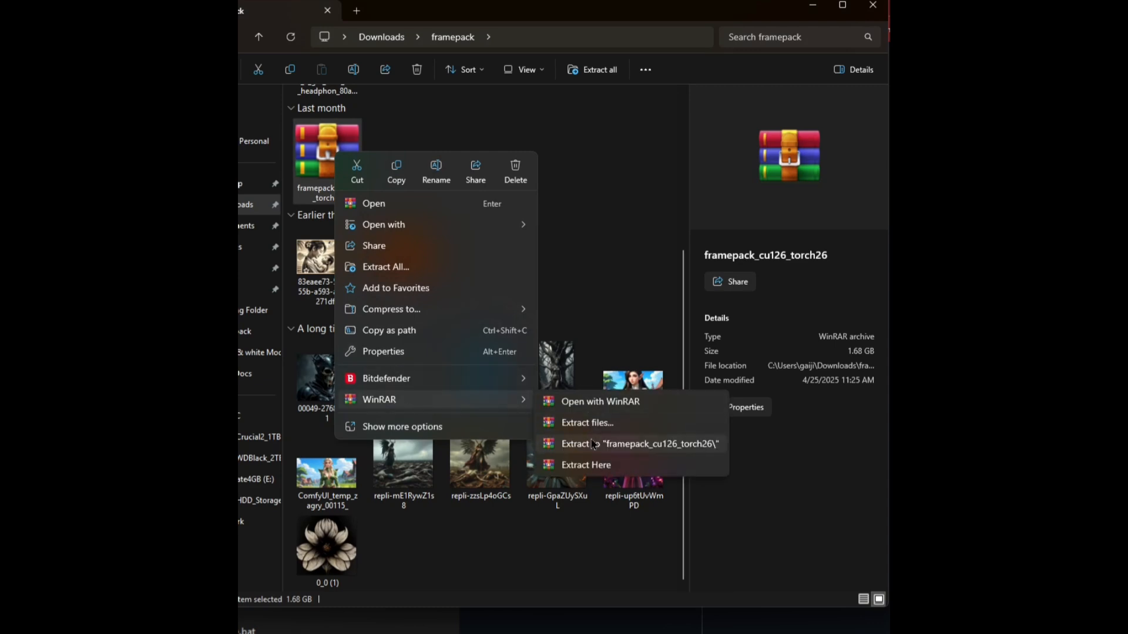
{"action": "left_click", "coordinate": [586, 465]}
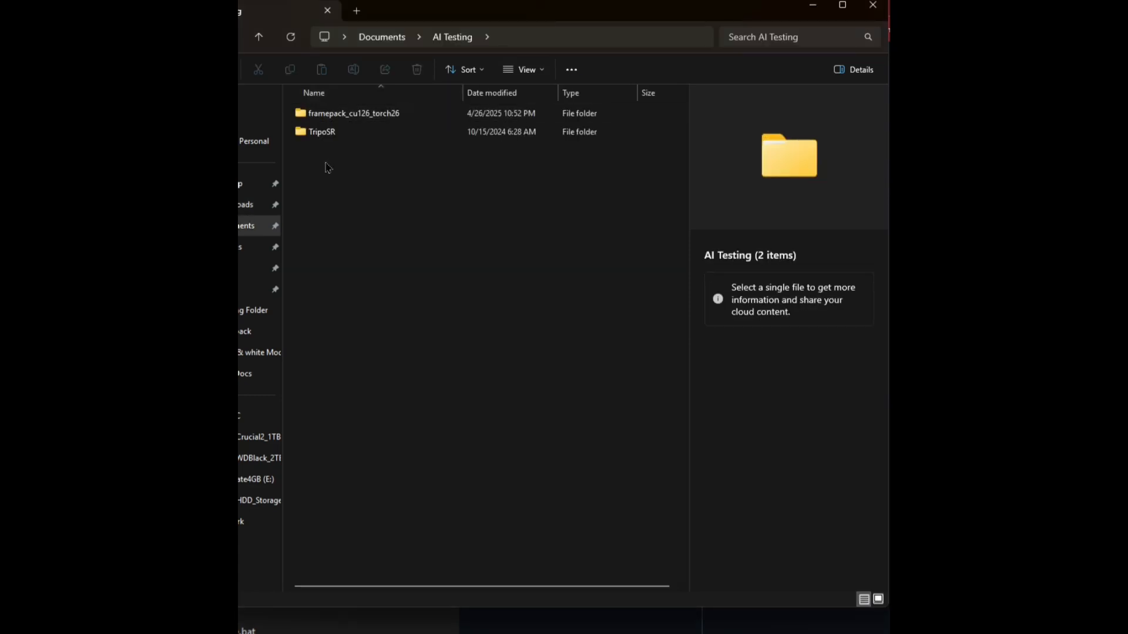
- Open framepack_cu126_torch26 and its inner folder, then select all its files
{"action": "left_click", "coordinate": [353, 113]}
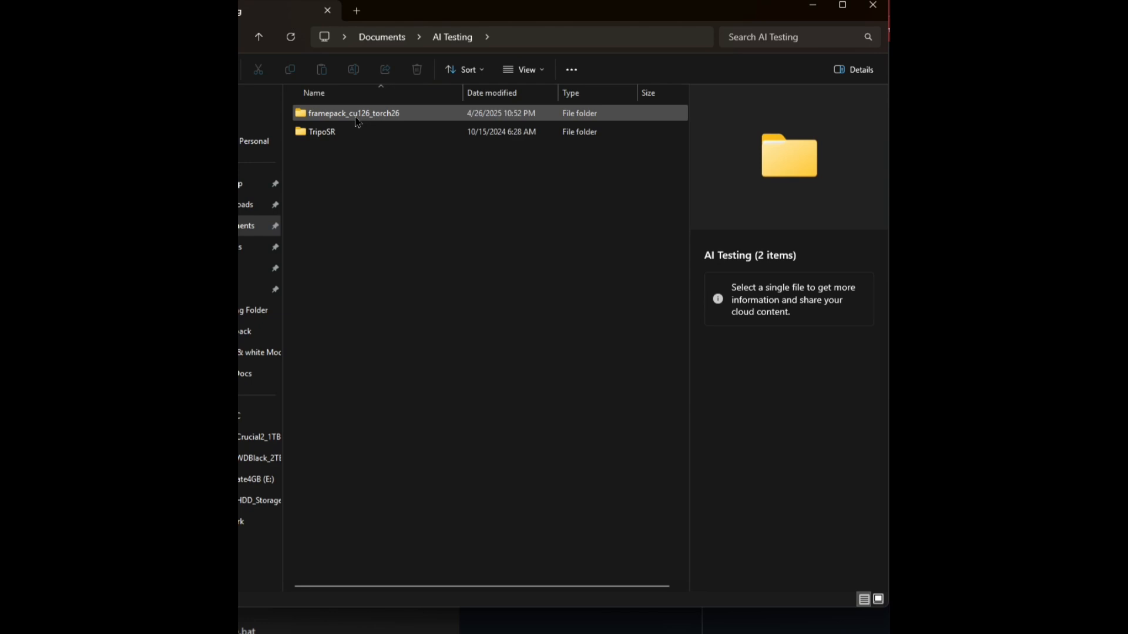
{"action": "double_click", "coordinate": [352, 112]}
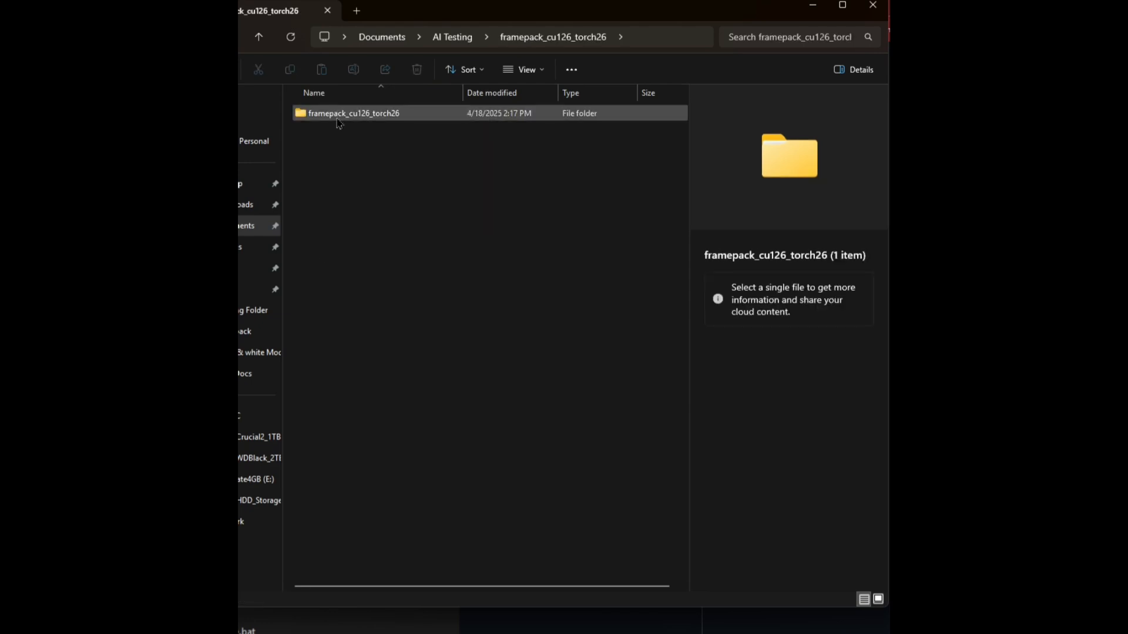
{"action": "double_click", "coordinate": [354, 113]}
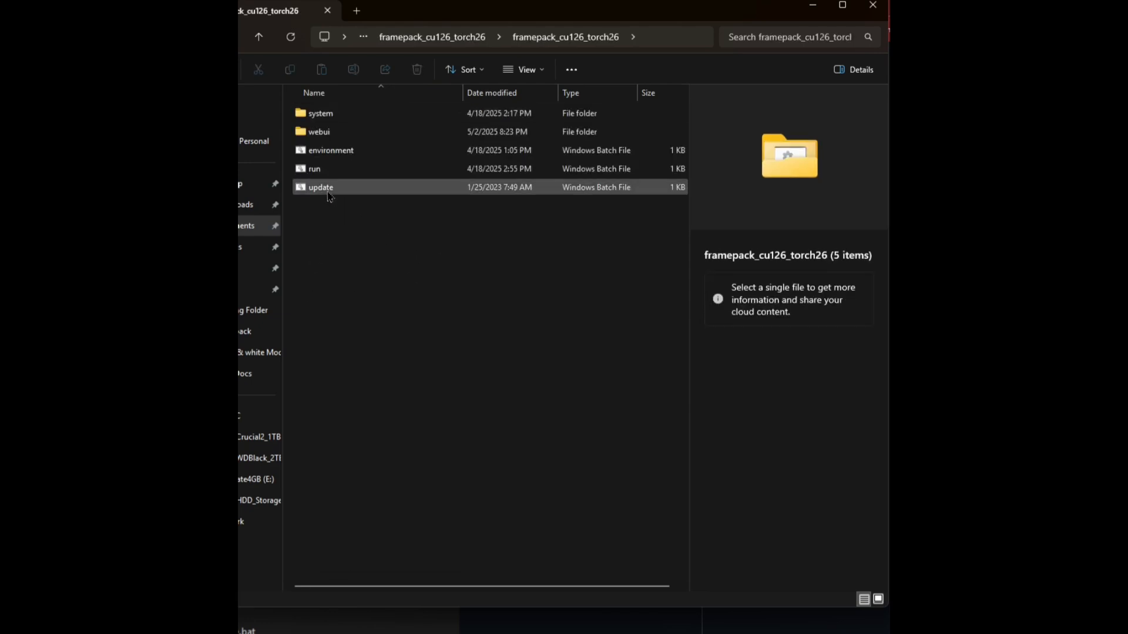
{"action": "key", "text": "ctrl+a"}
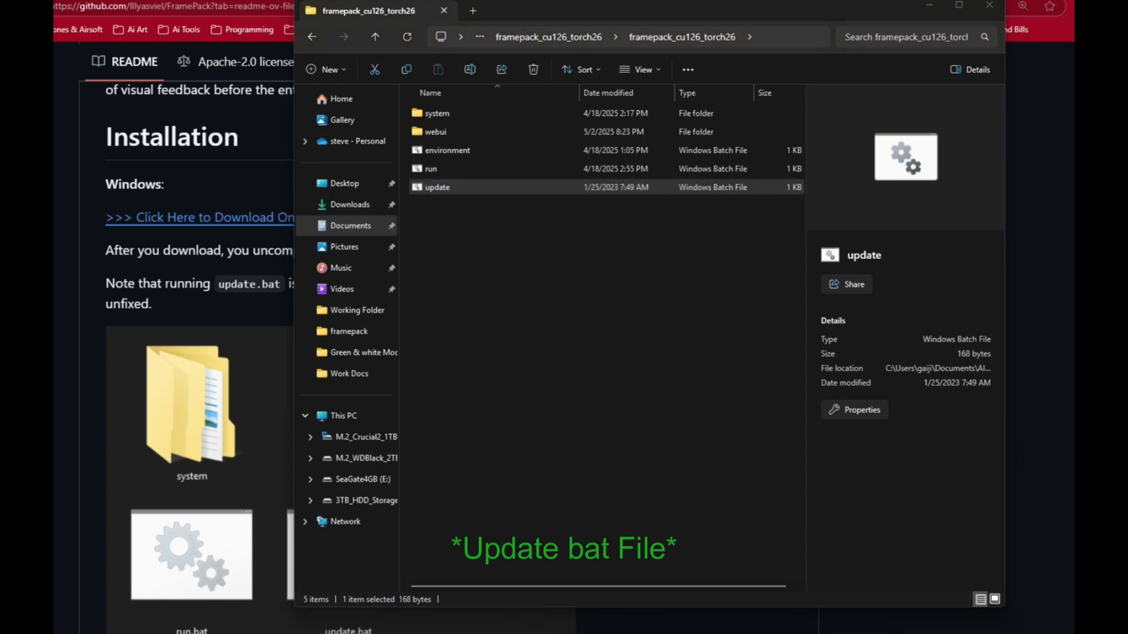
- Run update.bat to fetch the latest changes, then launch FramePack via run.bat
{"action": "double_click", "coordinate": [437, 187]}
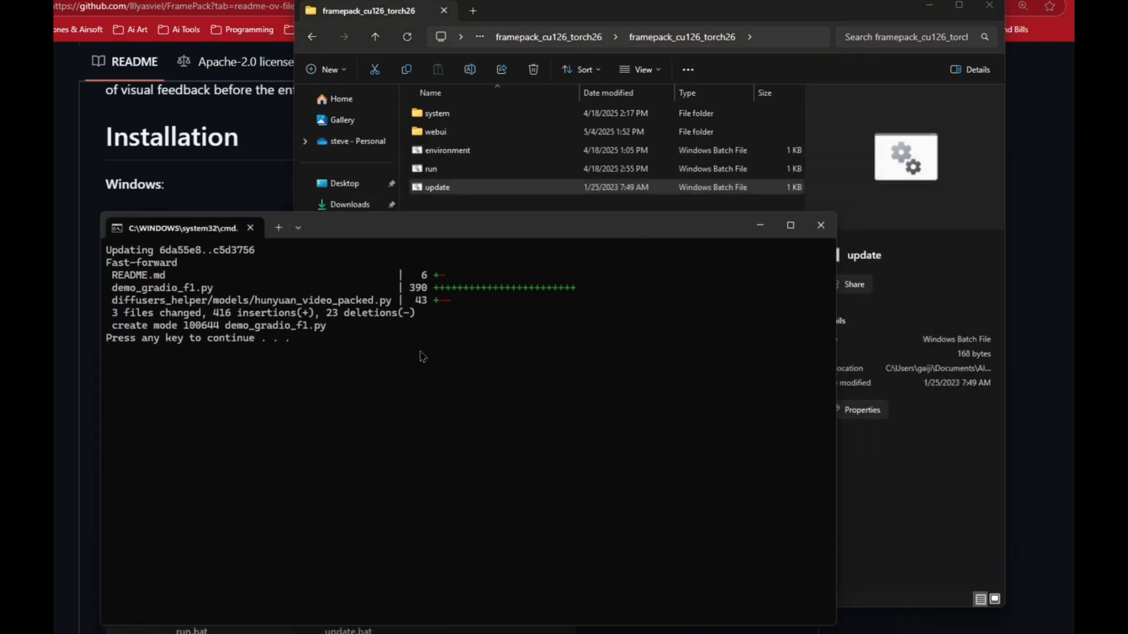
{"action": "left_click", "coordinate": [431, 168]}
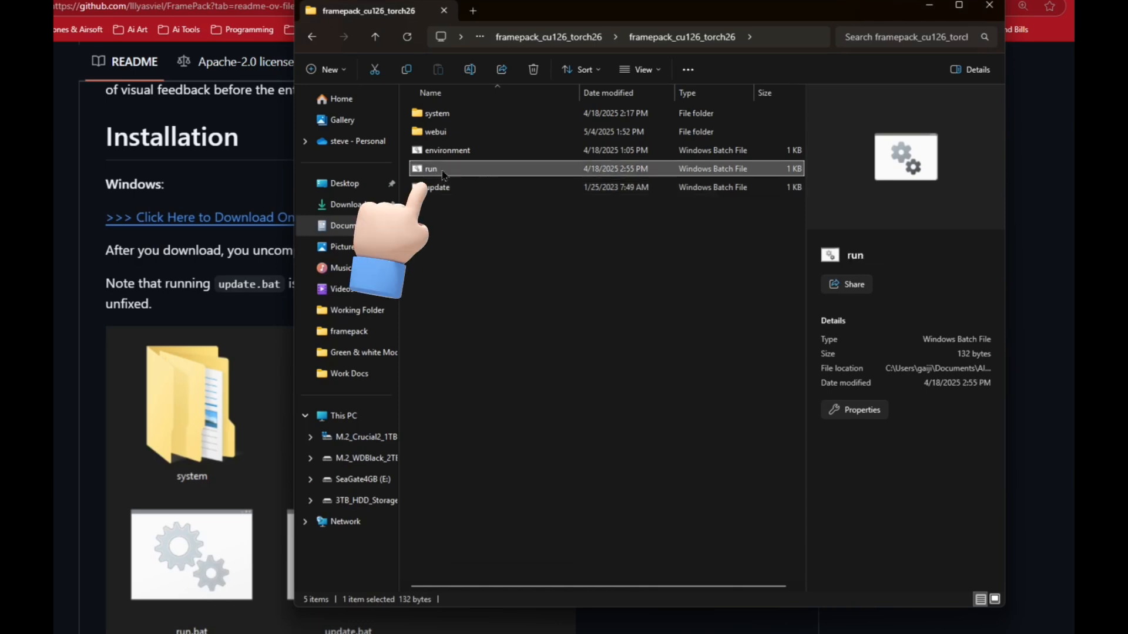
{"action": "double_click", "coordinate": [430, 169]}
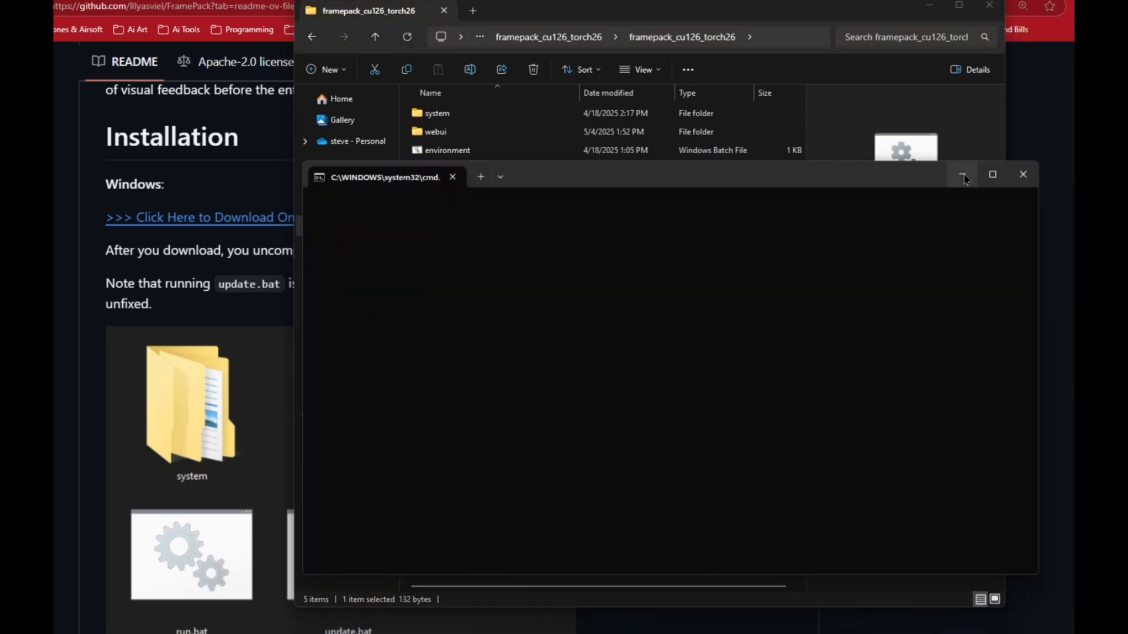
{"action": "left_click", "coordinate": [962, 174]}
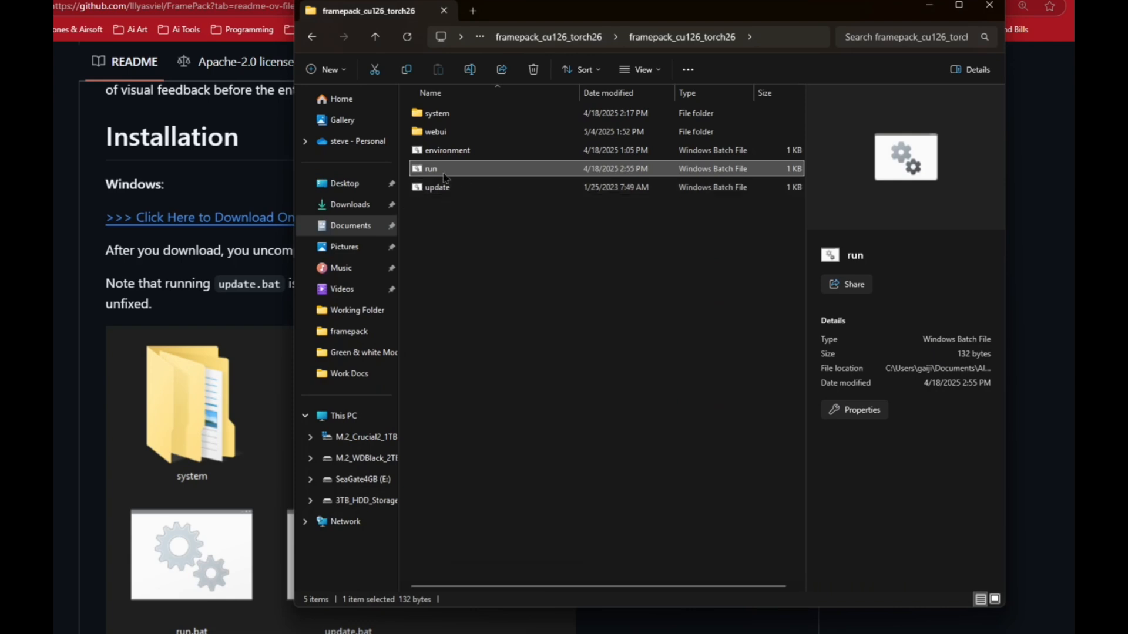
{"action": "double_click", "coordinate": [431, 169]}
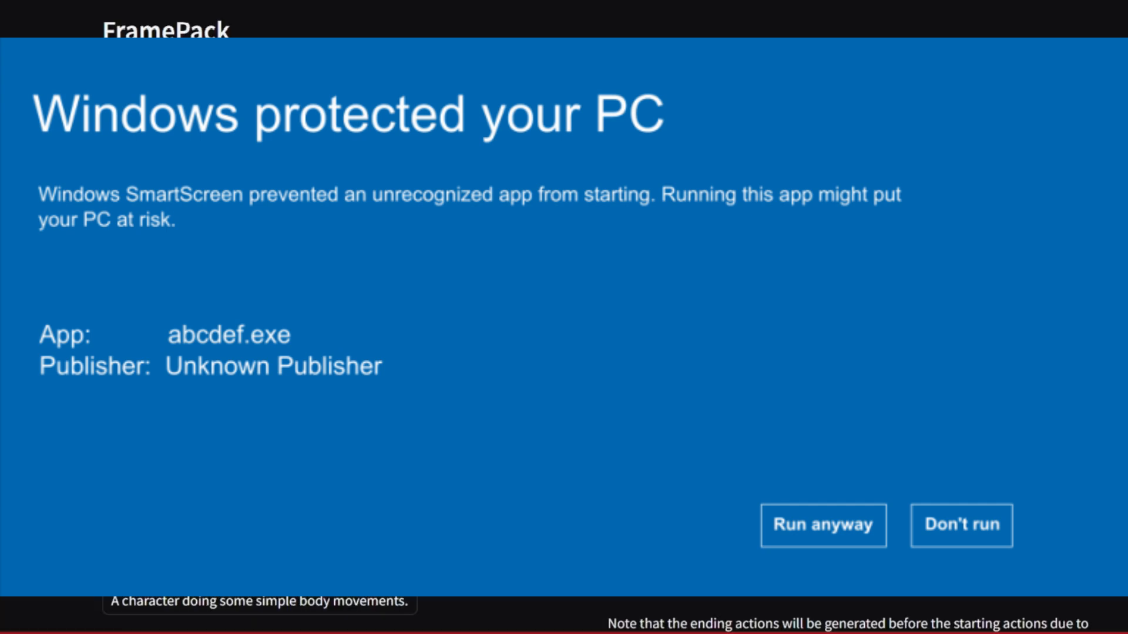
- Choose More info and Run anyway on the SmartScreen warning for run.bat
{"action": "left_click", "coordinate": [823, 525]}
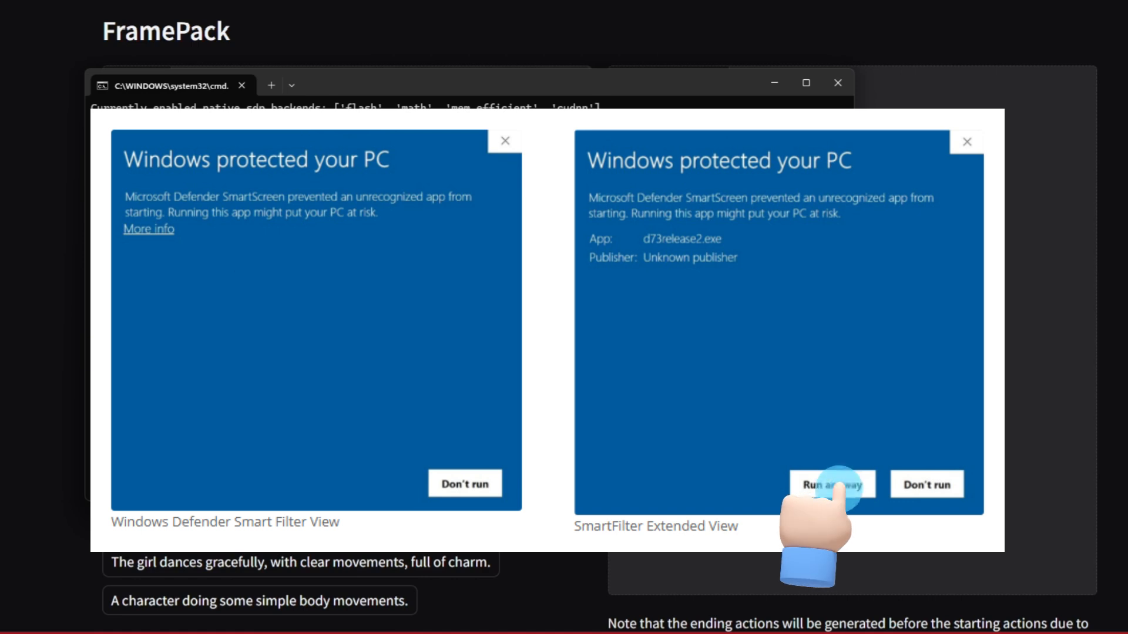
{"action": "left_click", "coordinate": [832, 484]}
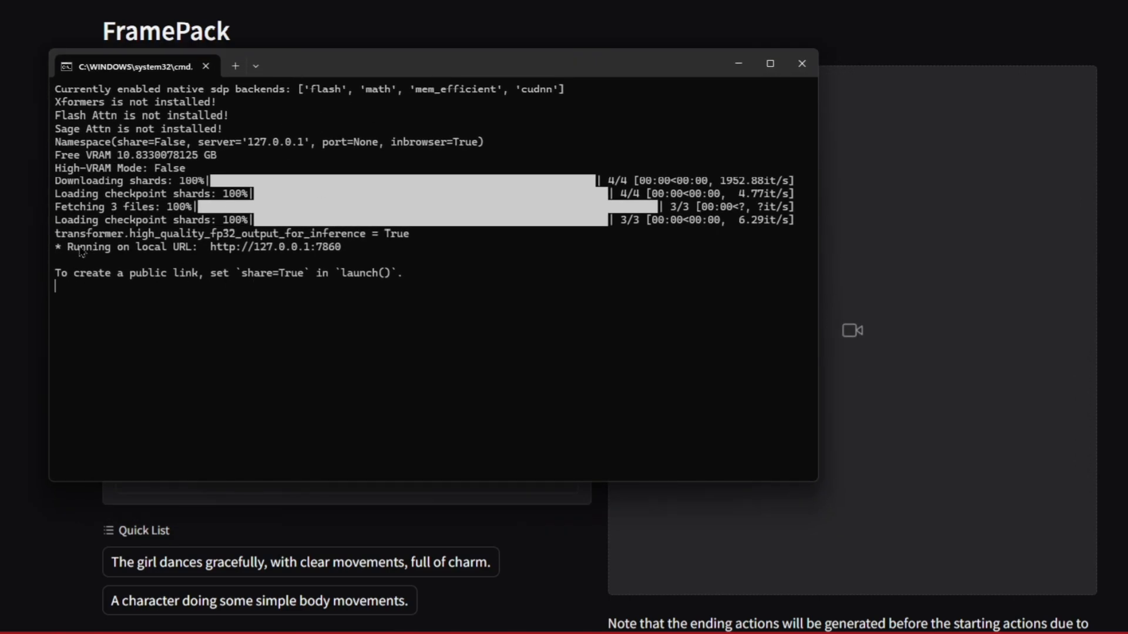
{"action": "mouse_move", "coordinate": [275, 246]}
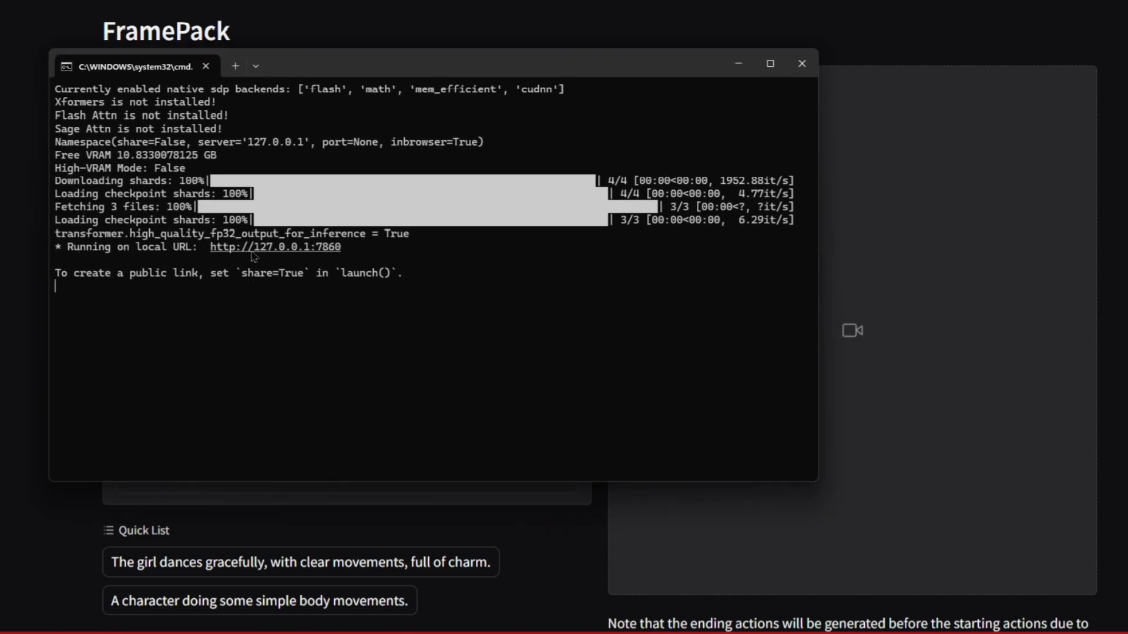
{"action": "mouse_move", "coordinate": [305, 265]}
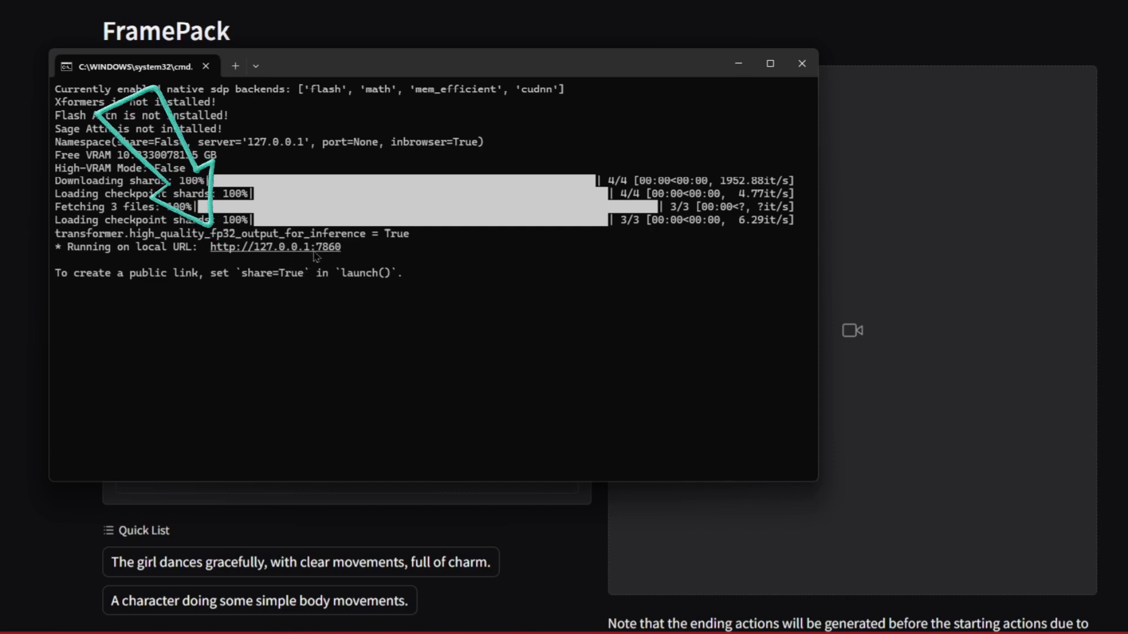
{"action": "mouse_move", "coordinate": [346, 250]}
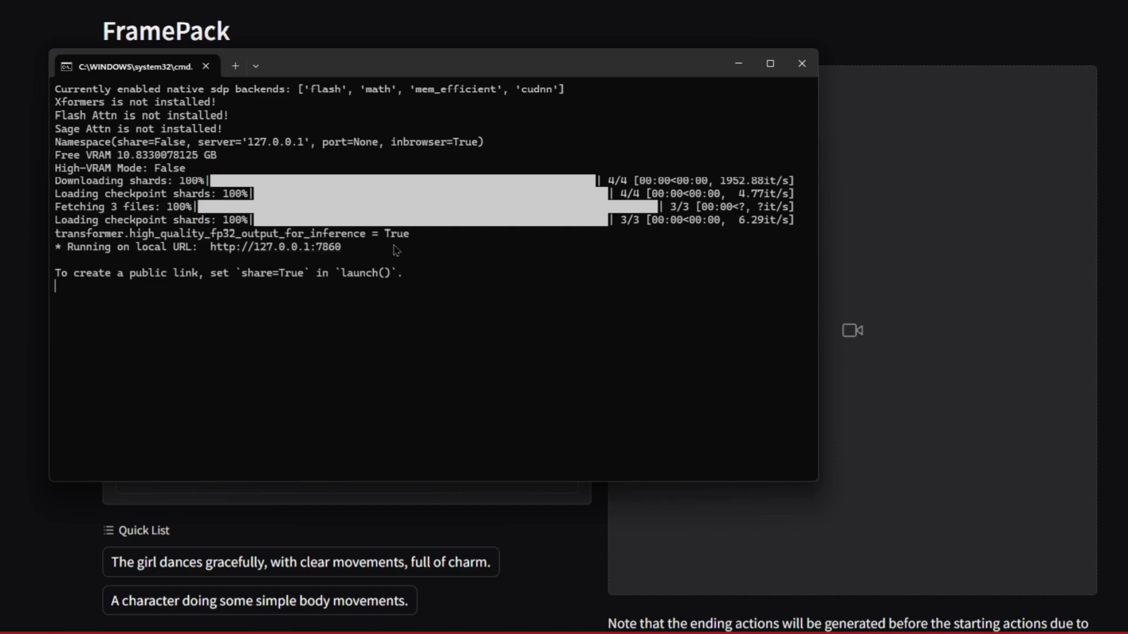
{"action": "mouse_move", "coordinate": [397, 244]}
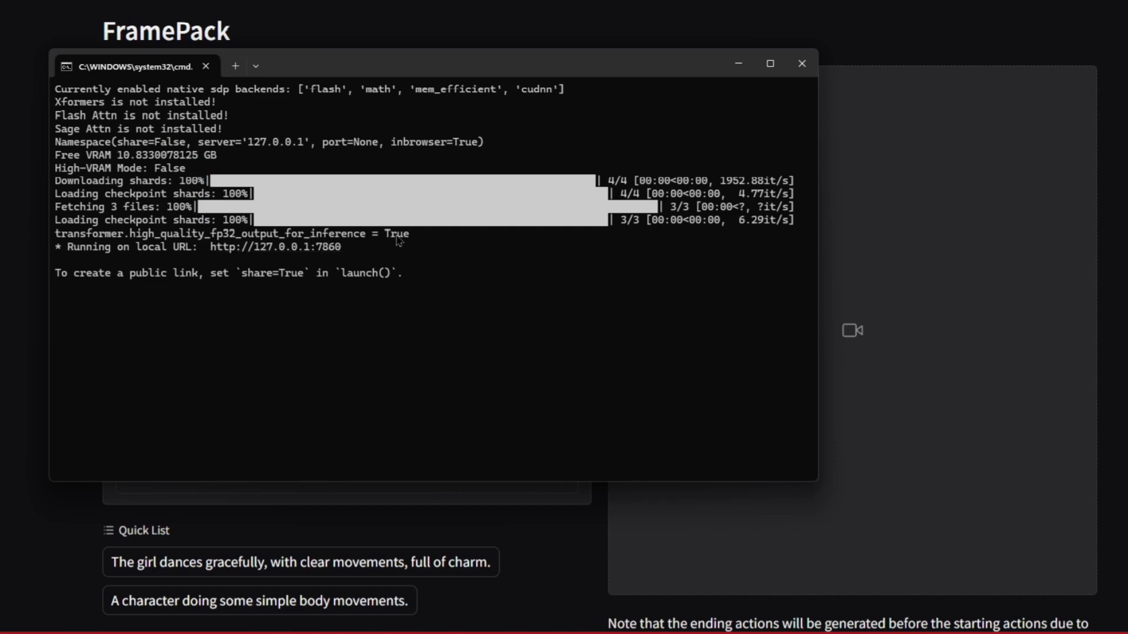
{"action": "mouse_move", "coordinate": [395, 257]}
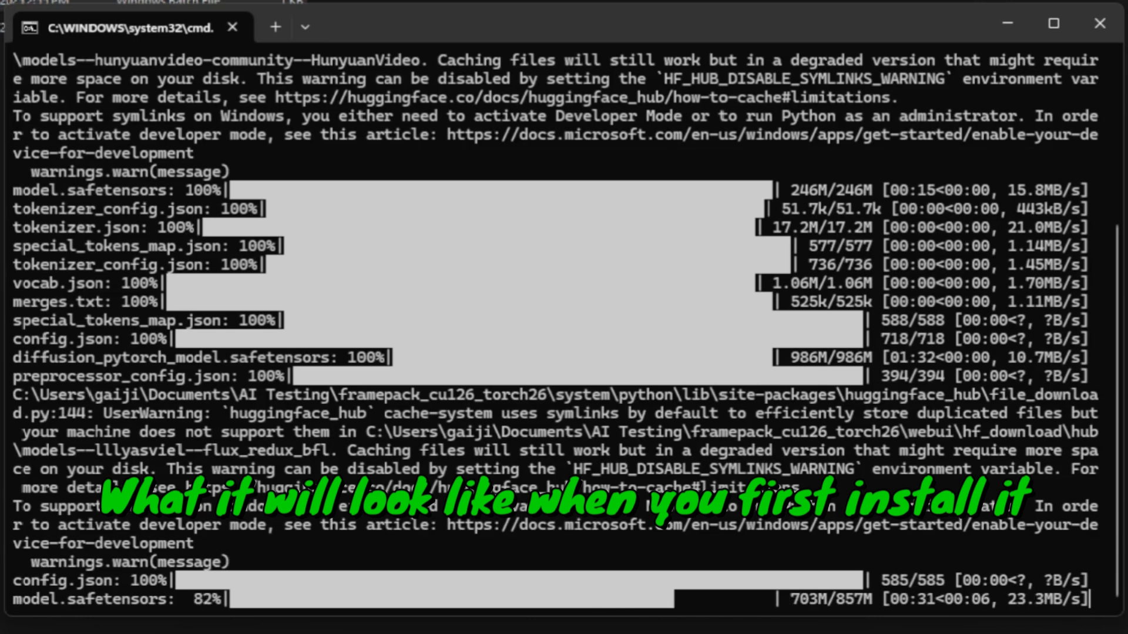
{"action": "mouse_move", "coordinate": [510, 144]}
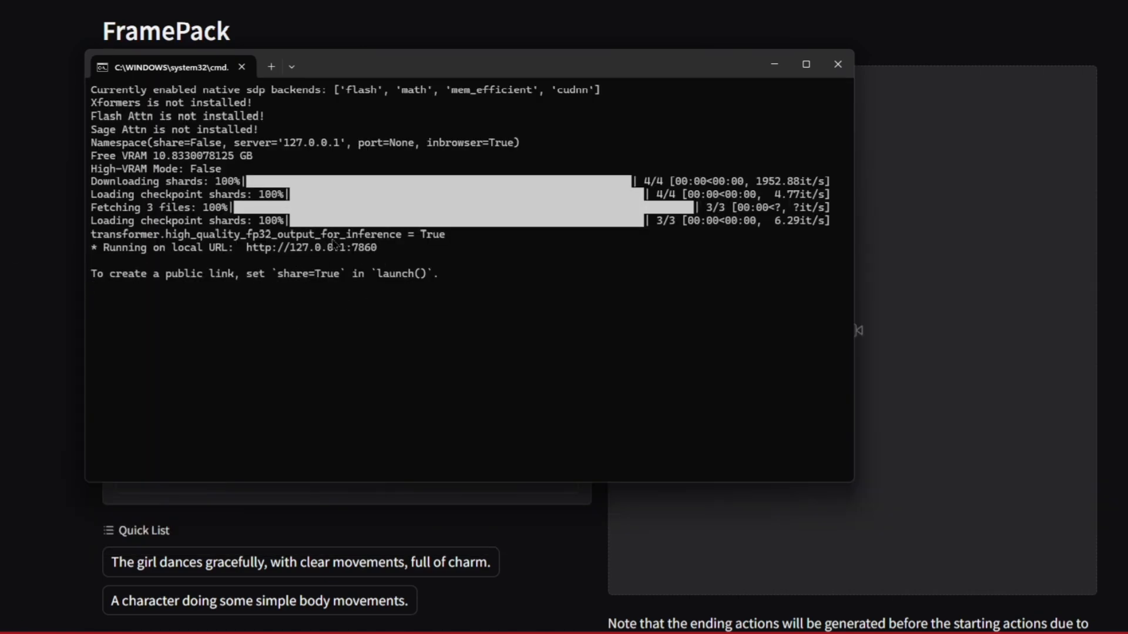
{"action": "mouse_move", "coordinate": [246, 250]}
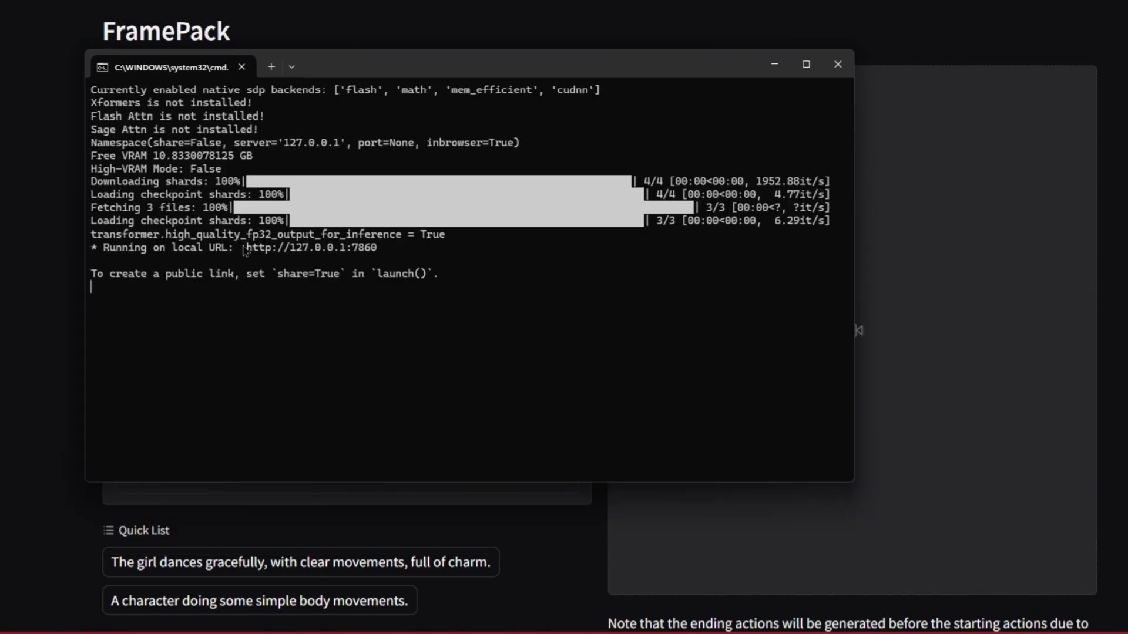
{"action": "mouse_move", "coordinate": [324, 291]}
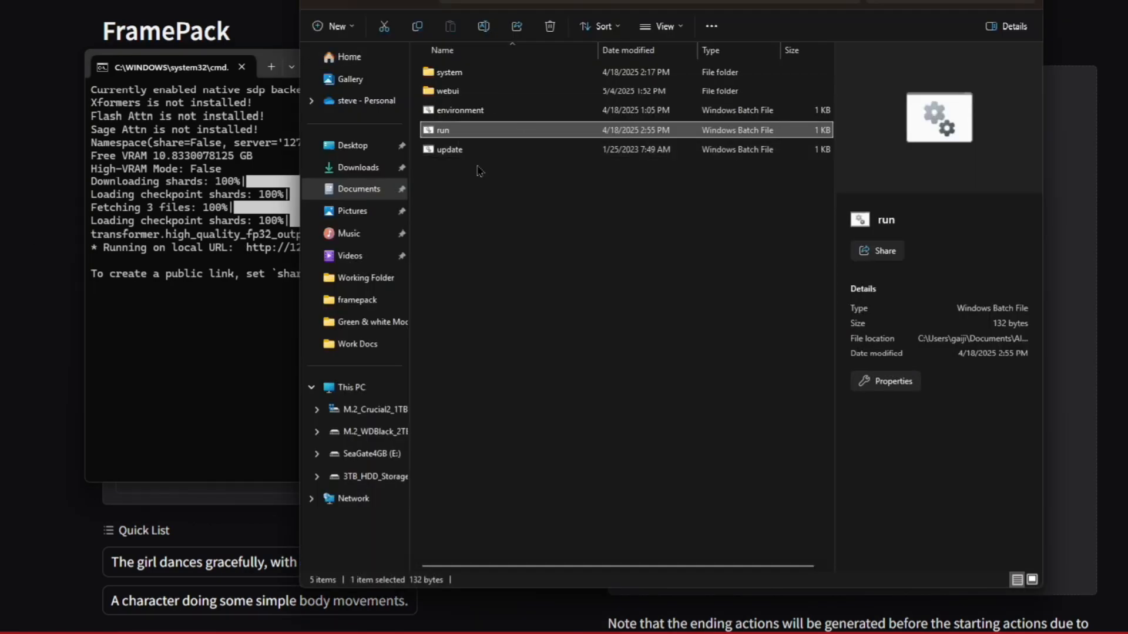
{"action": "mouse_move", "coordinate": [522, 110]}
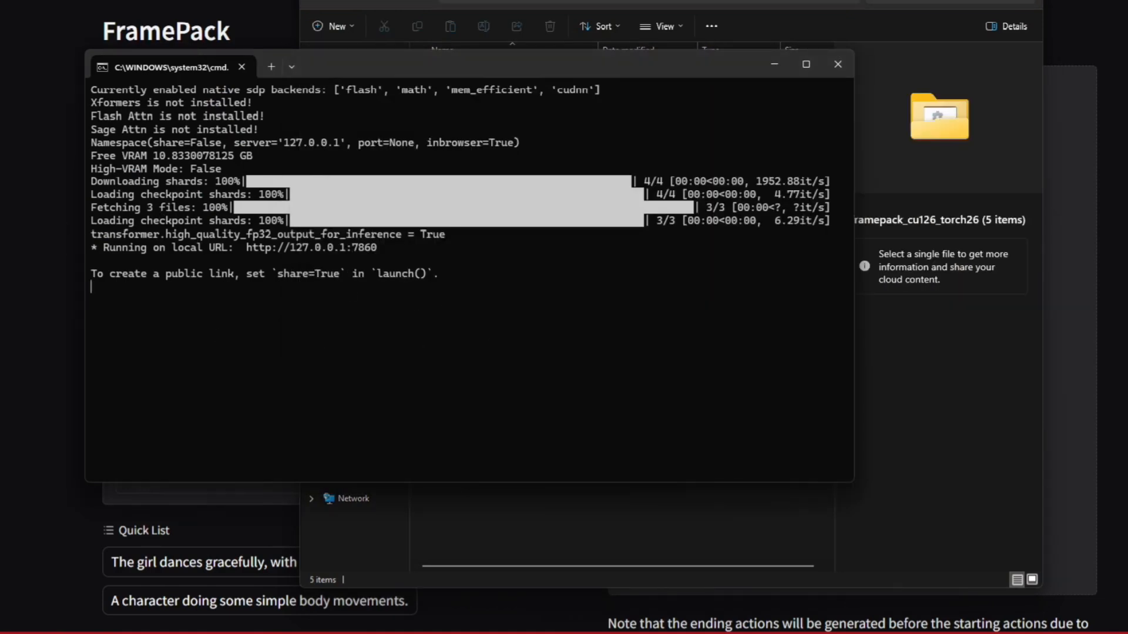
{"action": "mouse_move", "coordinate": [51, 229]}
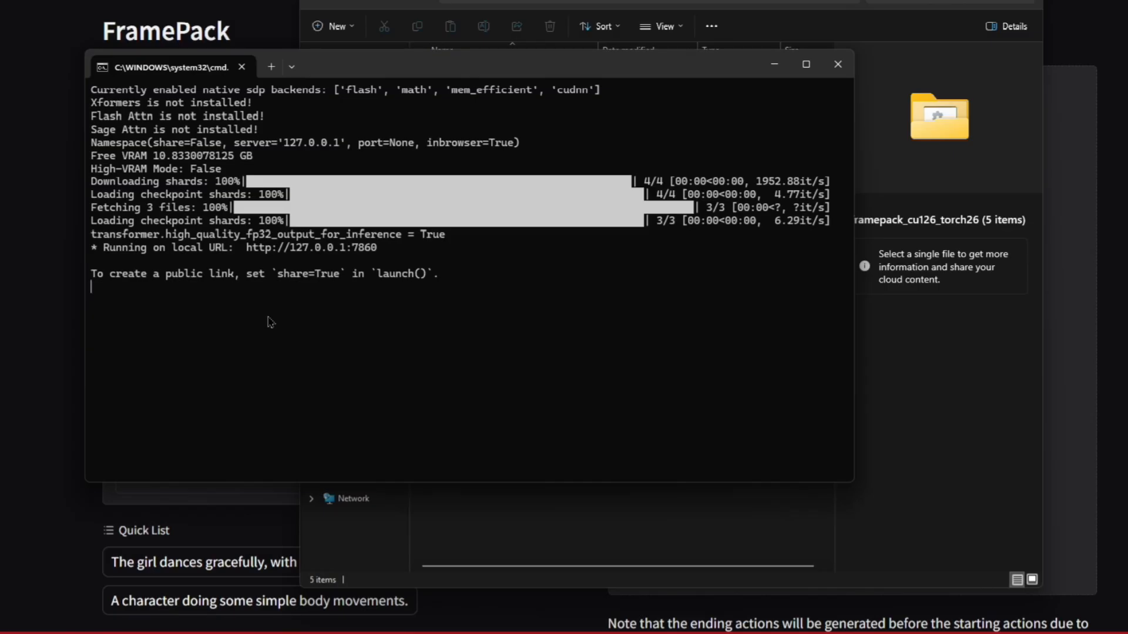
{"action": "mouse_move", "coordinate": [436, 300]}
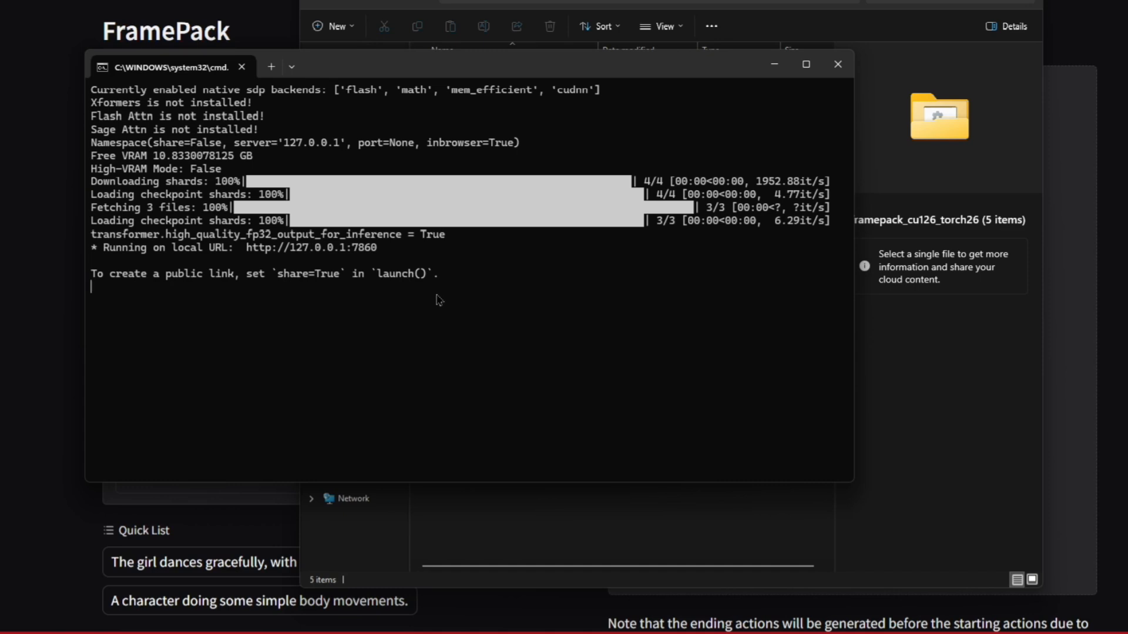
{"action": "mouse_move", "coordinate": [440, 307]}
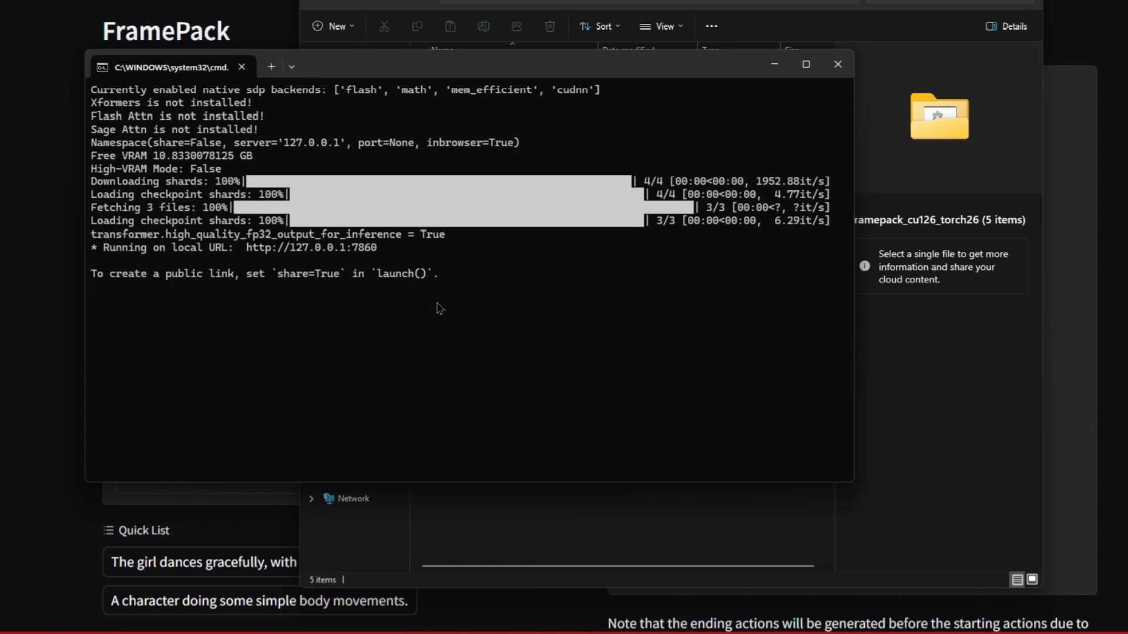
{"action": "mouse_move", "coordinate": [20, 299]}
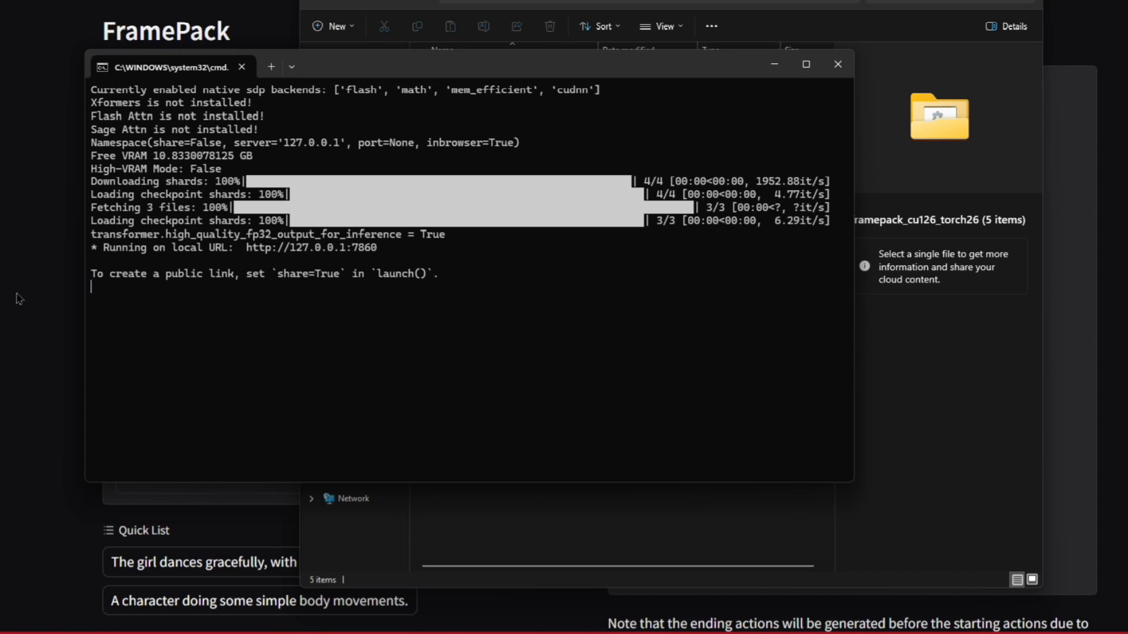
{"action": "mouse_move", "coordinate": [10, 218]}
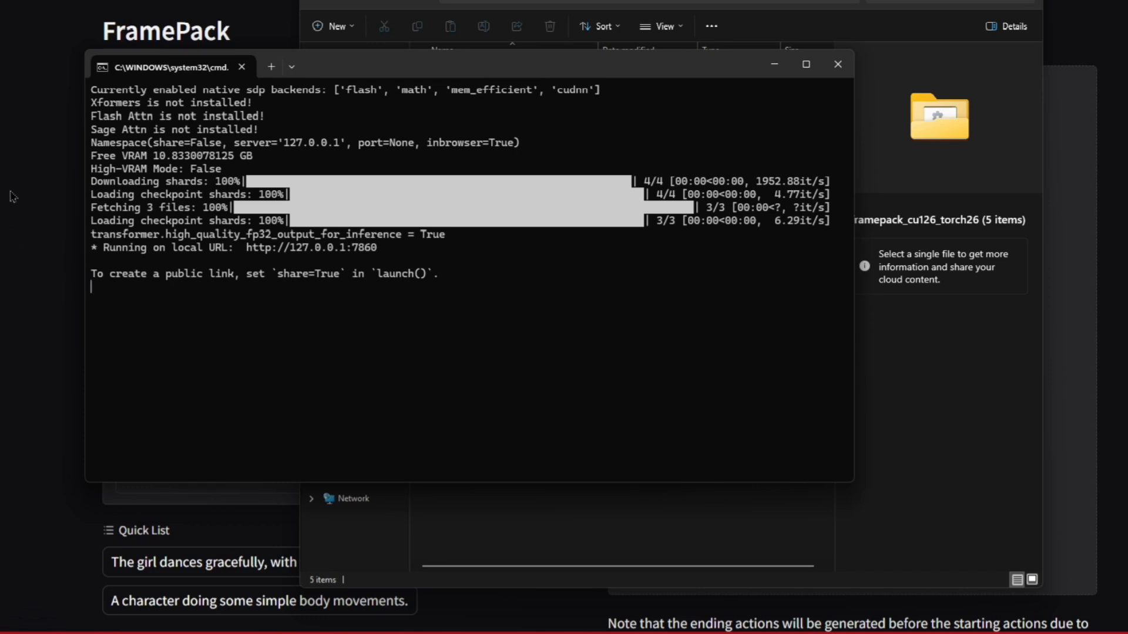
{"action": "mouse_move", "coordinate": [189, 263]}
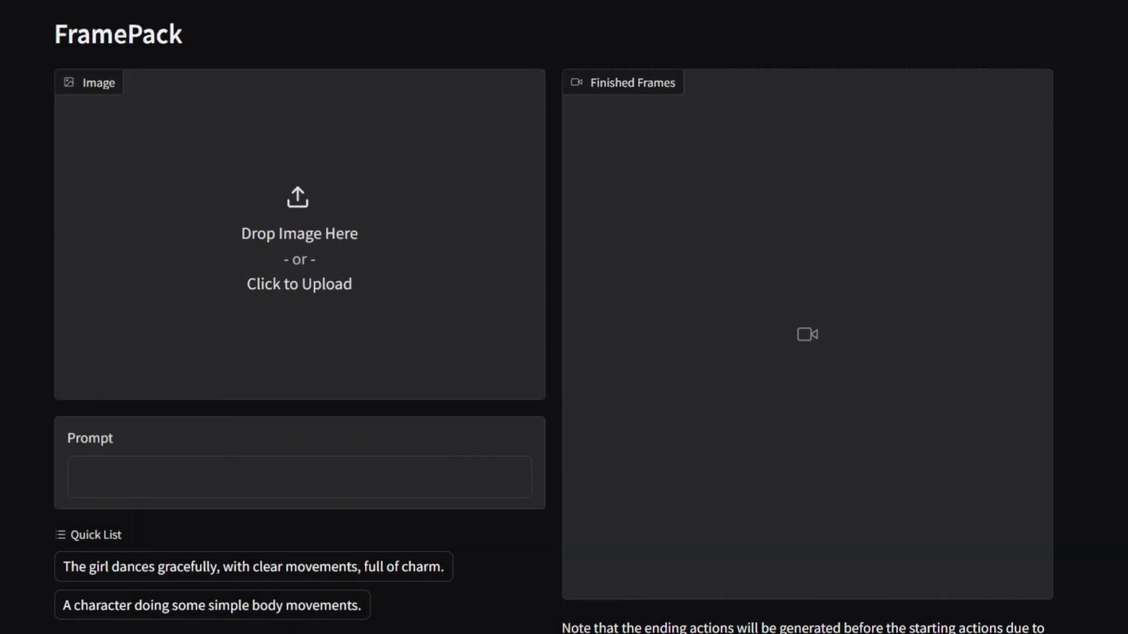
{"action": "mouse_move", "coordinate": [349, 209]}
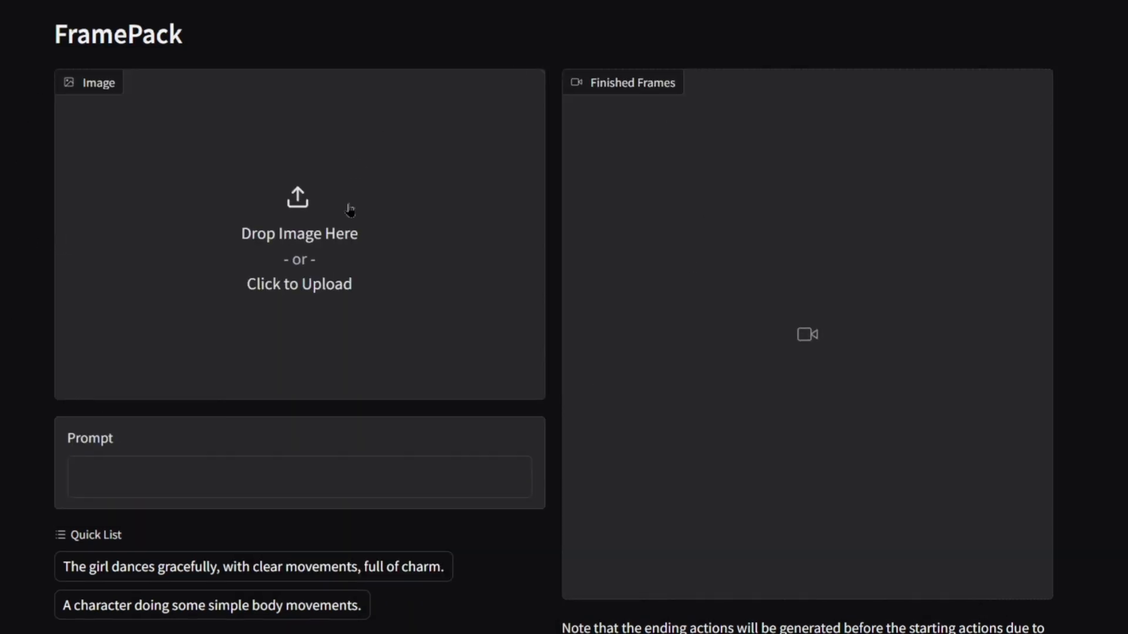
{"action": "mouse_move", "coordinate": [263, 247]}
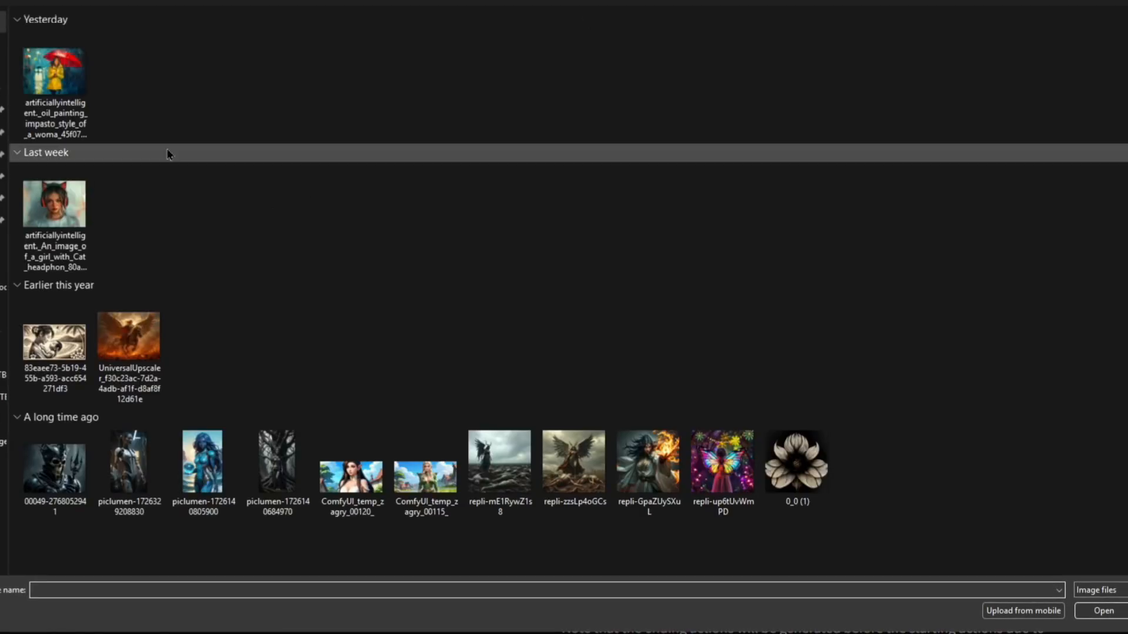
{"action": "mouse_move", "coordinate": [192, 360]}
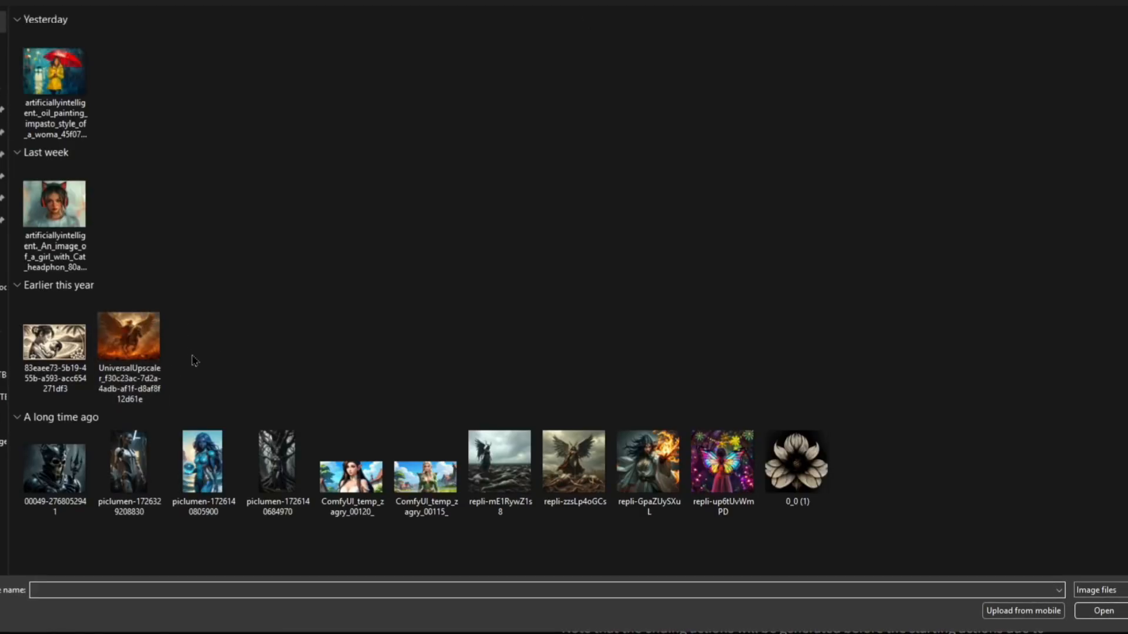
- Pick the winged battlefield picture in the file picker as the start image
{"action": "left_click", "coordinate": [499, 462]}
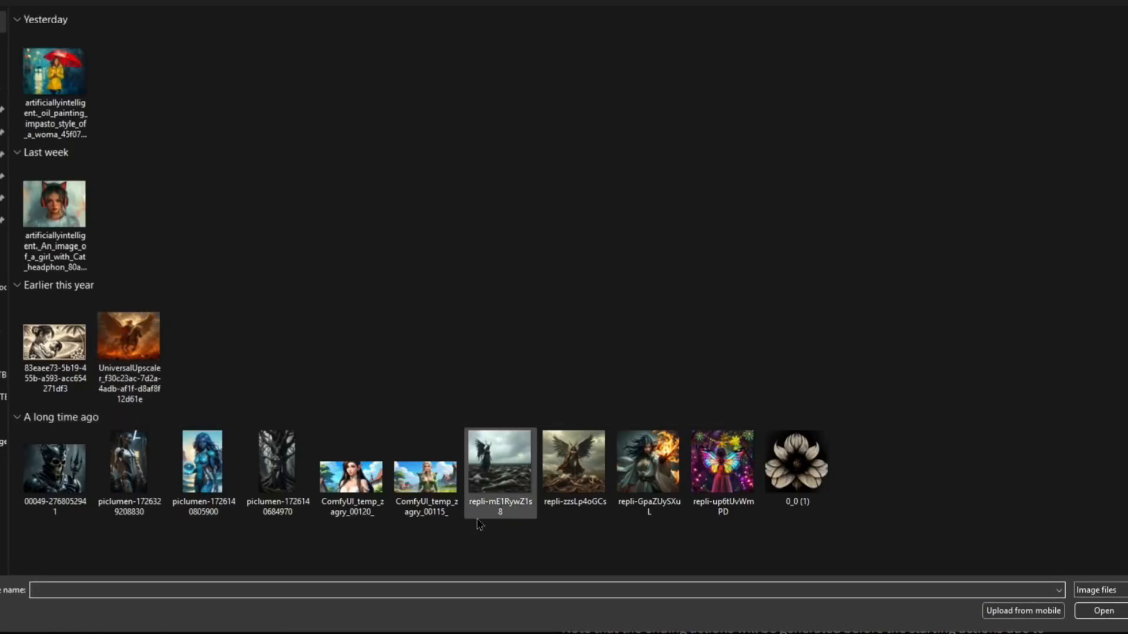
{"action": "double_click", "coordinate": [500, 463]}
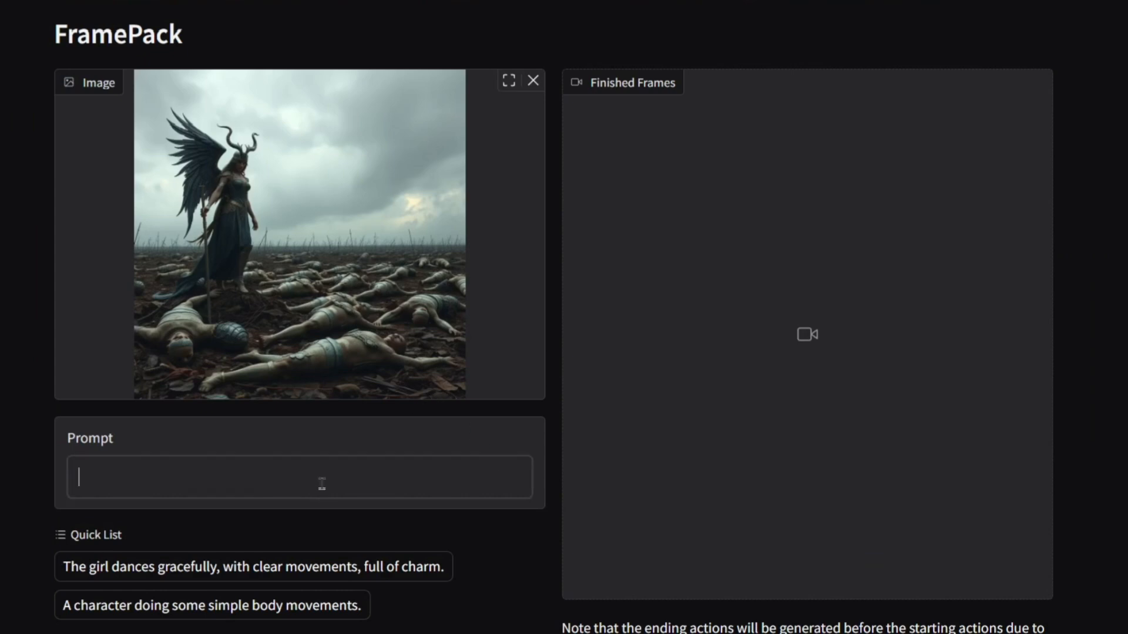
- Enter prompt 'a VALKyrie with wings and a helmet with horns walks over dead bodies in a battlefield'
{"action": "type", "text": "a VALKyrie with wings and a helmet with horns walks over dead bodies in a battlefield"}
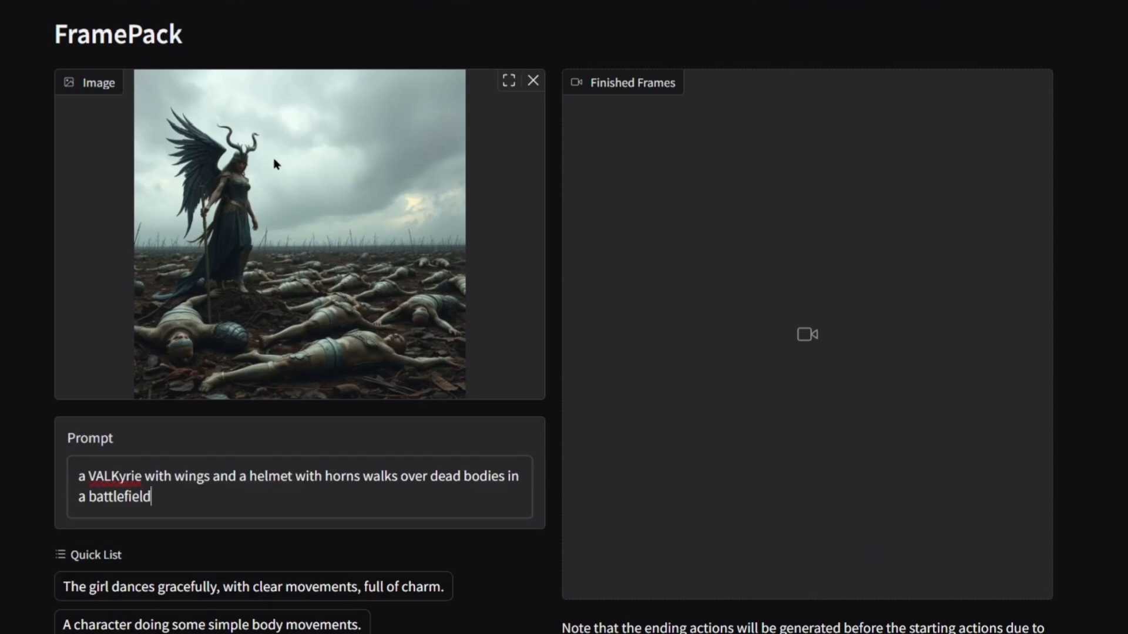
{"action": "right_click", "coordinate": [115, 497]}
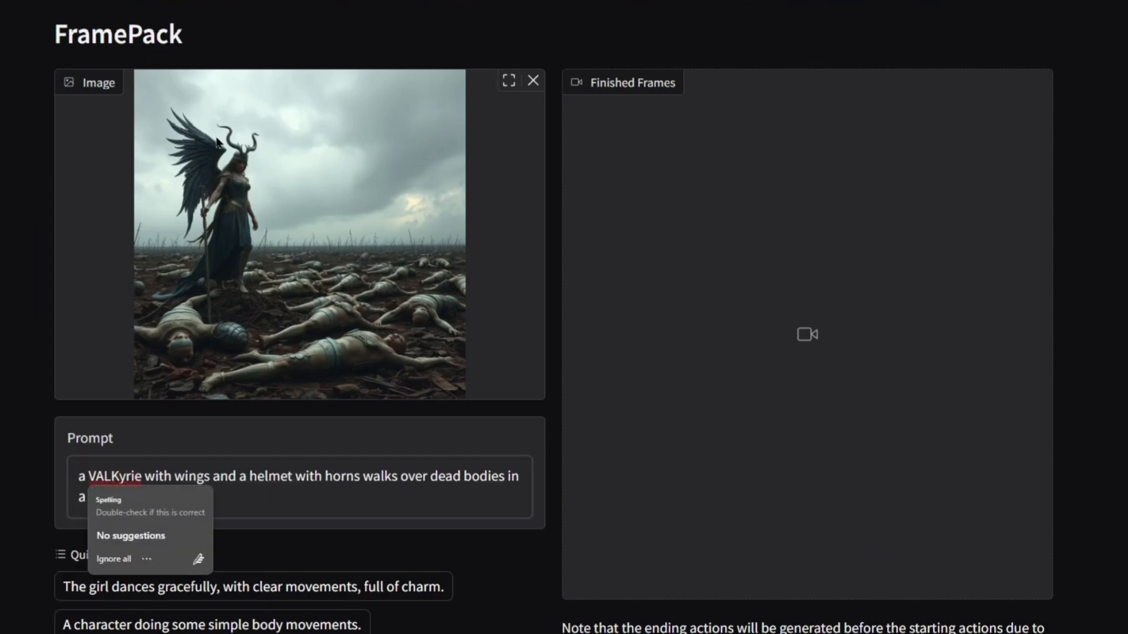
{"action": "mouse_move", "coordinate": [238, 192]}
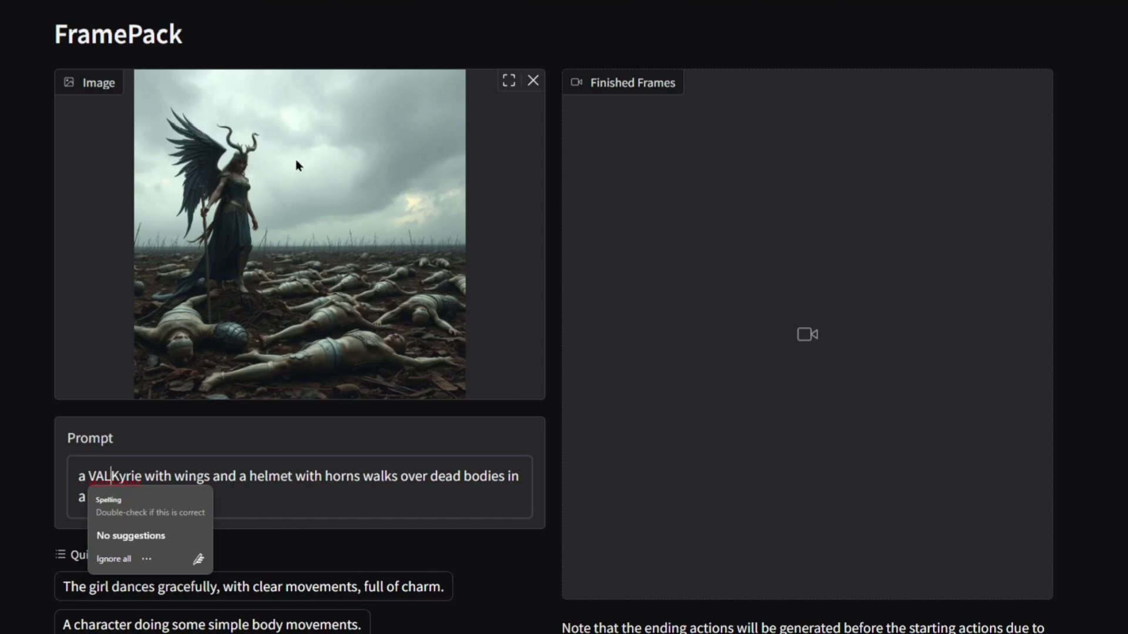
{"action": "mouse_move", "coordinate": [212, 184]}
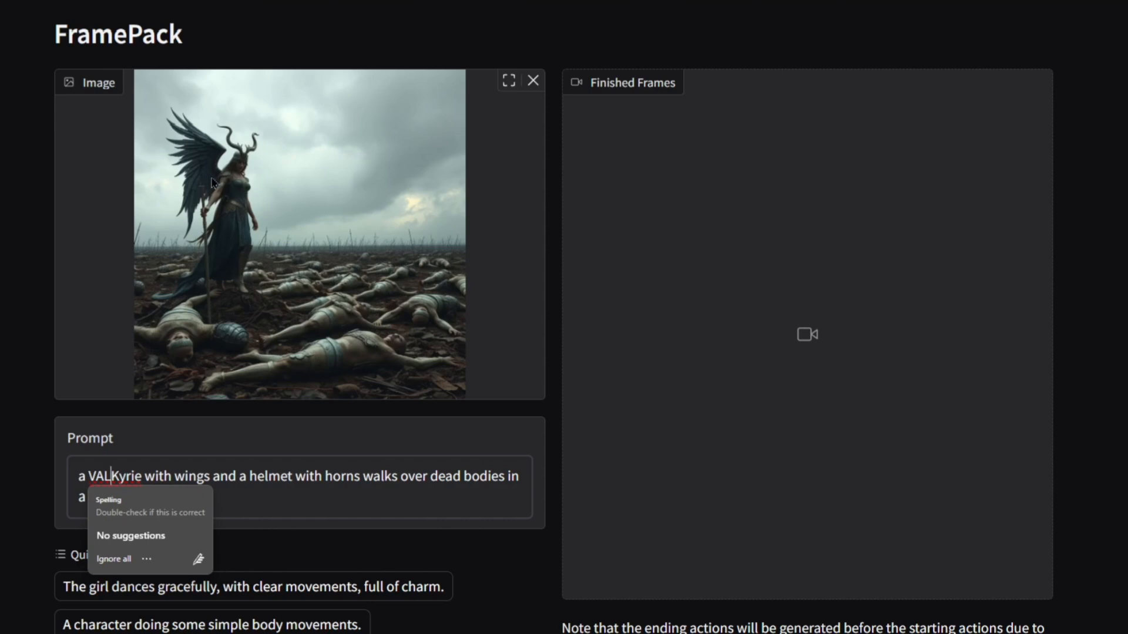
{"action": "scroll", "scroll_direction": "down", "scroll_amount": 3}
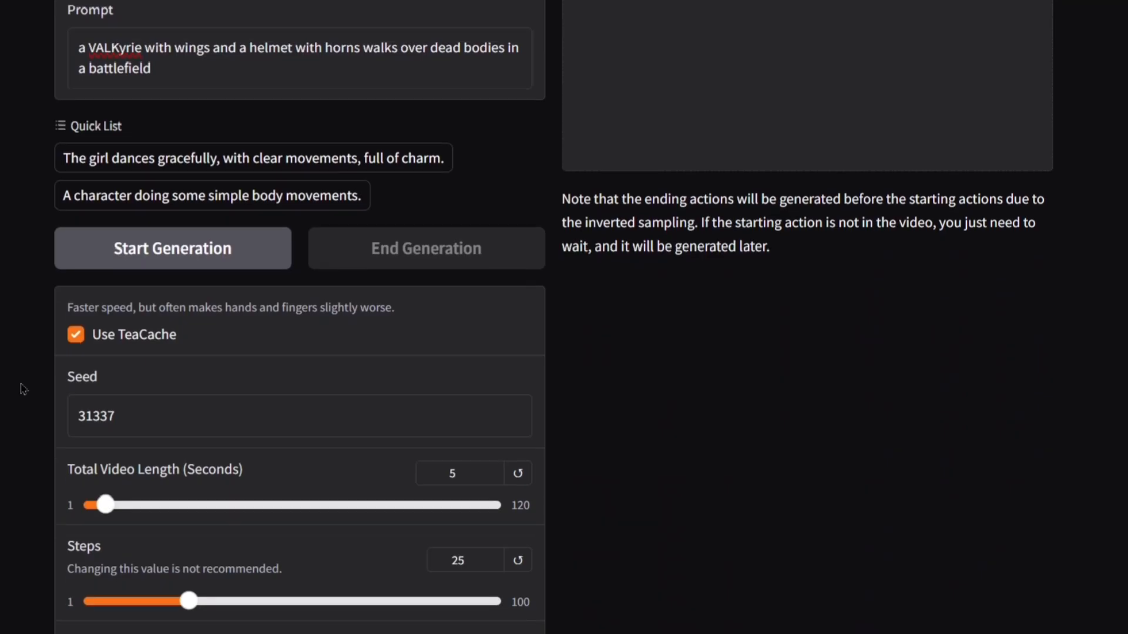
{"action": "scroll", "scroll_direction": "down", "scroll_amount": 3}
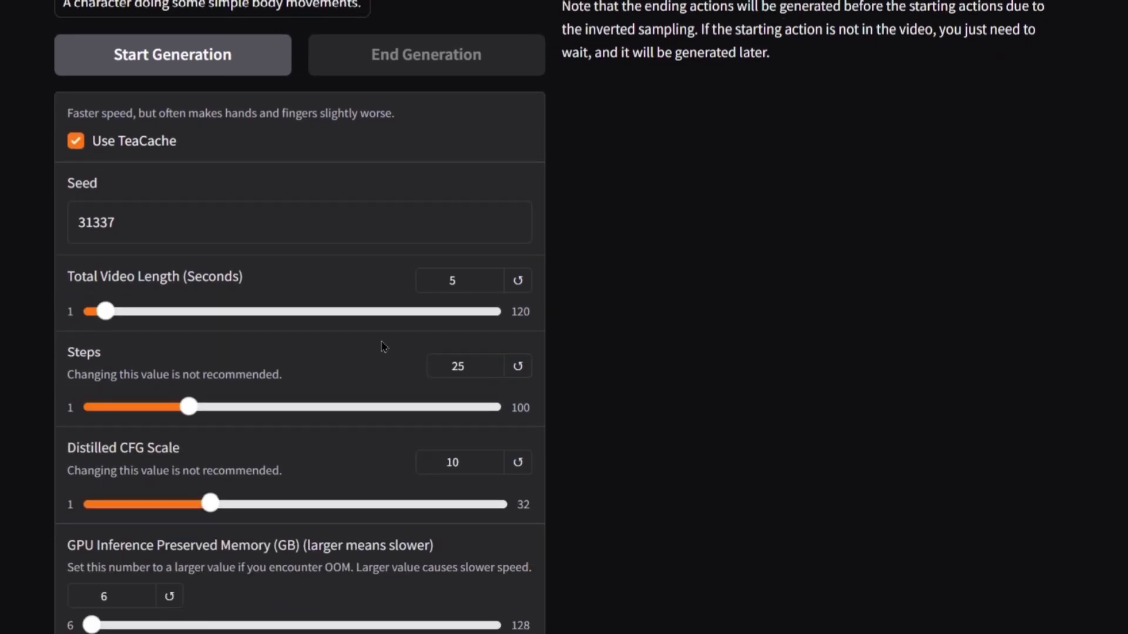
{"action": "scroll", "scroll_direction": "up", "scroll_amount": 3}
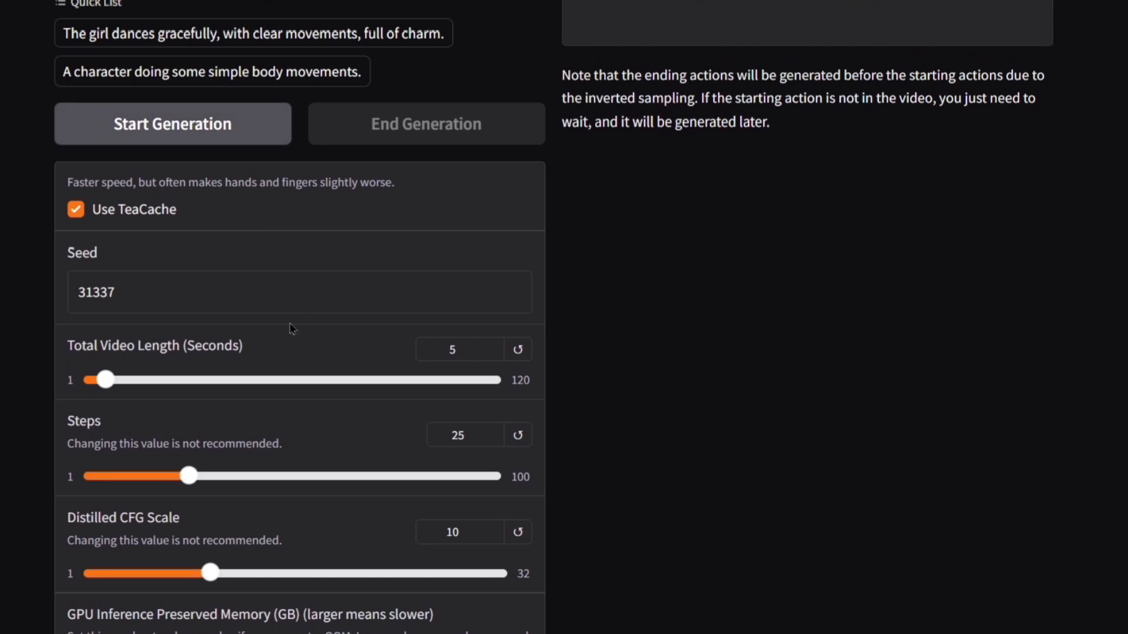
{"action": "mouse_move", "coordinate": [495, 206]}
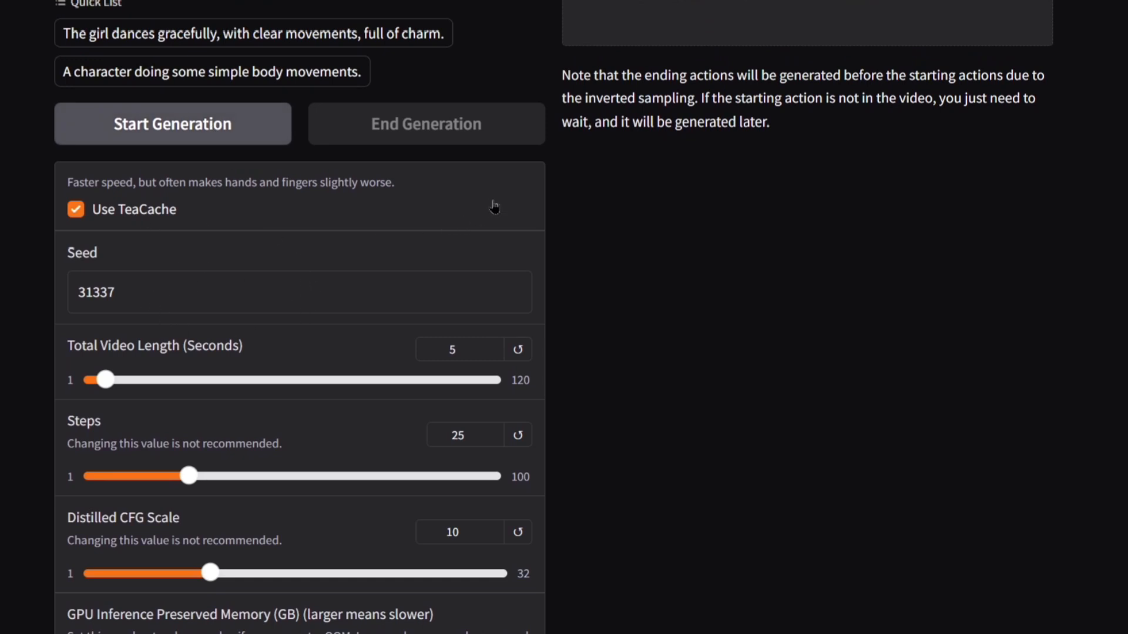
{"action": "mouse_move", "coordinate": [163, 212]}
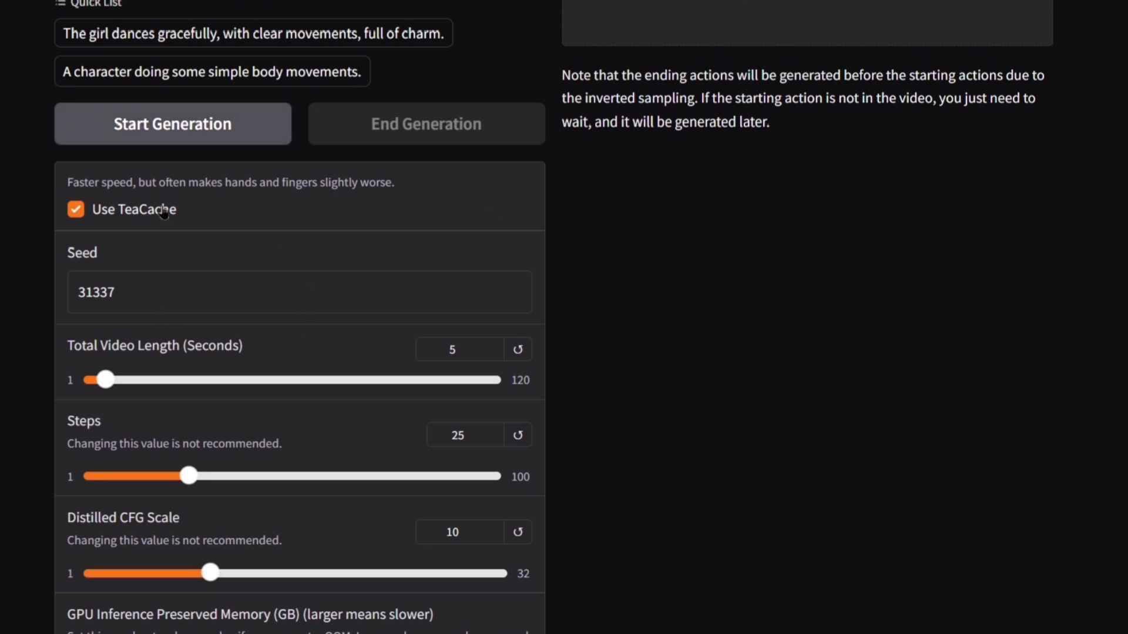
{"action": "mouse_move", "coordinate": [318, 254]}
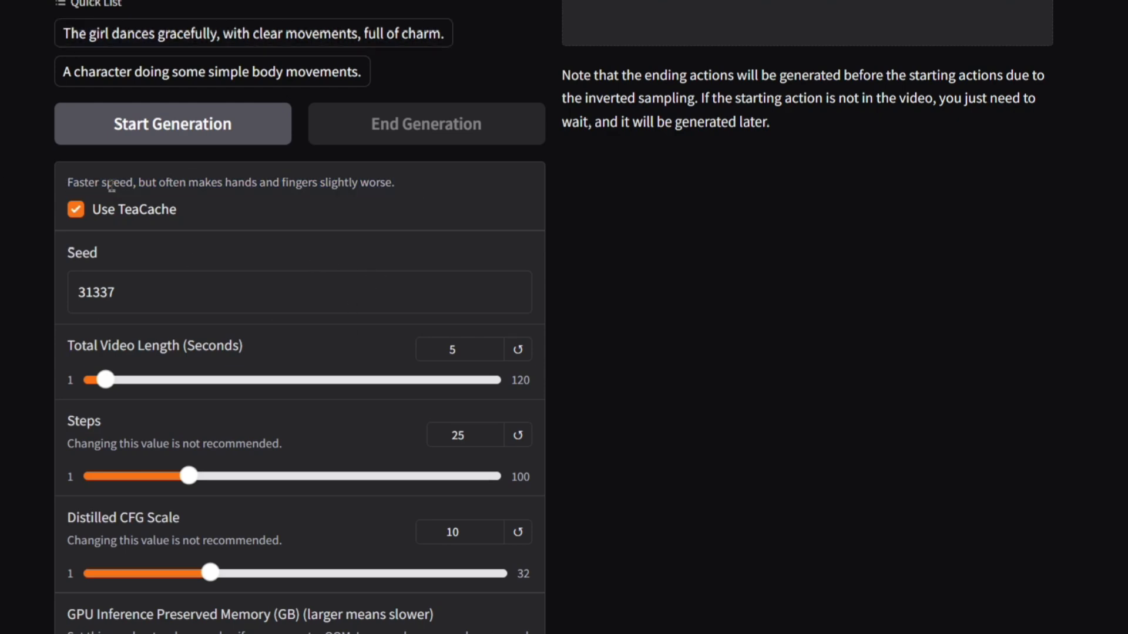
{"action": "mouse_move", "coordinate": [171, 341]}
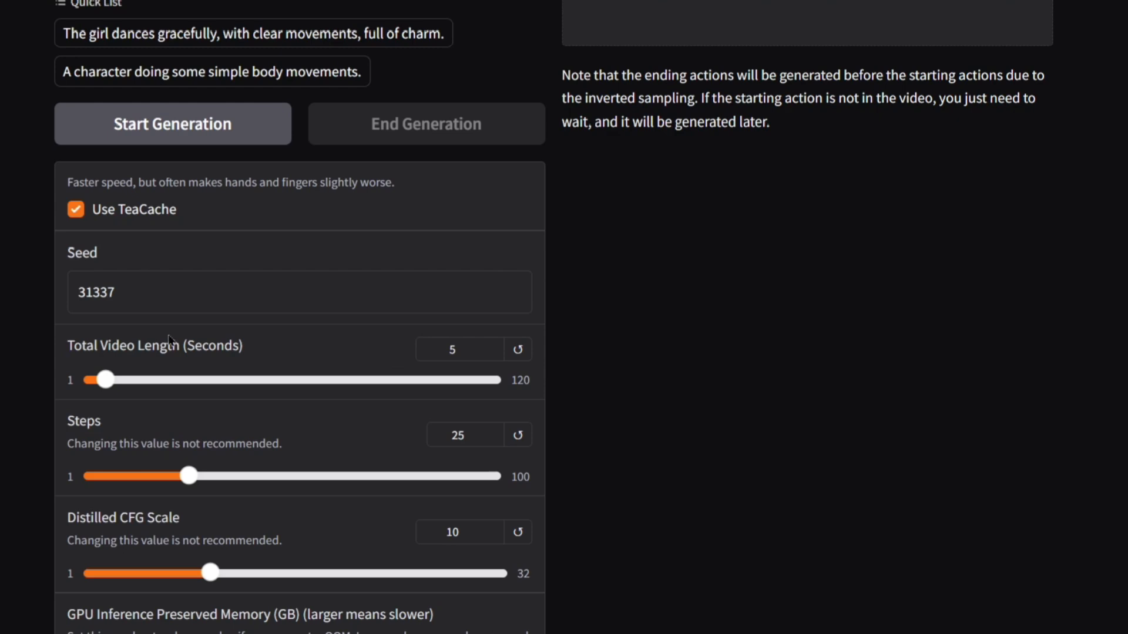
{"action": "left_click", "coordinate": [452, 349]}
{"action": "type", "text": "10"}
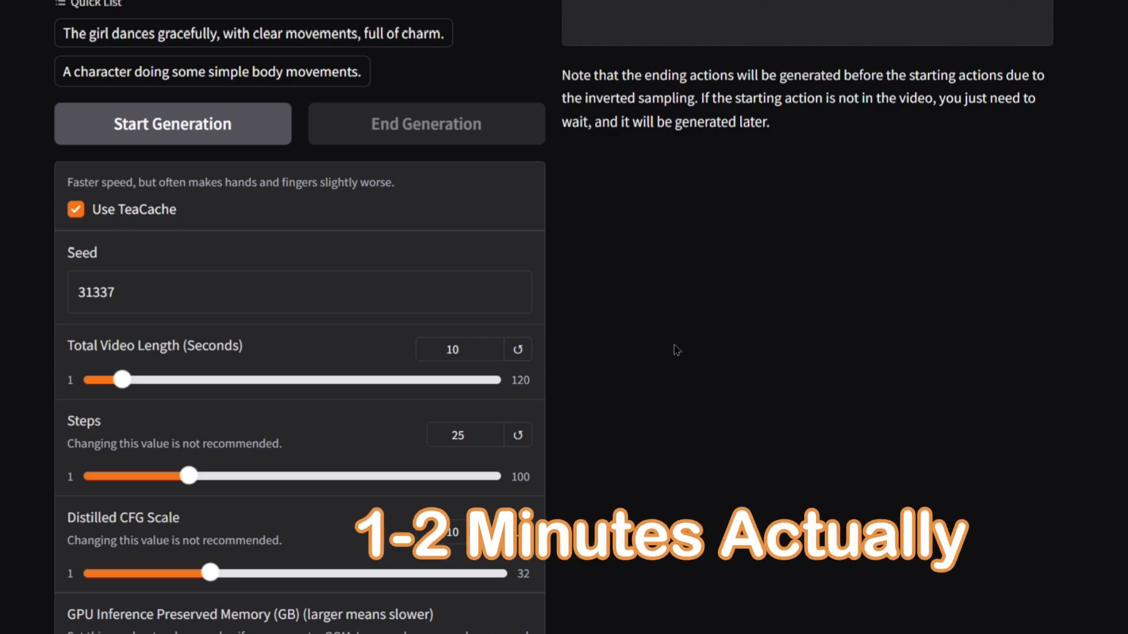
{"action": "scroll", "scroll_direction": "down", "scroll_amount": 3}
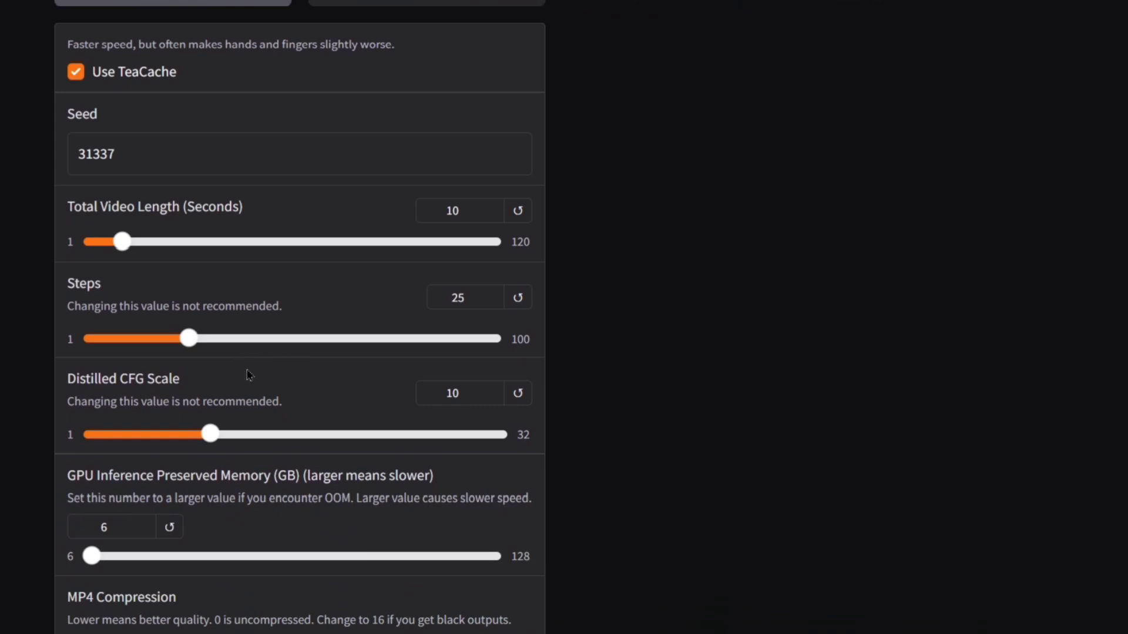
{"action": "mouse_move", "coordinate": [204, 402]}
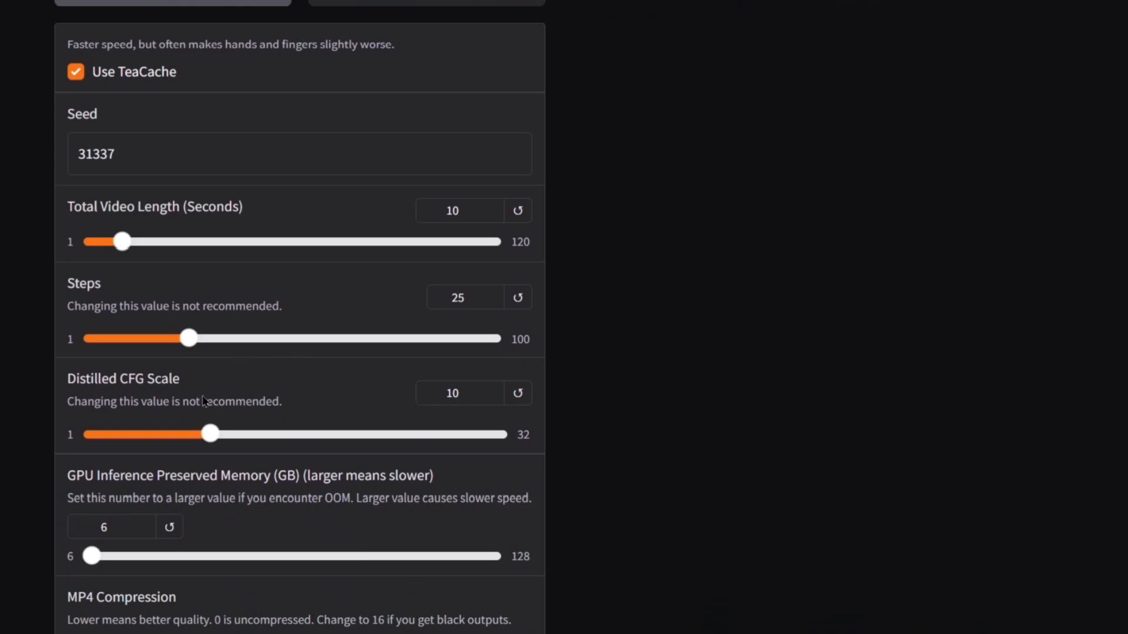
{"action": "mouse_move", "coordinate": [225, 404]}
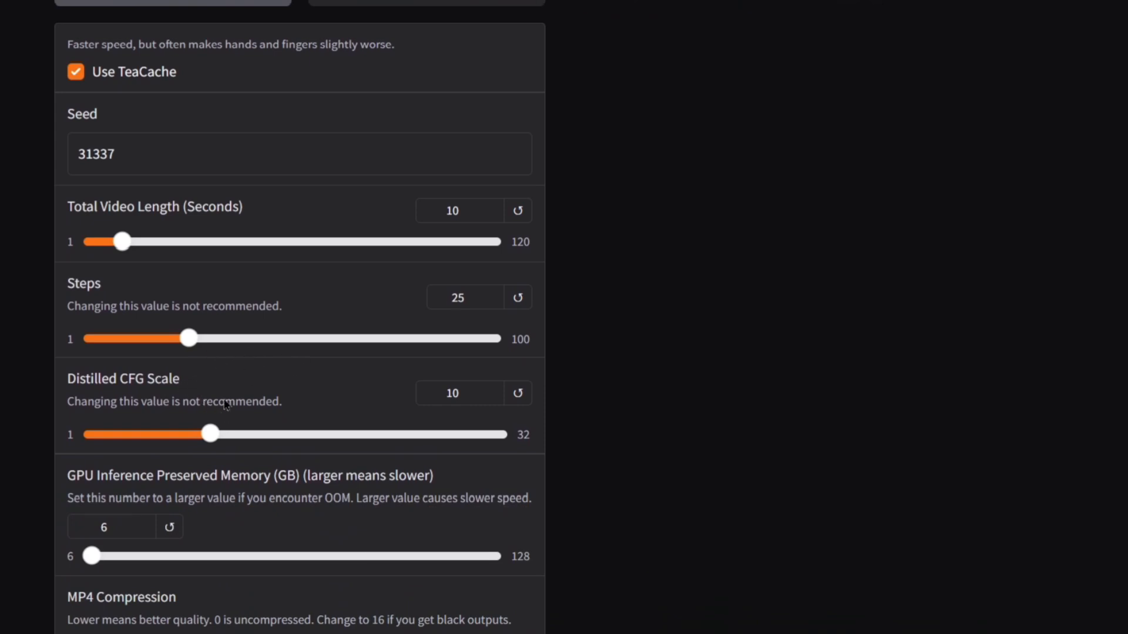
{"action": "mouse_move", "coordinate": [253, 383]}
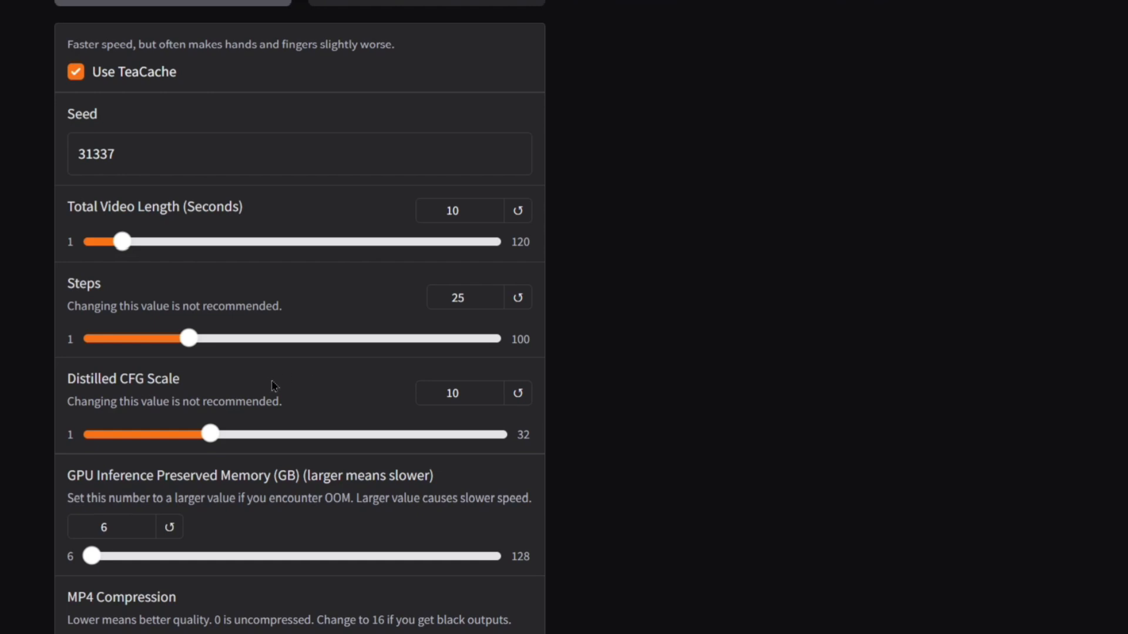
{"action": "scroll", "scroll_direction": "down", "scroll_amount": 3}
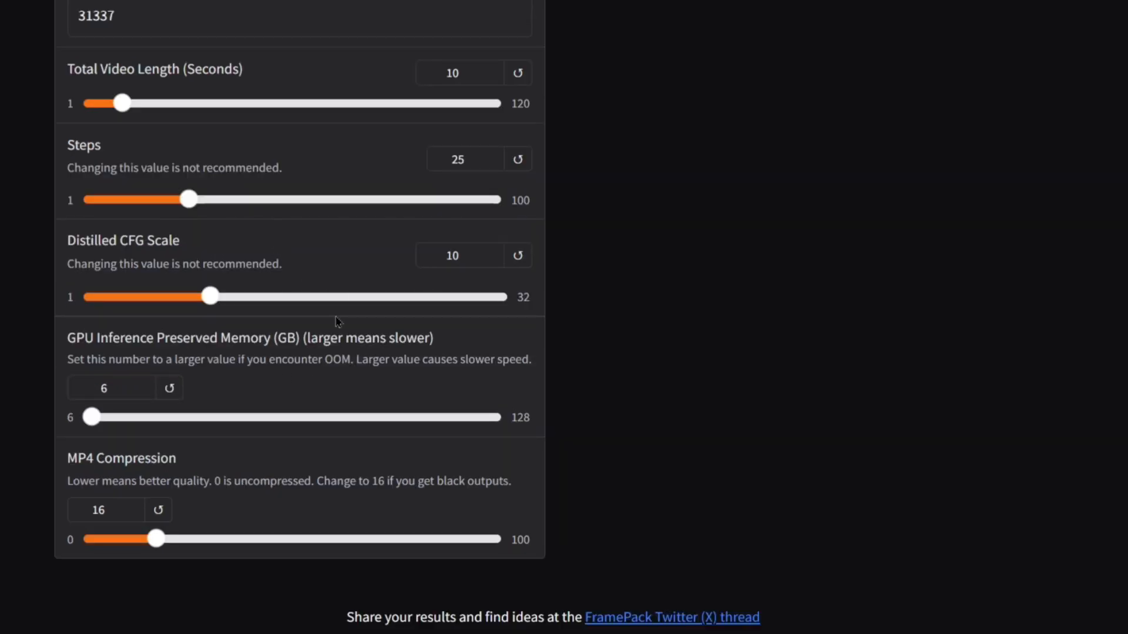
{"action": "mouse_move", "coordinate": [167, 358]}
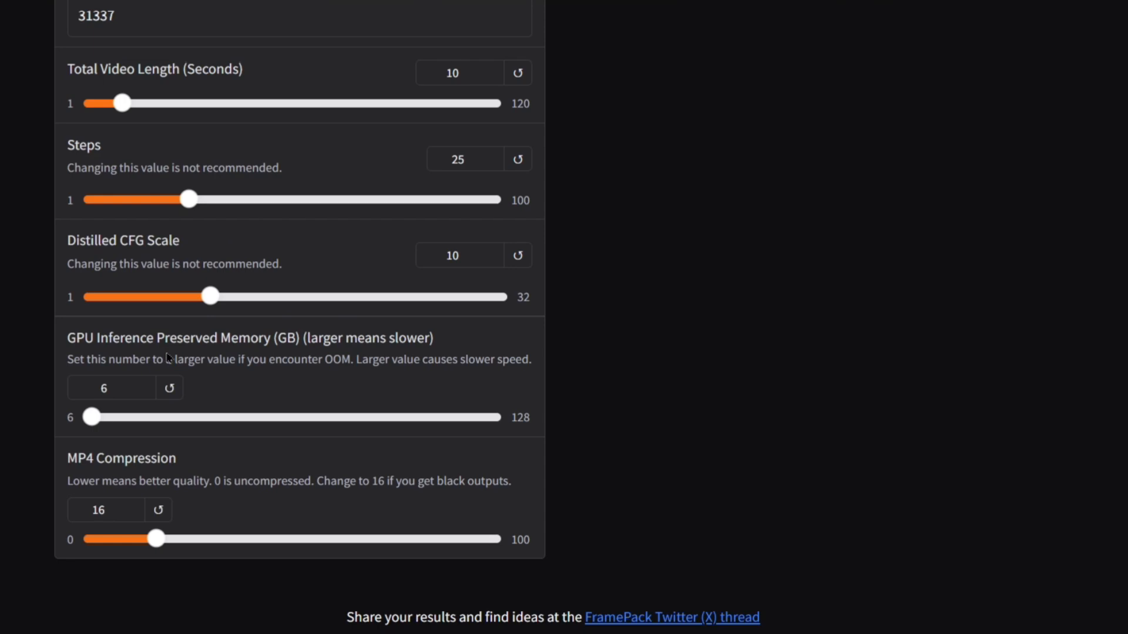
{"action": "scroll", "scroll_direction": "down", "scroll_amount": 3}
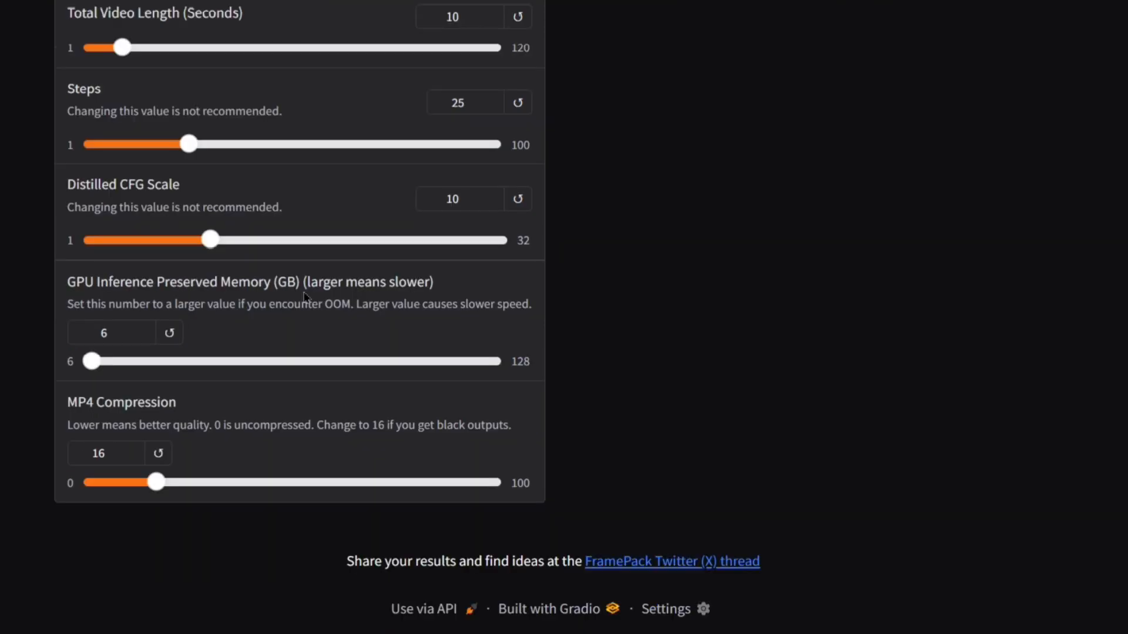
{"action": "mouse_move", "coordinate": [101, 312]}
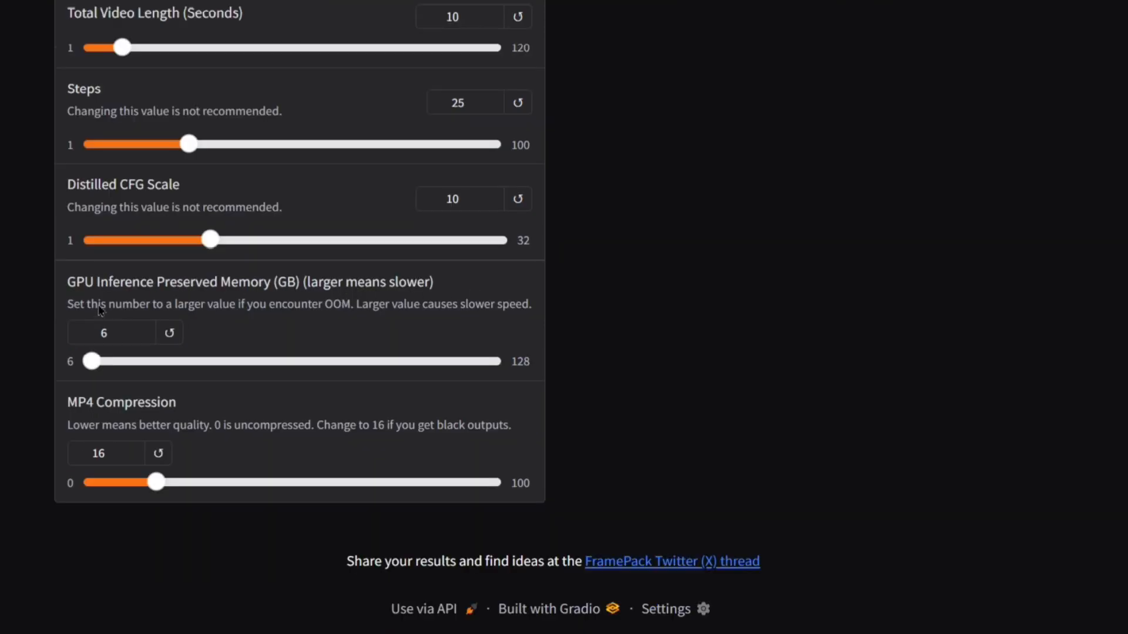
- Reset the 14 GB GPU Inference Preserved Memory value with its reset arrow
{"action": "scroll", "scroll_direction": "up", "scroll_amount": 3}
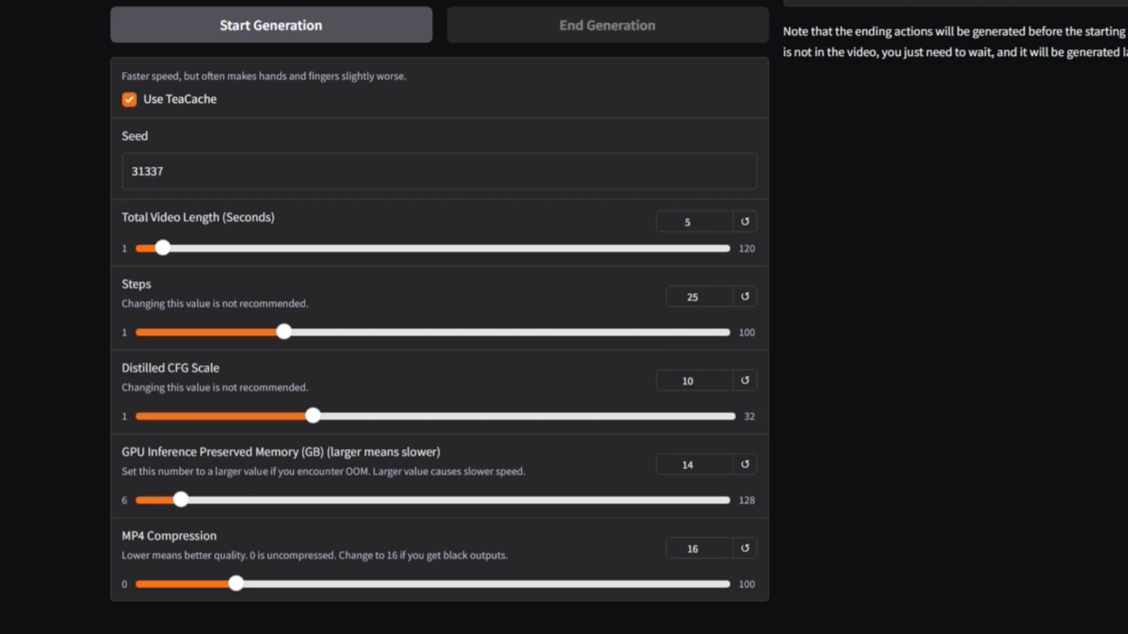
{"action": "left_click", "coordinate": [694, 464]}
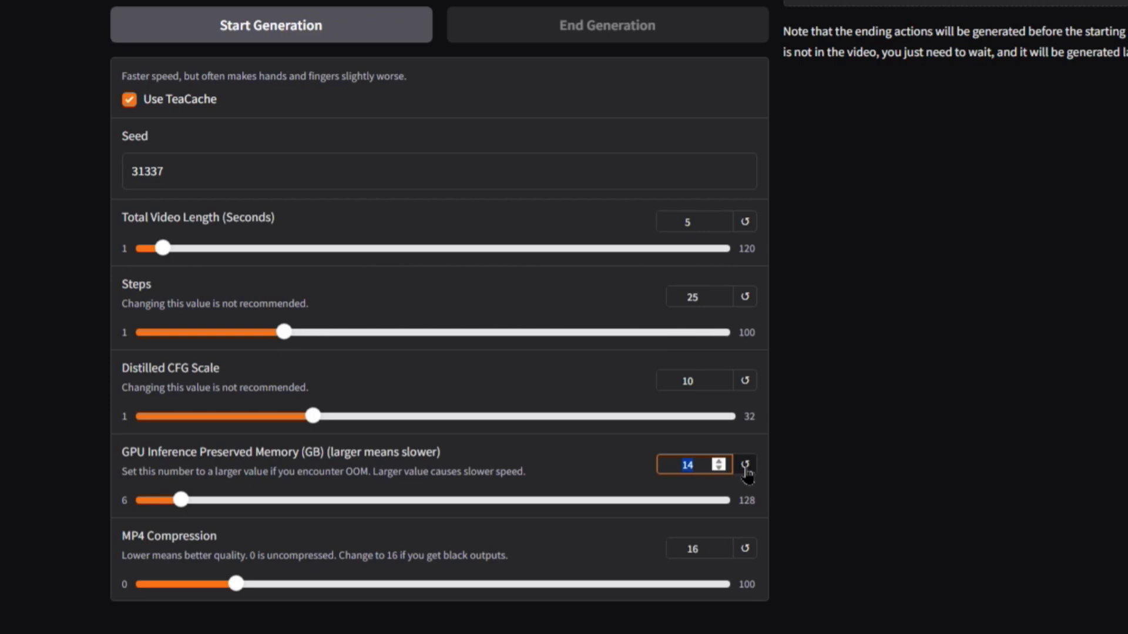
{"action": "left_click", "coordinate": [746, 465]}
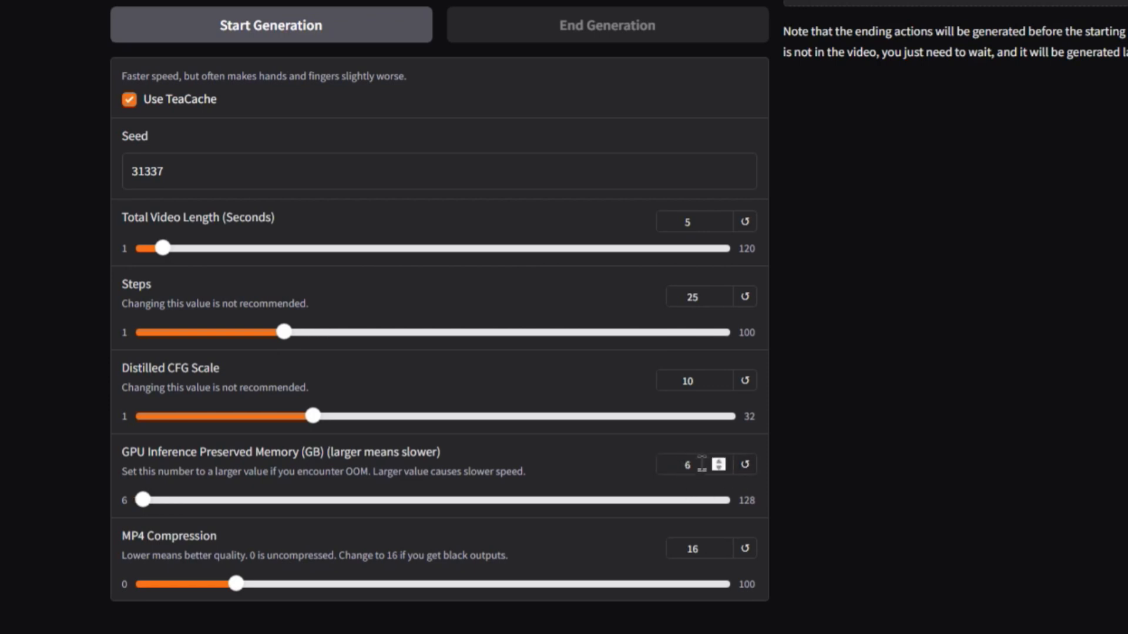
{"action": "left_click", "coordinate": [691, 464]}
{"action": "type", "text": "14"}
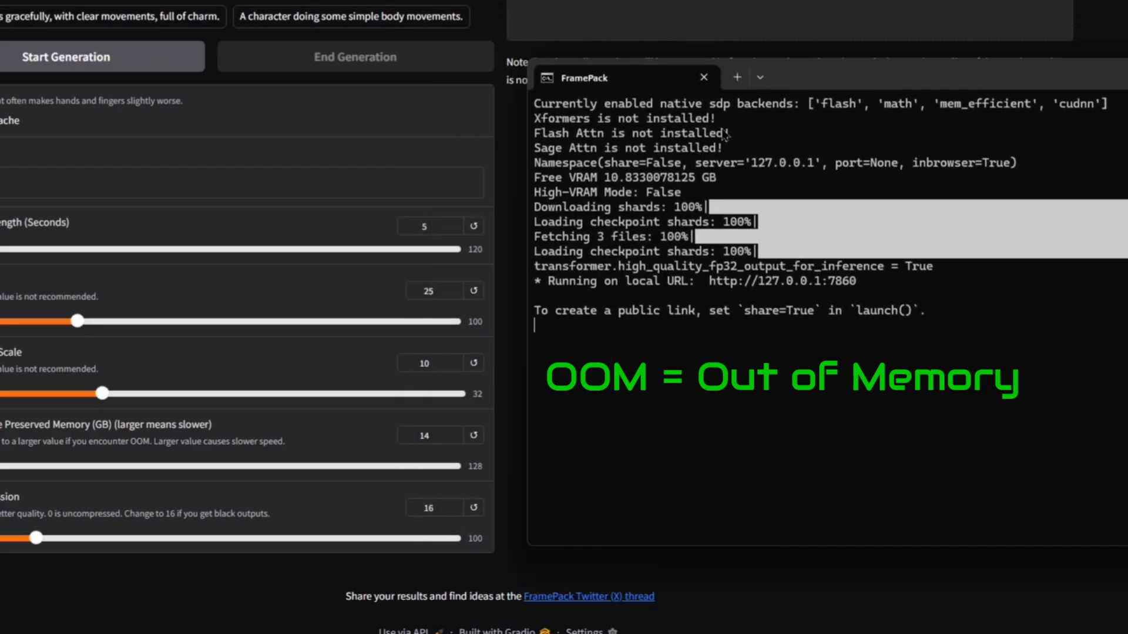
{"action": "mouse_move", "coordinate": [1007, 84]}
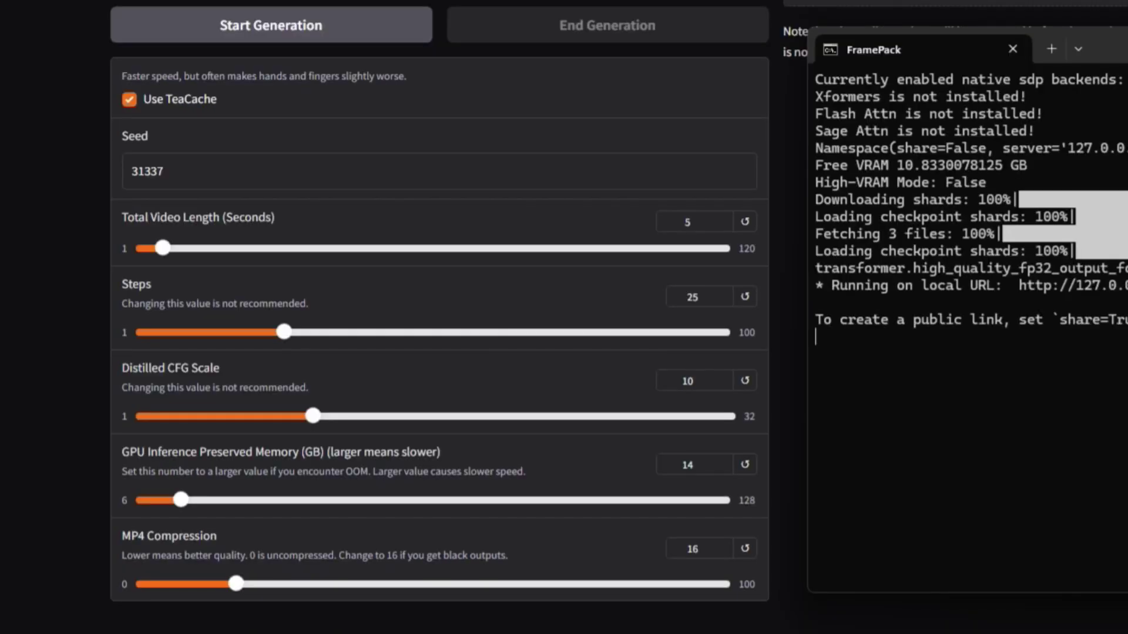
{"action": "mouse_move", "coordinate": [744, 466]}
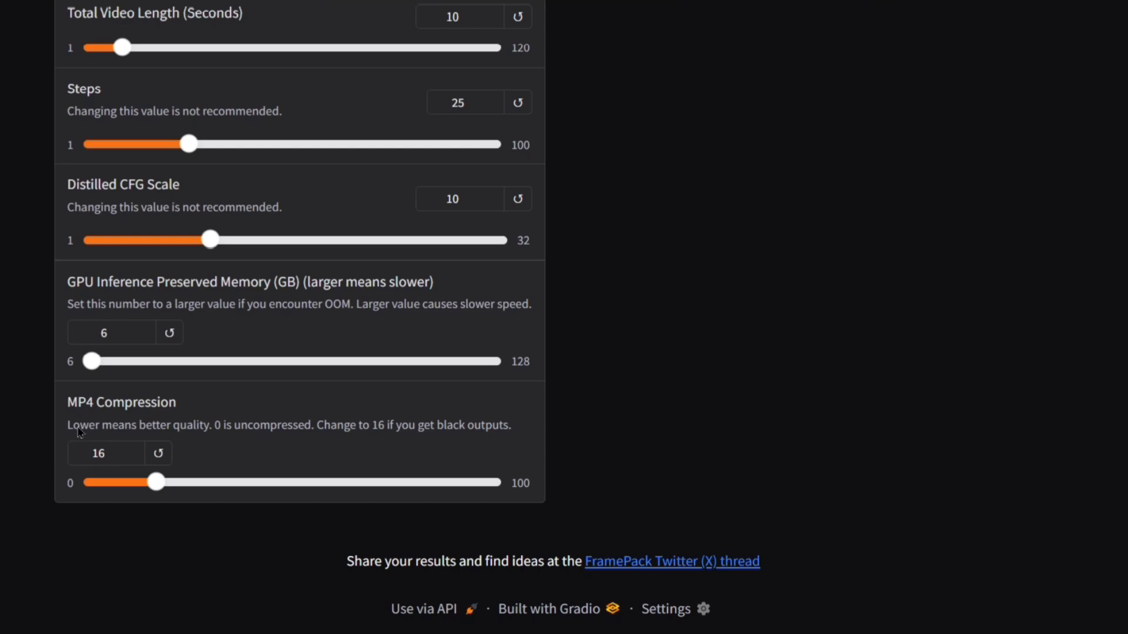
{"action": "mouse_move", "coordinate": [289, 482]}
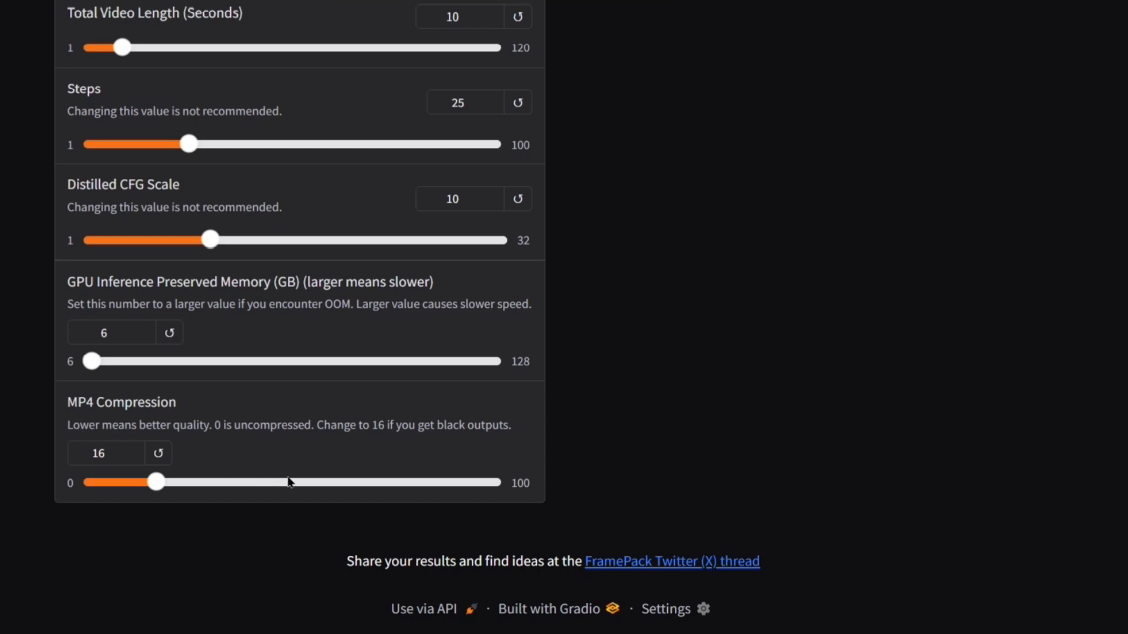
{"action": "mouse_move", "coordinate": [195, 472]}
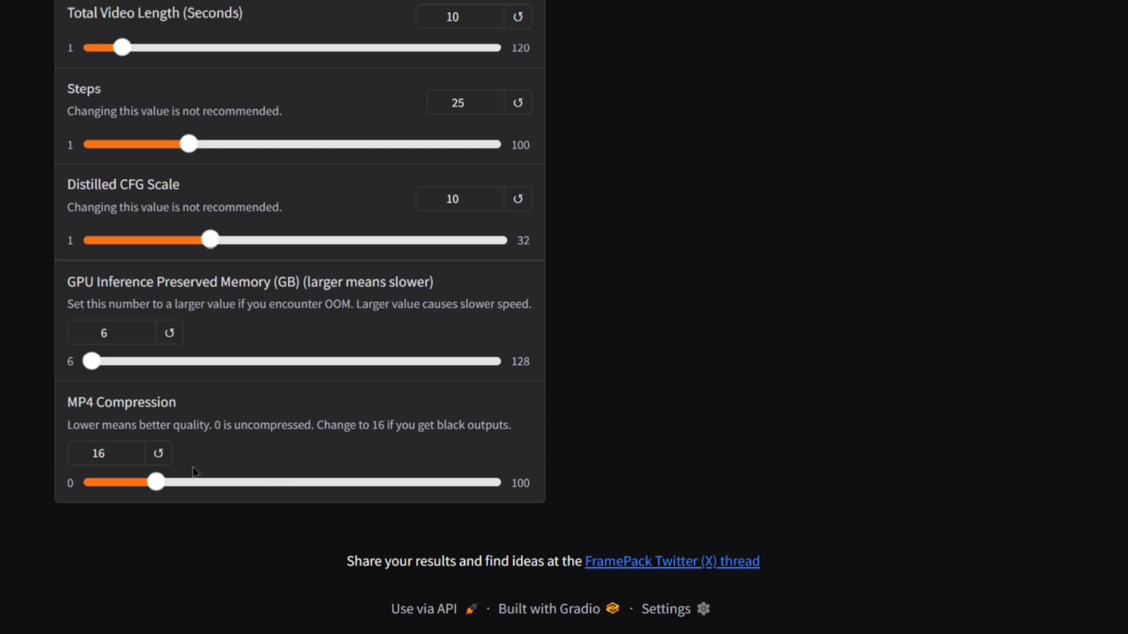
- Scroll to the top showing the loaded Valkyrie image and prompt
{"action": "scroll", "scroll_direction": "up", "scroll_amount": 3}
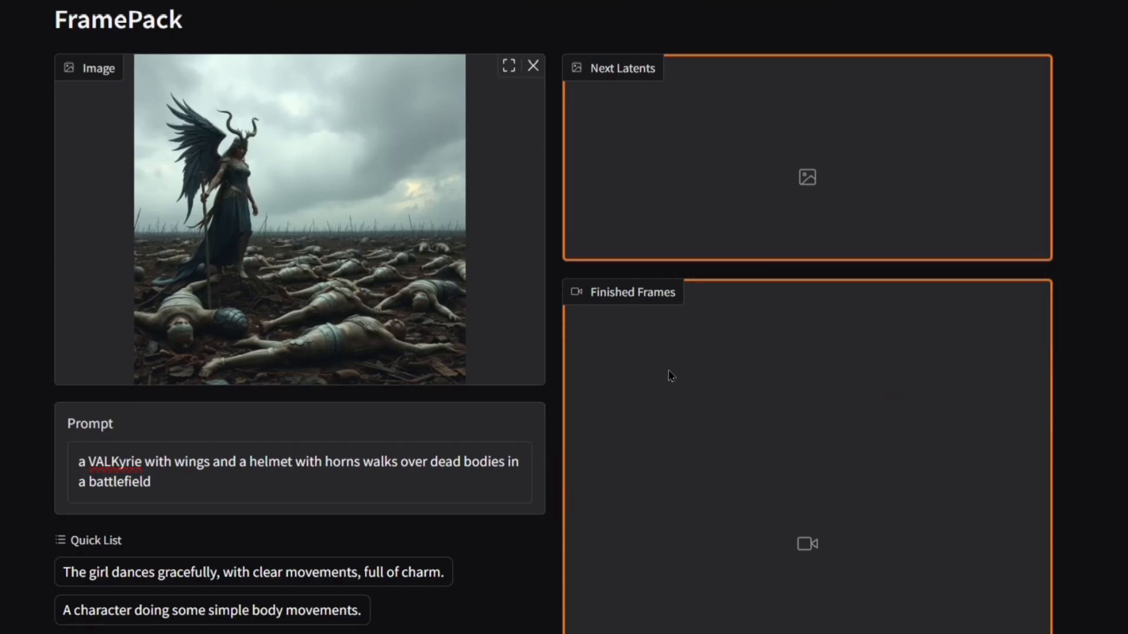
{"action": "scroll", "scroll_direction": "down", "scroll_amount": 3}
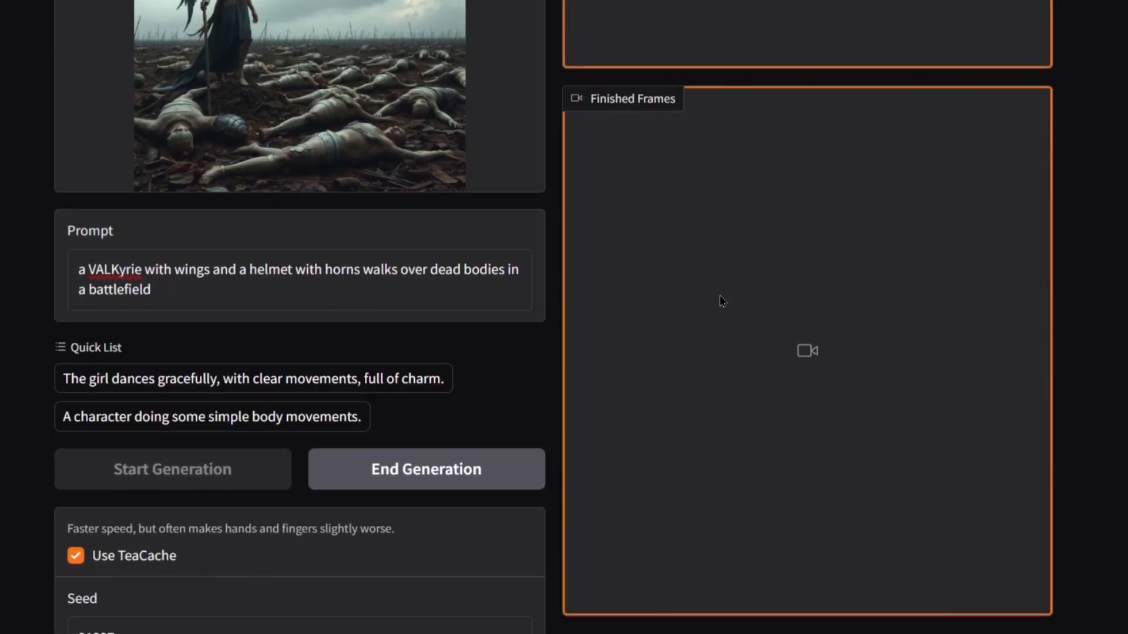
{"action": "mouse_move", "coordinate": [1058, 229]}
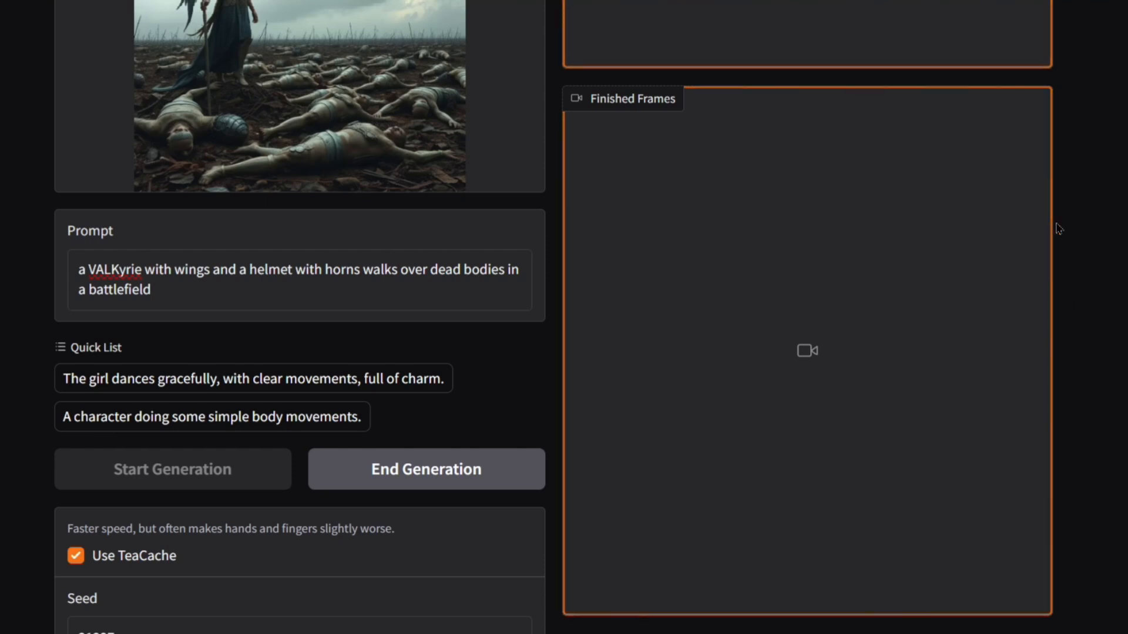
{"action": "mouse_move", "coordinate": [1096, 279]}
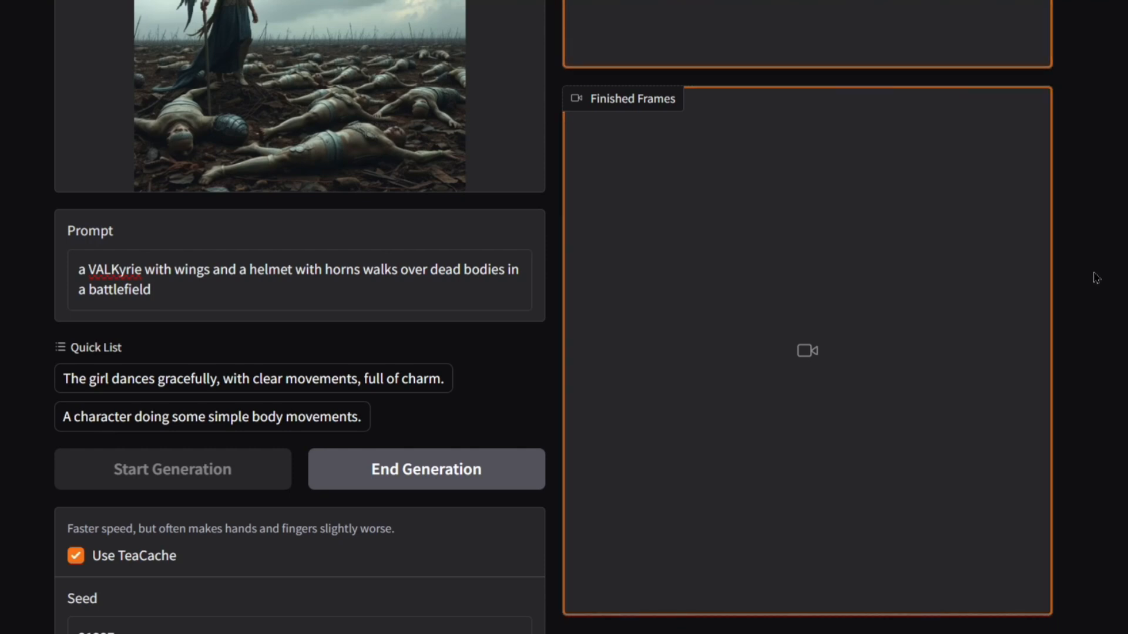
{"action": "mouse_move", "coordinate": [953, 252]}
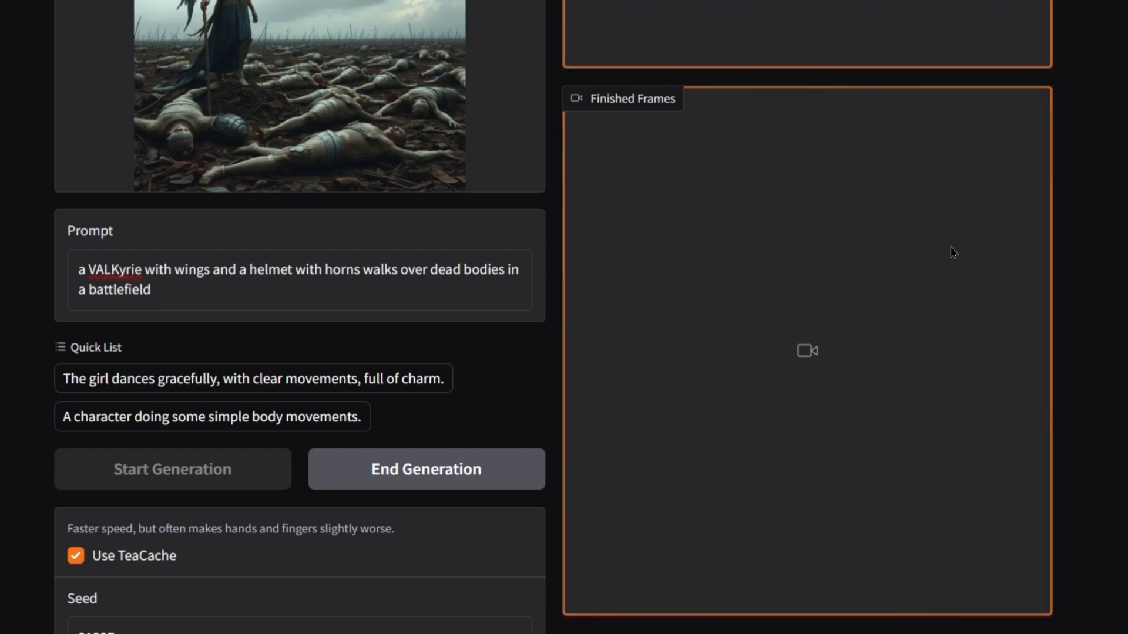
{"action": "mouse_move", "coordinate": [876, 243]}
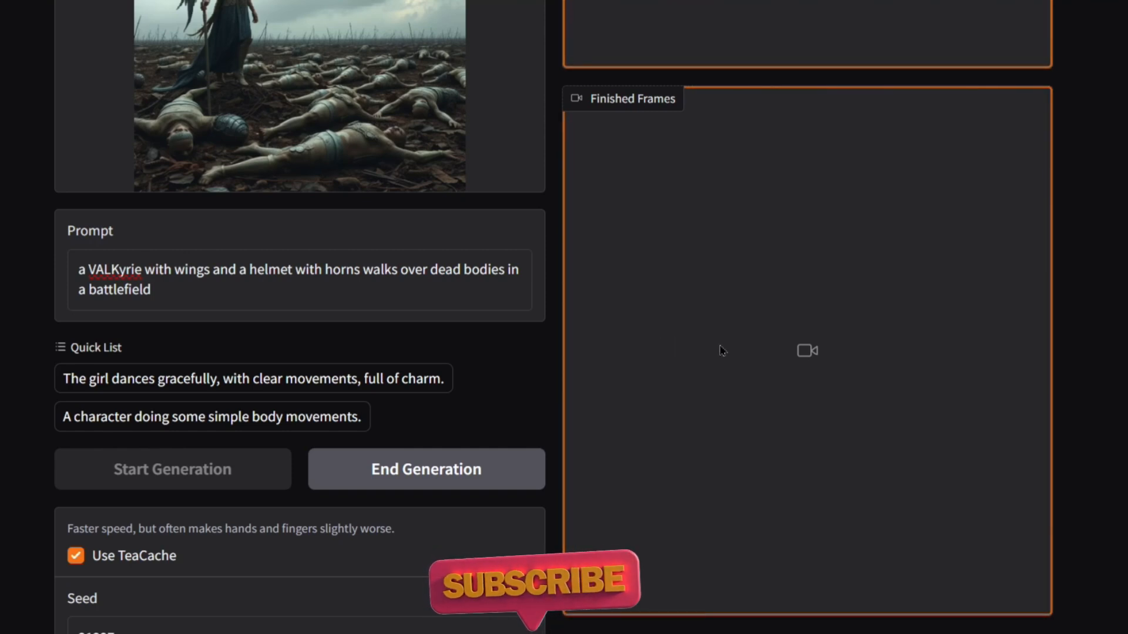
{"action": "mouse_move", "coordinate": [876, 182]}
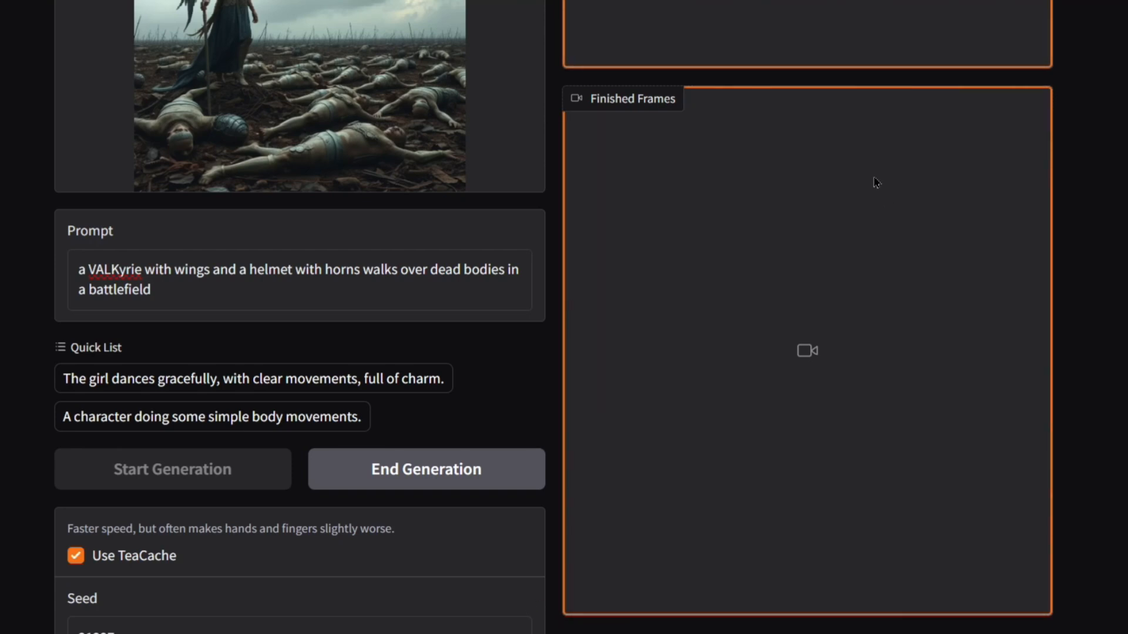
{"action": "mouse_move", "coordinate": [26, 234]}
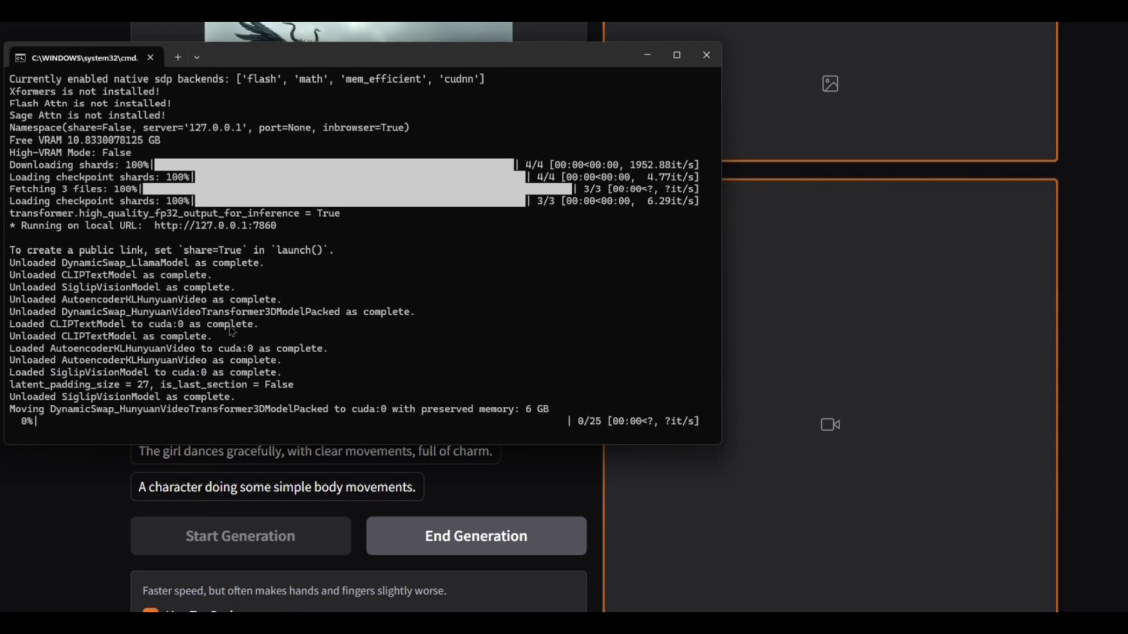
{"action": "mouse_move", "coordinate": [275, 436]}
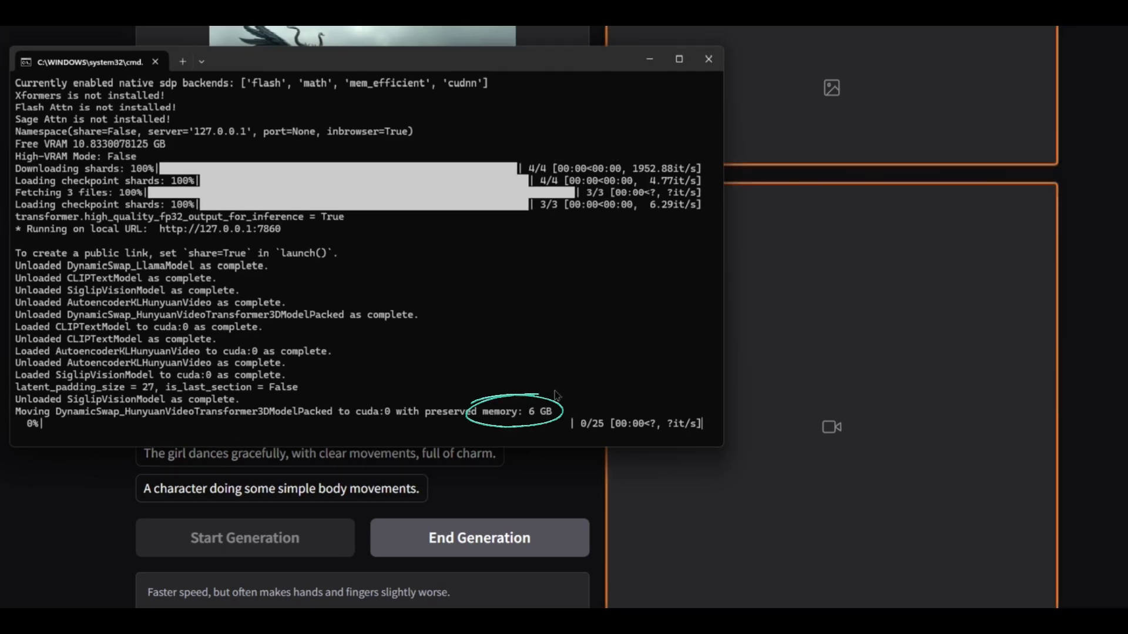
{"action": "mouse_move", "coordinate": [432, 429]}
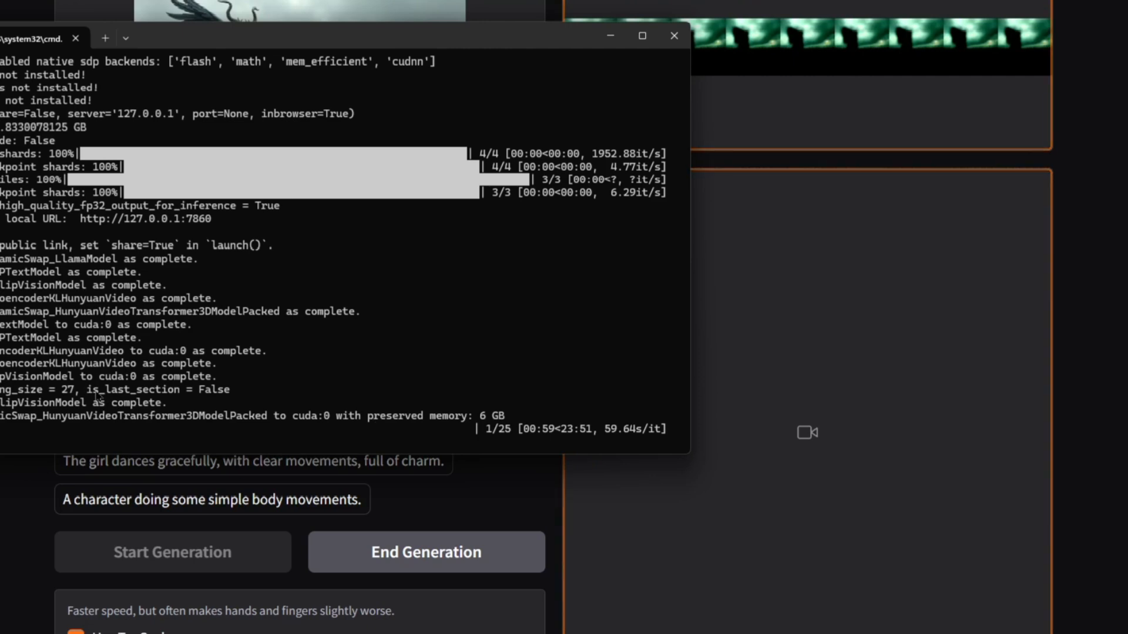
{"action": "mouse_move", "coordinate": [244, 385]}
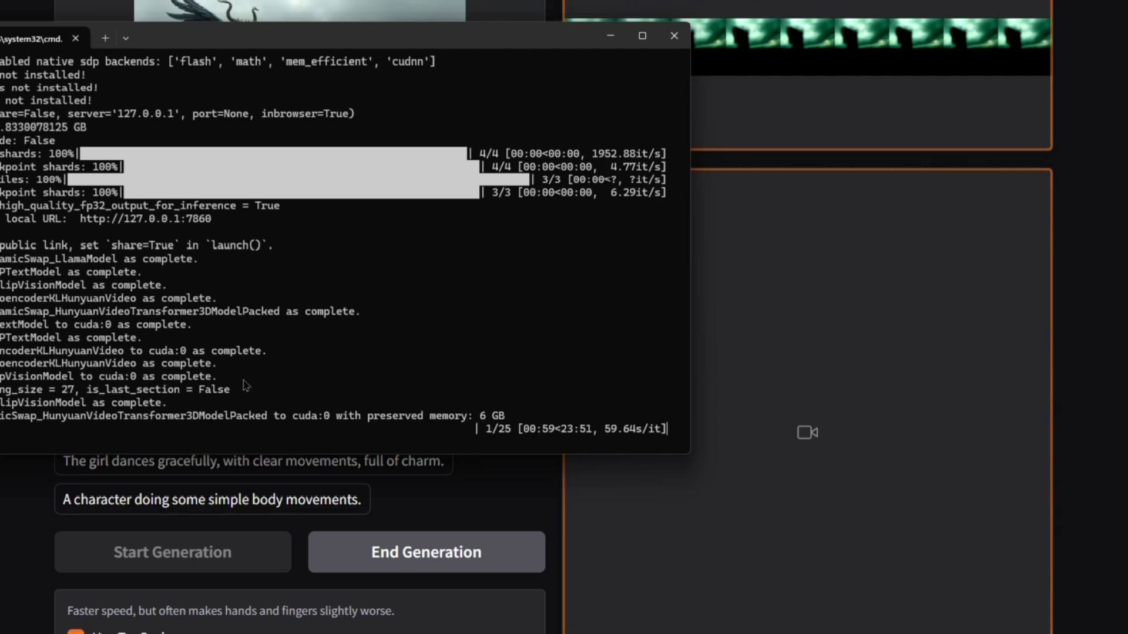
- Open the 250504_165734 MP4 of the winged horned woman from the framepack folder
{"action": "left_click", "coordinate": [410, 137]}
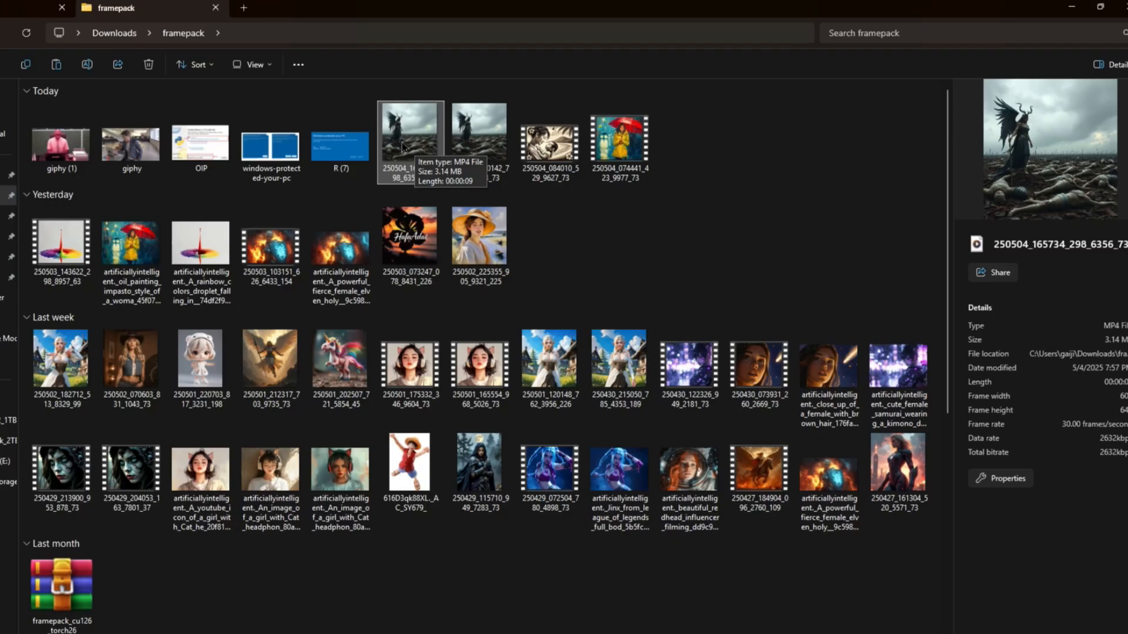
{"action": "double_click", "coordinate": [410, 129]}
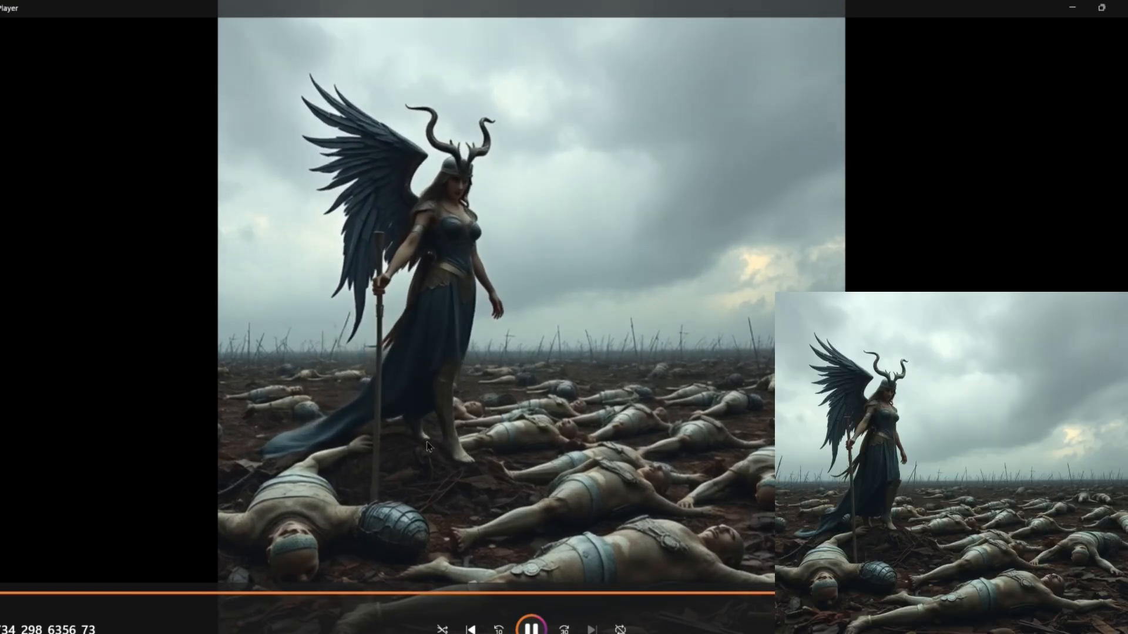
- Pause the winged warrior battlefield clip
{"action": "left_click", "coordinate": [532, 628]}
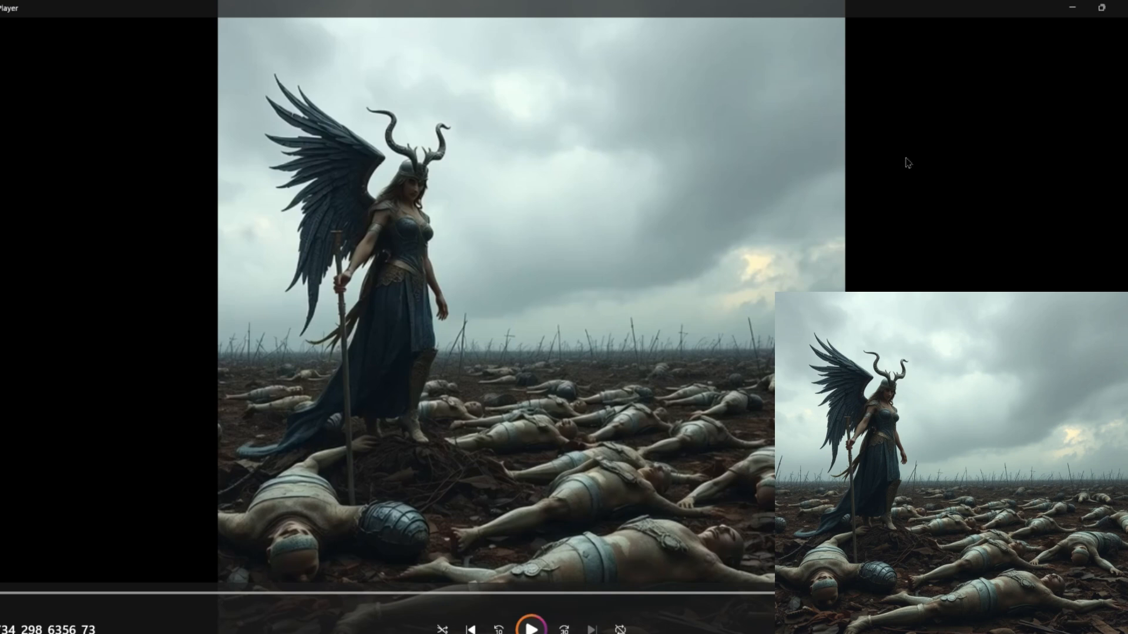
{"action": "mouse_move", "coordinate": [790, 232]}
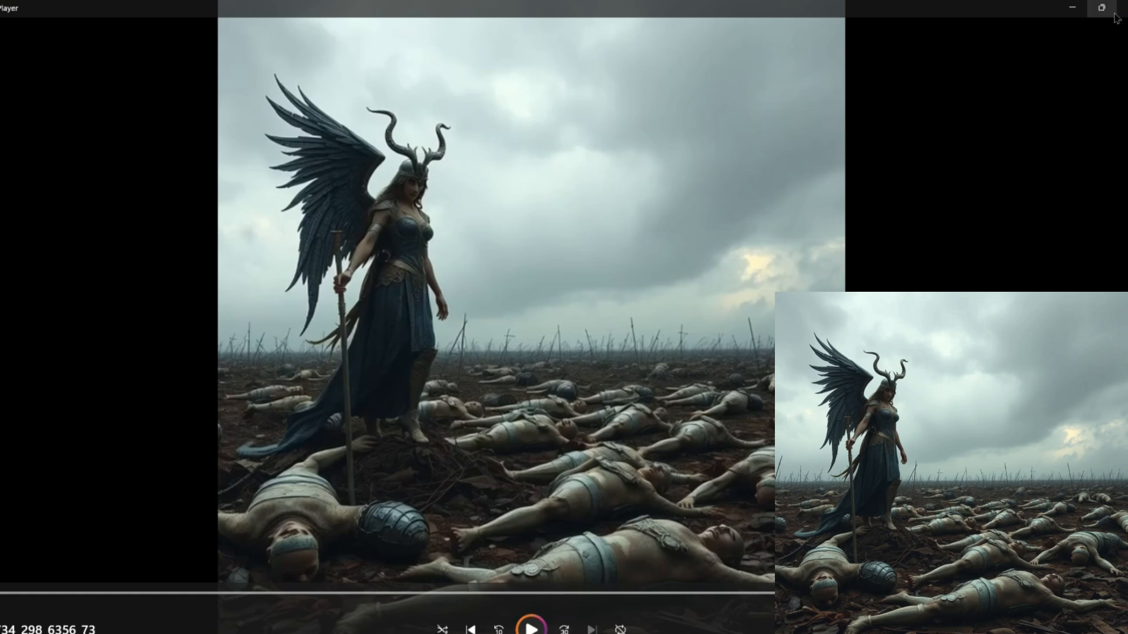
{"action": "left_click", "coordinate": [532, 629]}
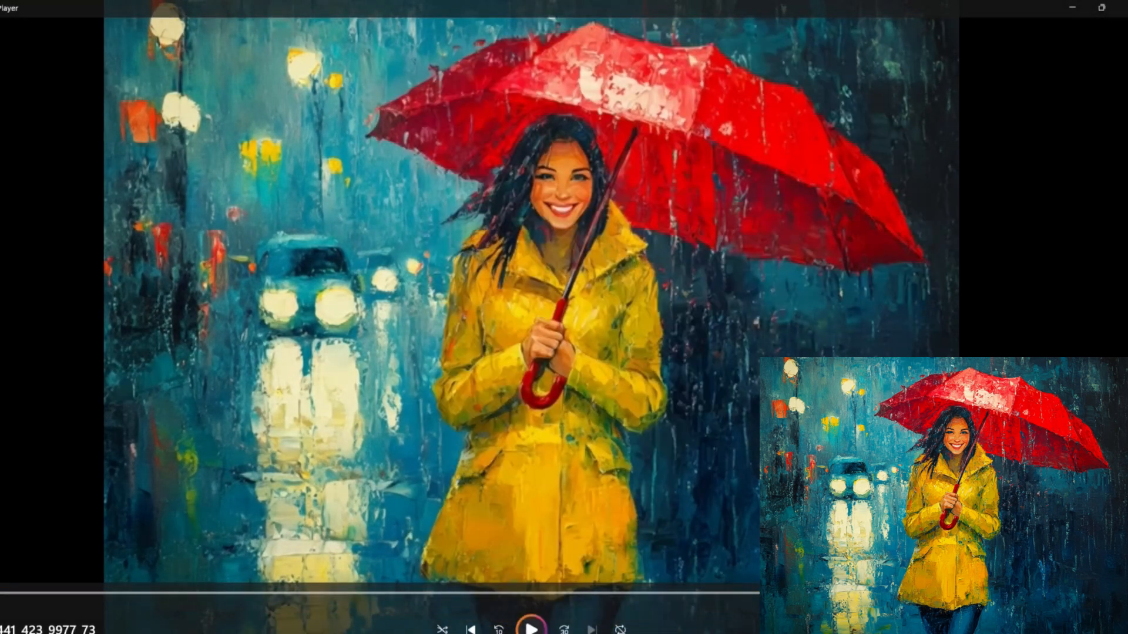
- Start playback of the yellow-raincoat woman with the red umbrella
{"action": "left_click", "coordinate": [532, 629]}
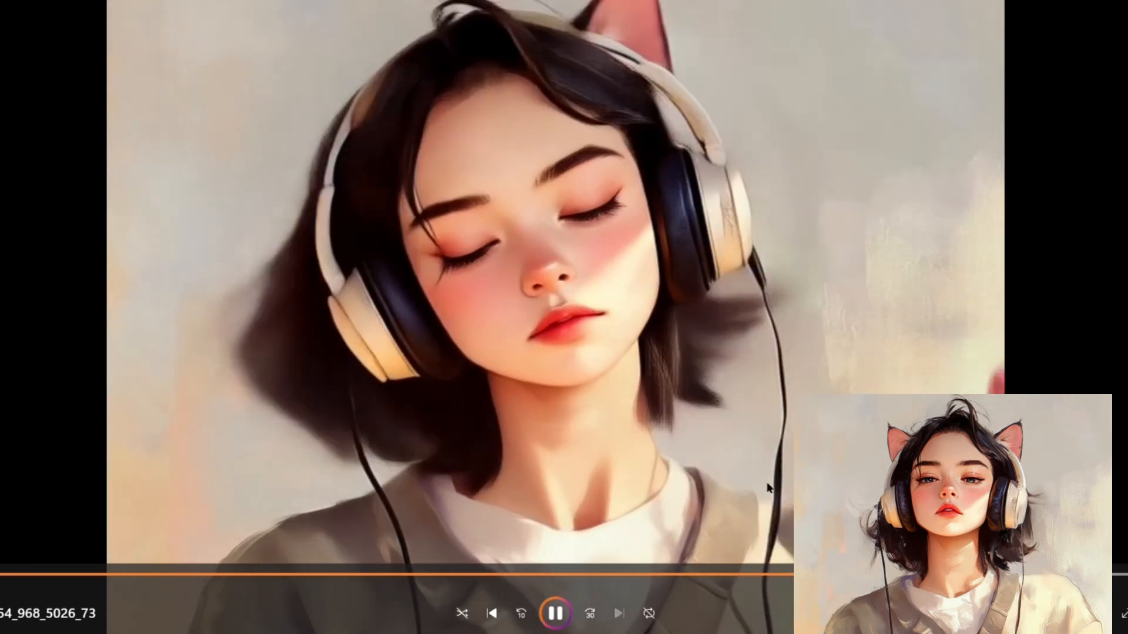
- Pause the first headphone girl clip, play the second, then pause it
{"action": "left_click", "coordinate": [555, 613]}
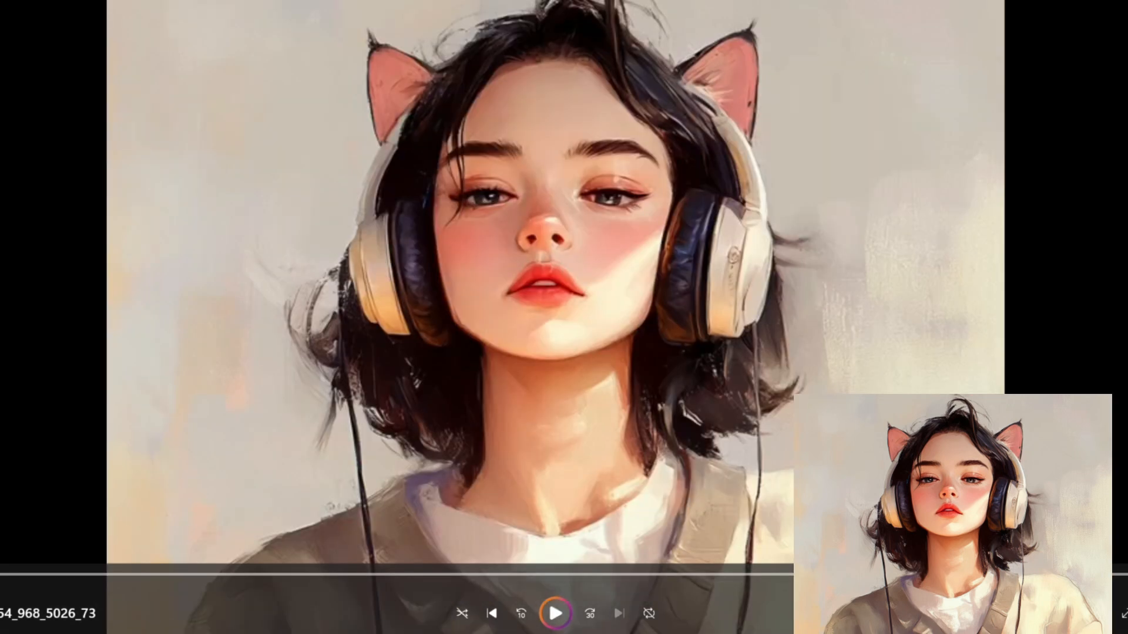
{"action": "mouse_move", "coordinate": [1091, 311]}
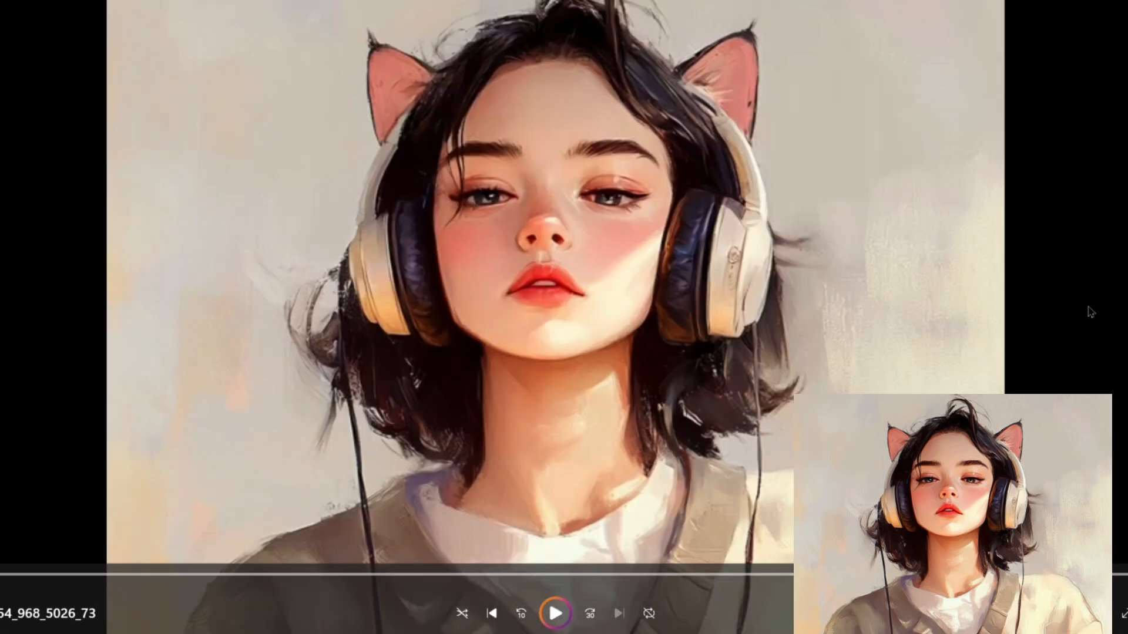
{"action": "left_click", "coordinate": [555, 612]}
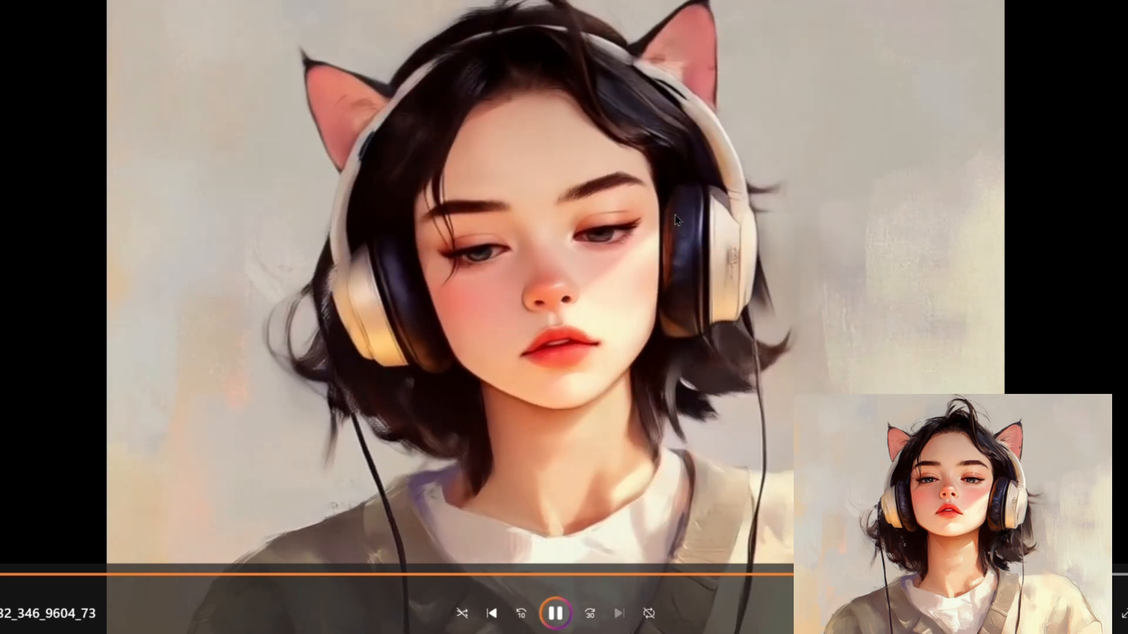
{"action": "left_click", "coordinate": [556, 613]}
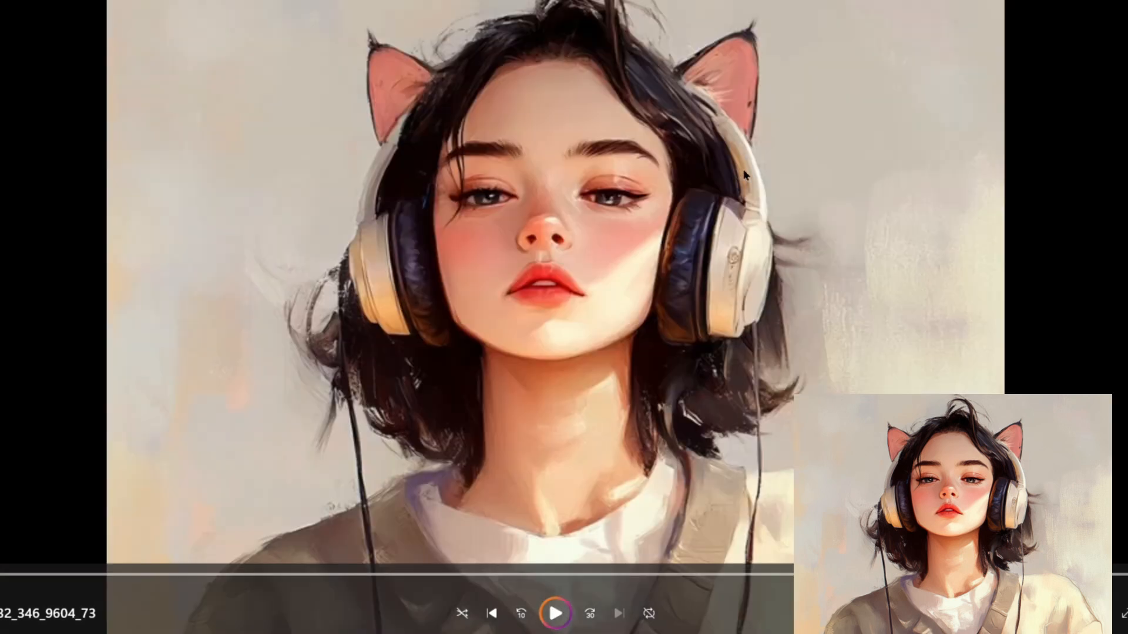
{"action": "mouse_move", "coordinate": [941, 222]}
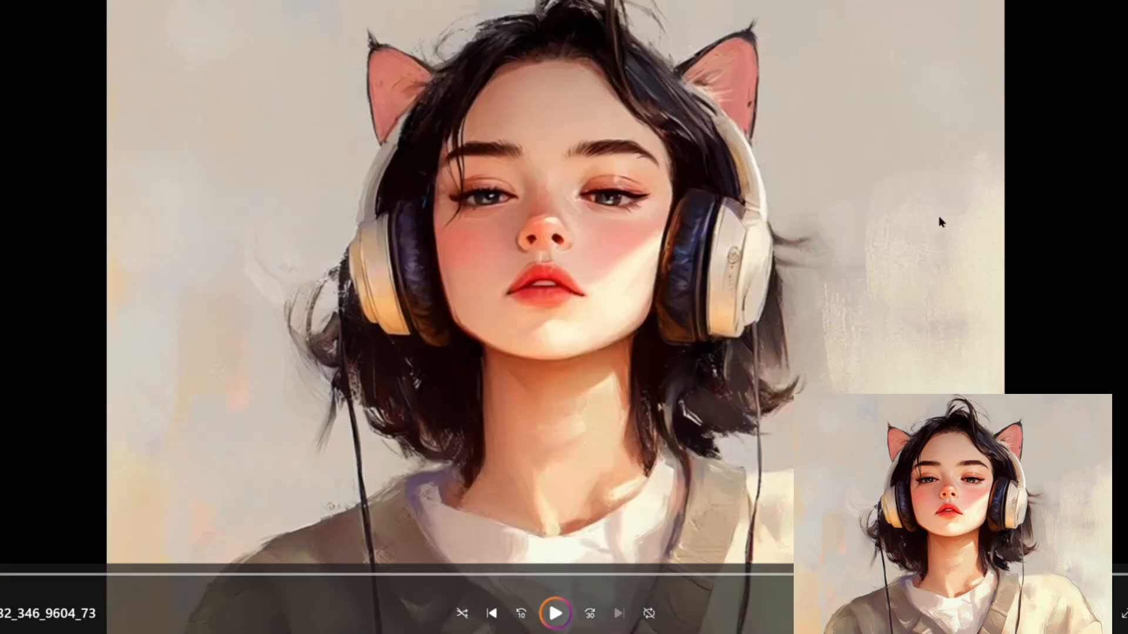
{"action": "left_click", "coordinate": [555, 614]}
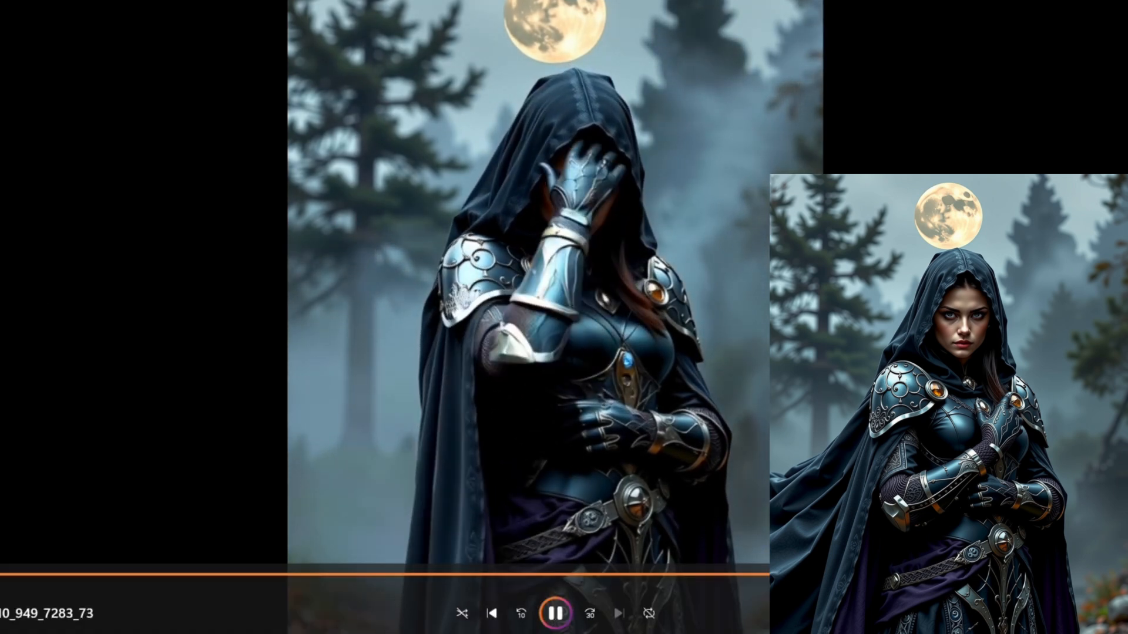
- Pause the hooded armoured woman clip under the full moon
{"action": "left_click", "coordinate": [552, 613]}
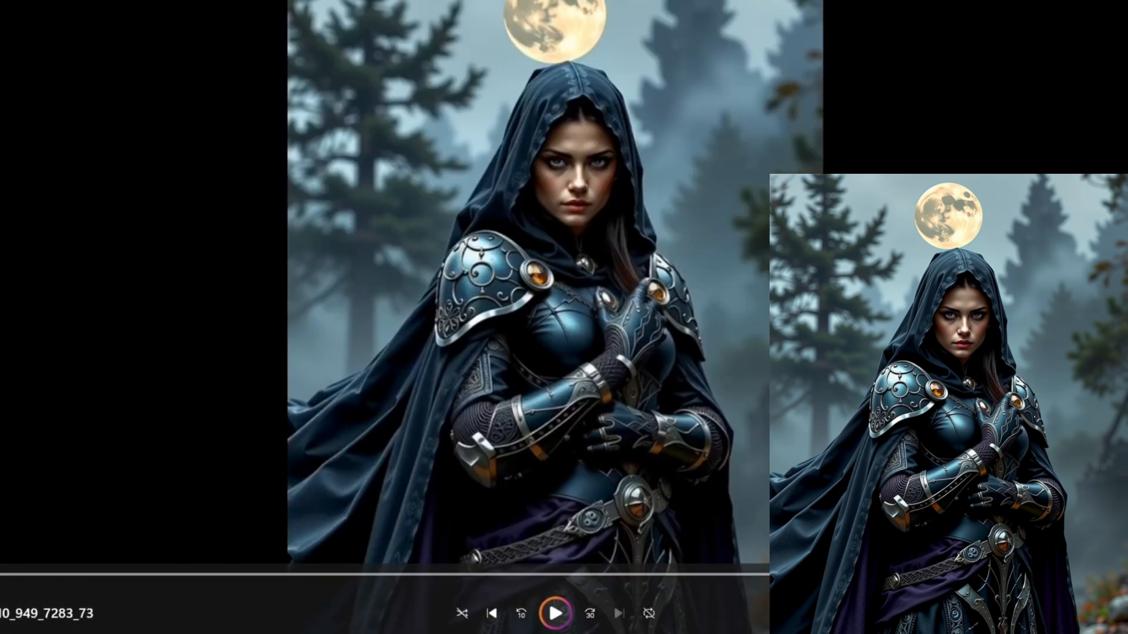
{"action": "left_click", "coordinate": [554, 613]}
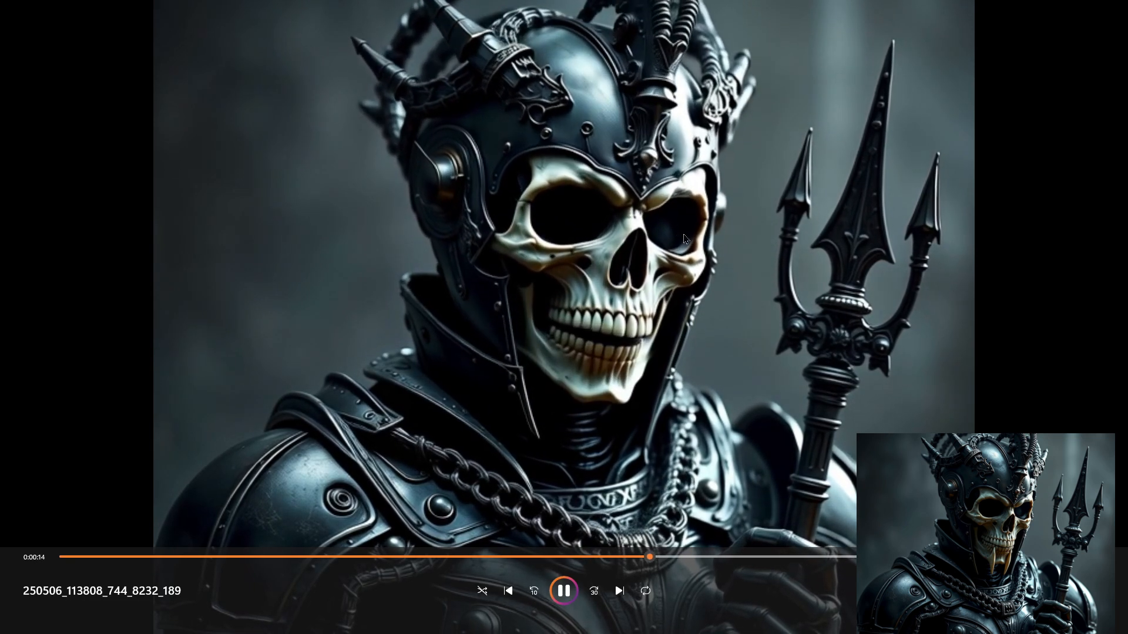
- Use the player controls on the trident-holding skull knight clip
{"action": "left_click", "coordinate": [618, 591]}
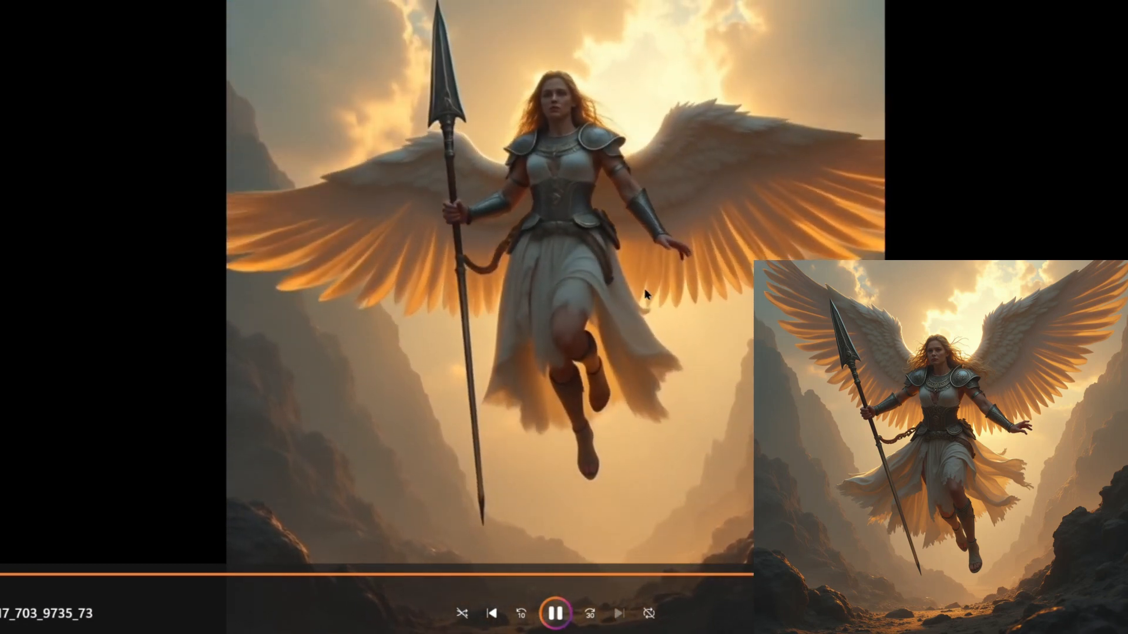
- Pause the spear-carrying winged angel clip above the cliffs
{"action": "left_click", "coordinate": [555, 614]}
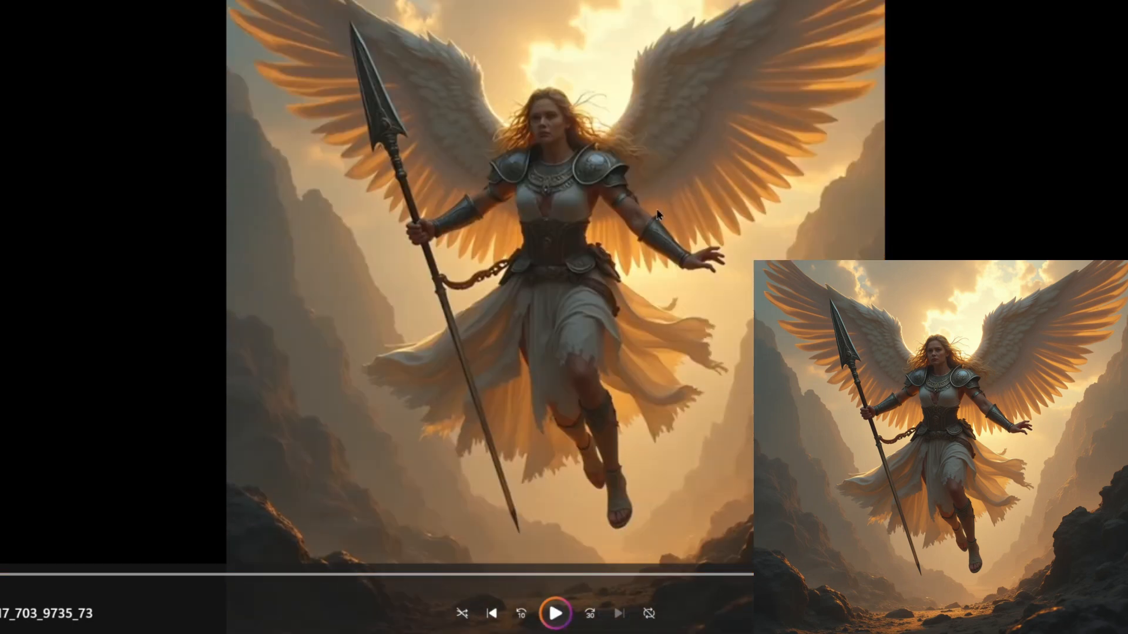
{"action": "mouse_move", "coordinate": [729, 257]}
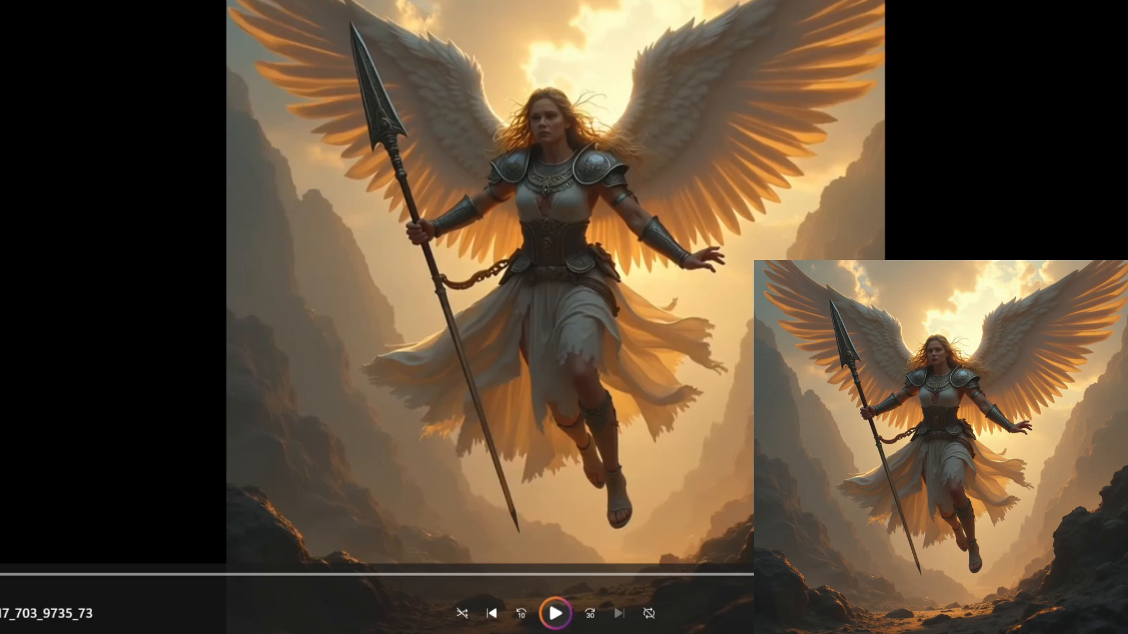
{"action": "left_click", "coordinate": [554, 613]}
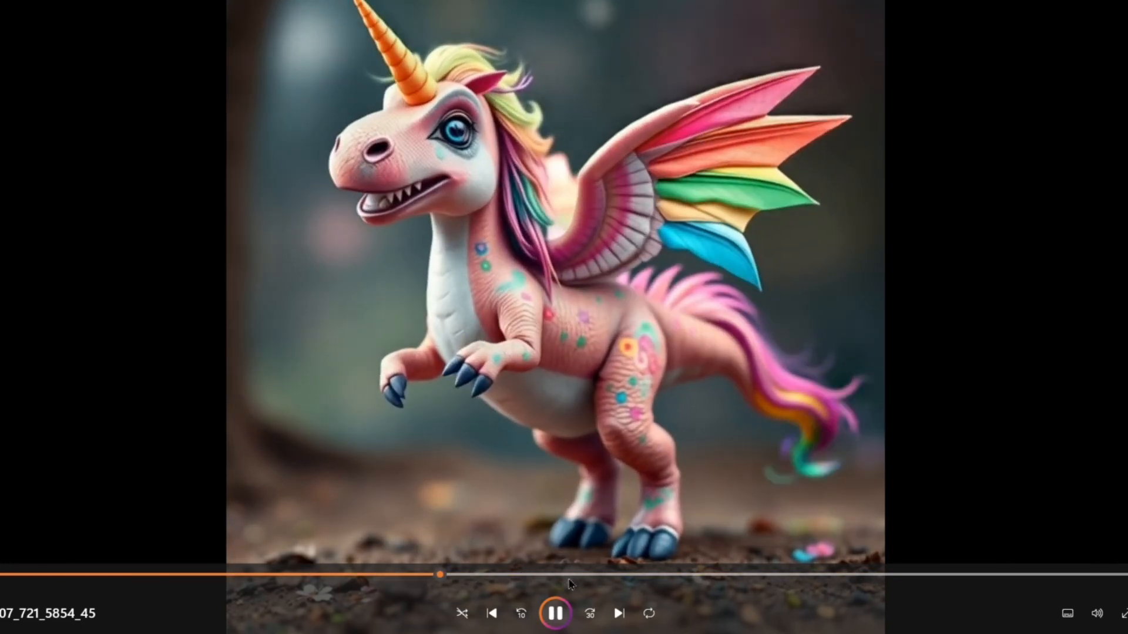
- Scrub the unicorn-dinosaur clip forward near the end, then back near the start
{"action": "left_click", "coordinate": [804, 575]}
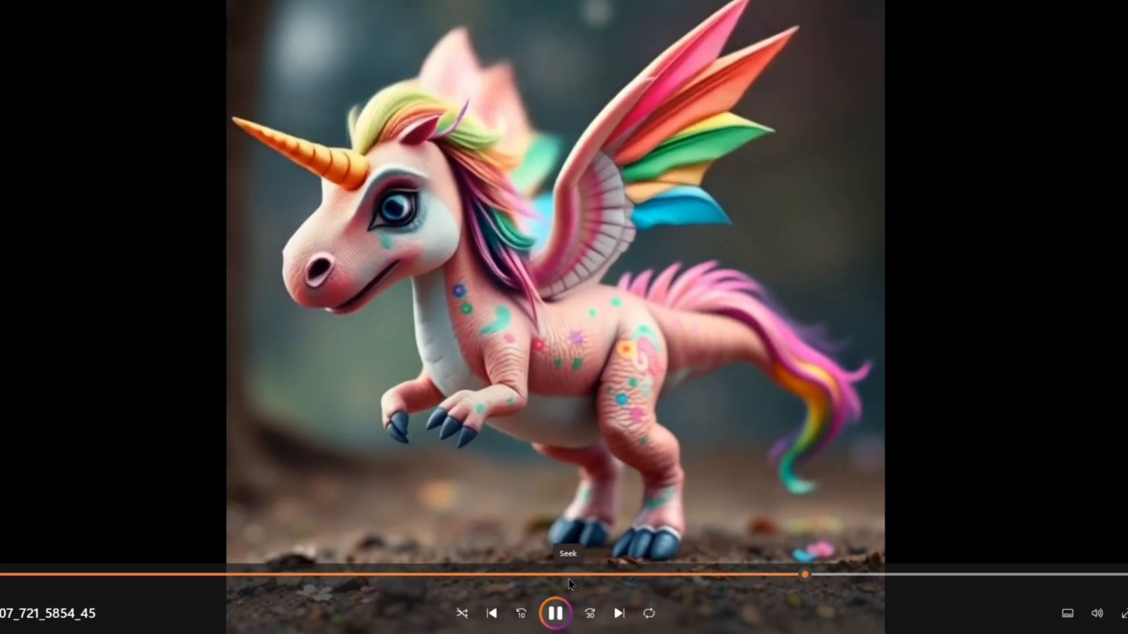
{"action": "left_click", "coordinate": [71, 574]}
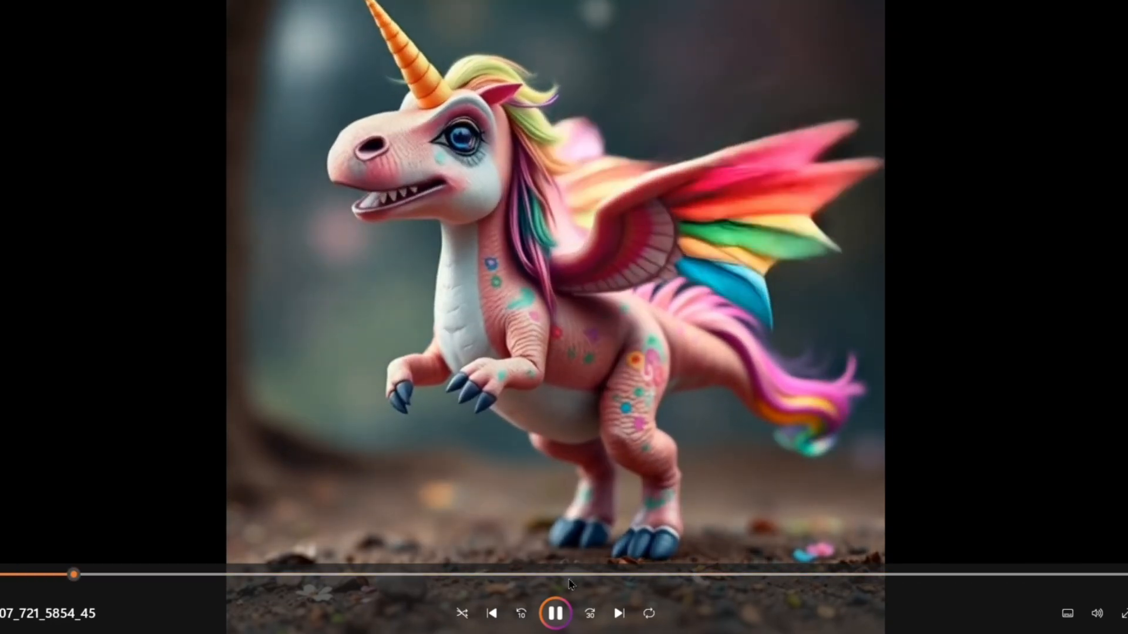